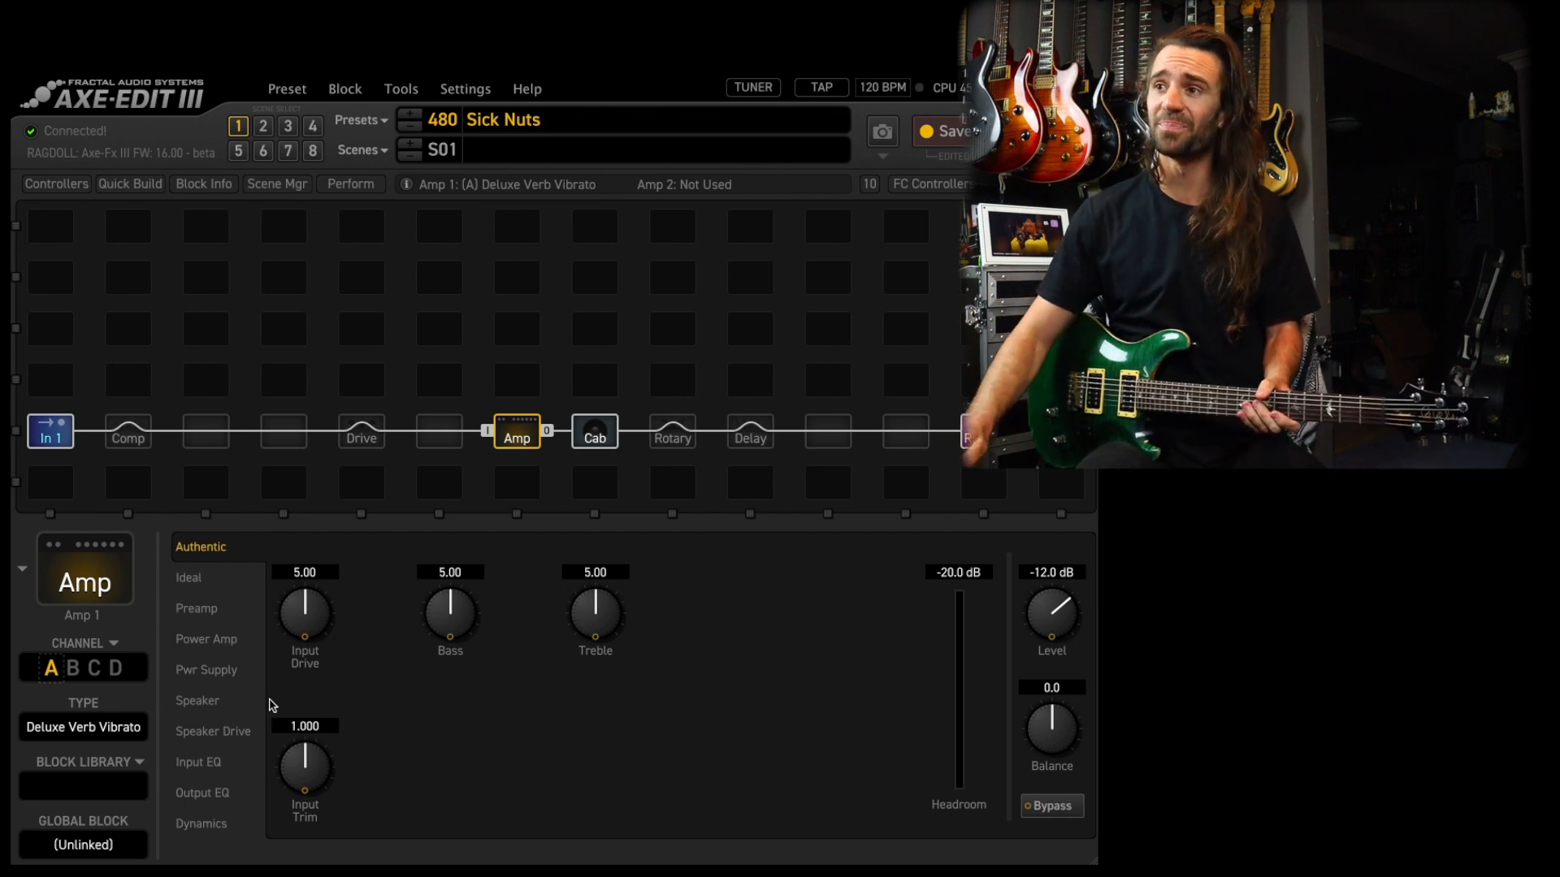
# Step: Inspect the Cab, Reverb, Amp and Compressor blocks' settings in turn
pyautogui.click(595, 433)
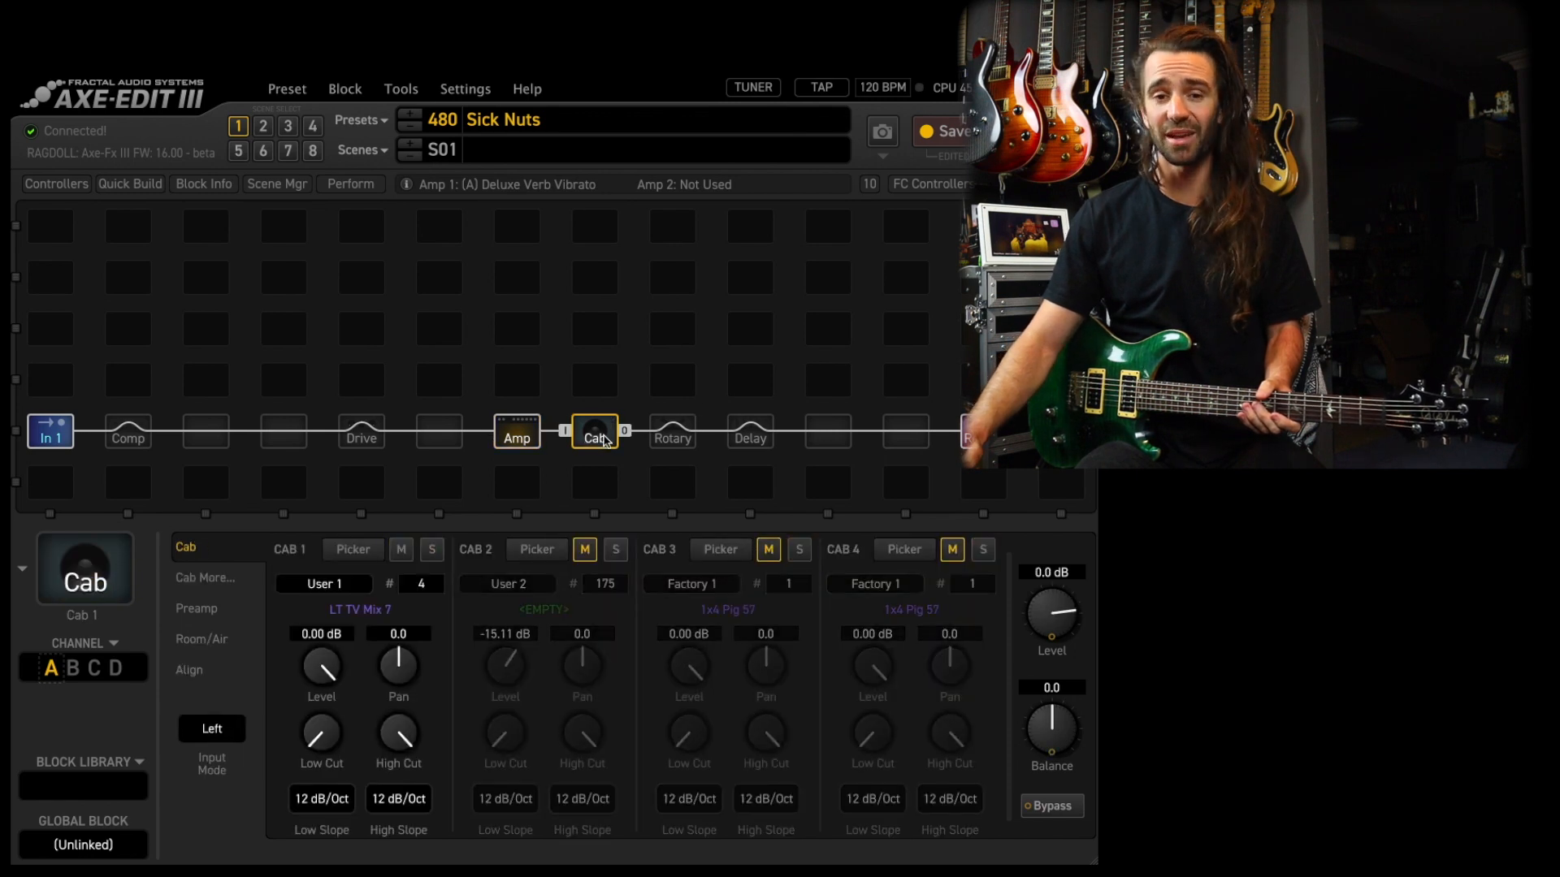
pyautogui.click(965, 432)
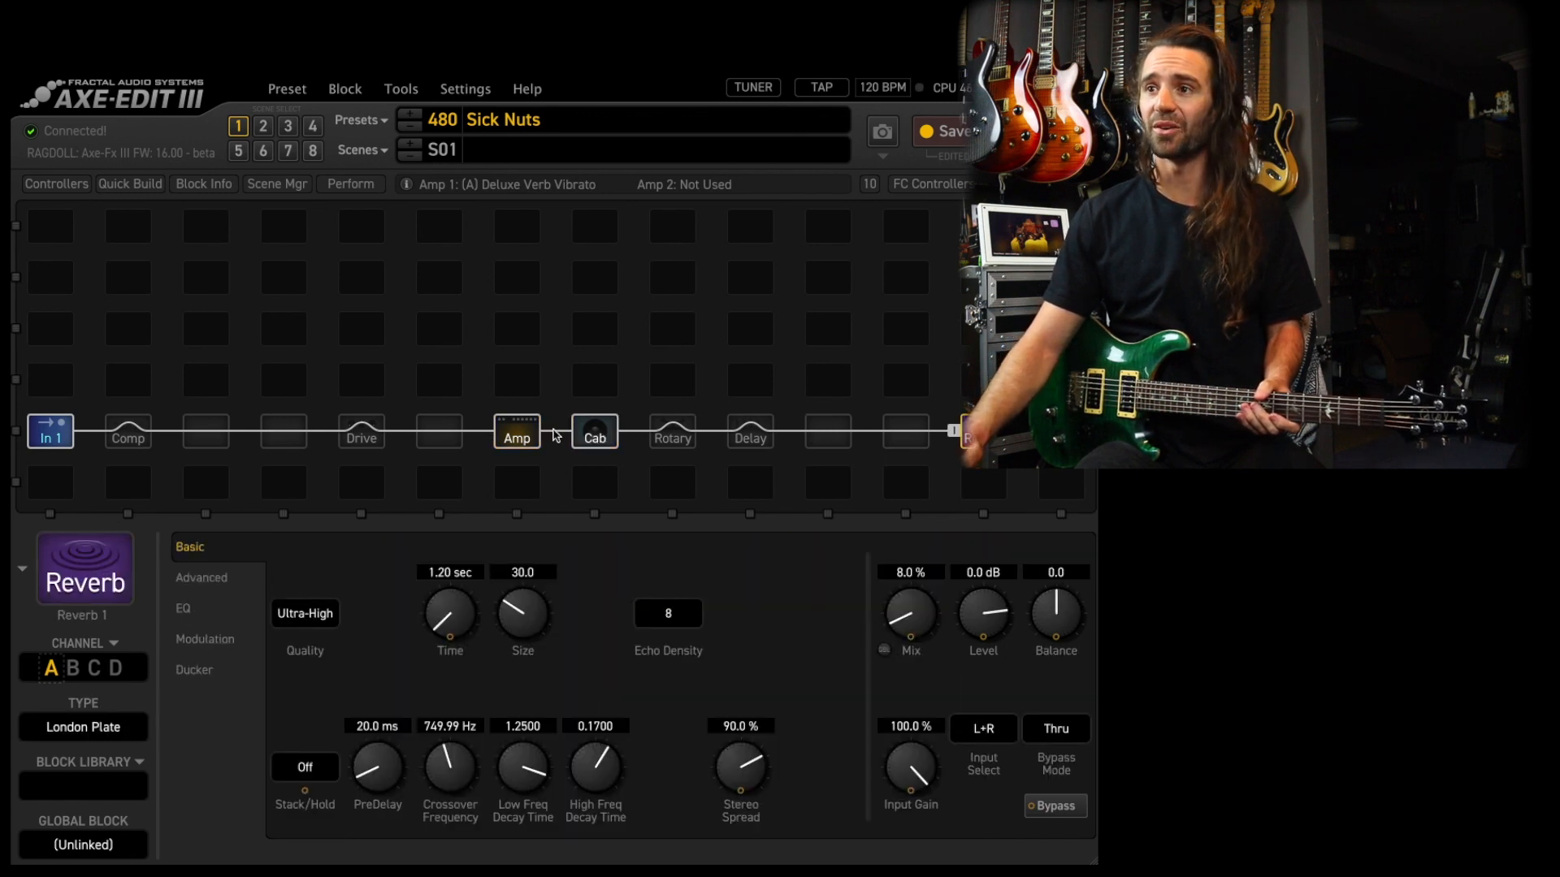
pyautogui.click(517, 432)
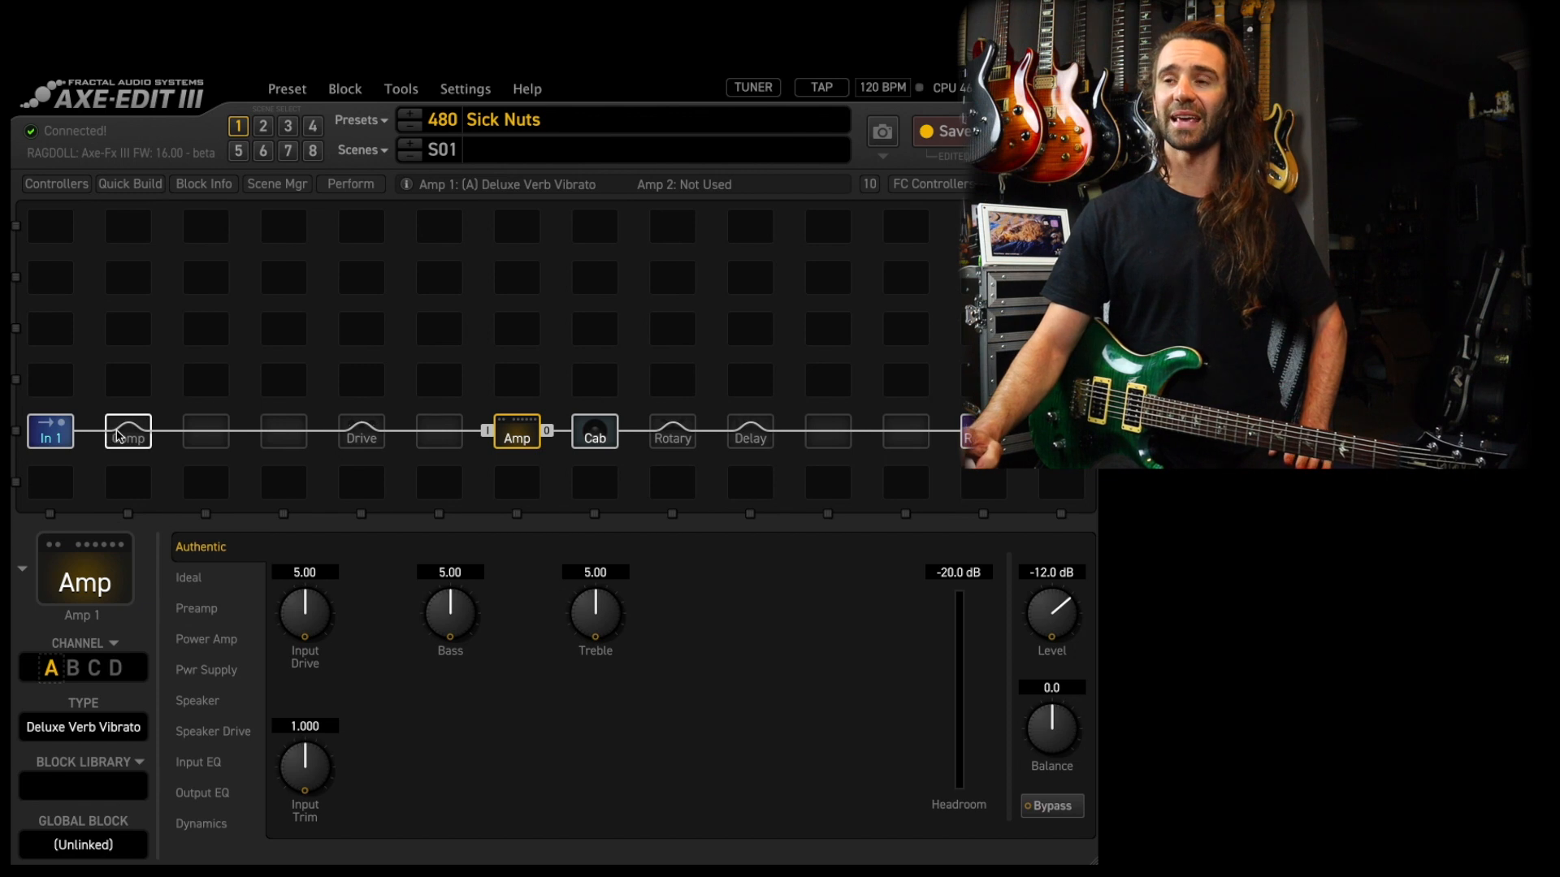
pyautogui.click(127, 430)
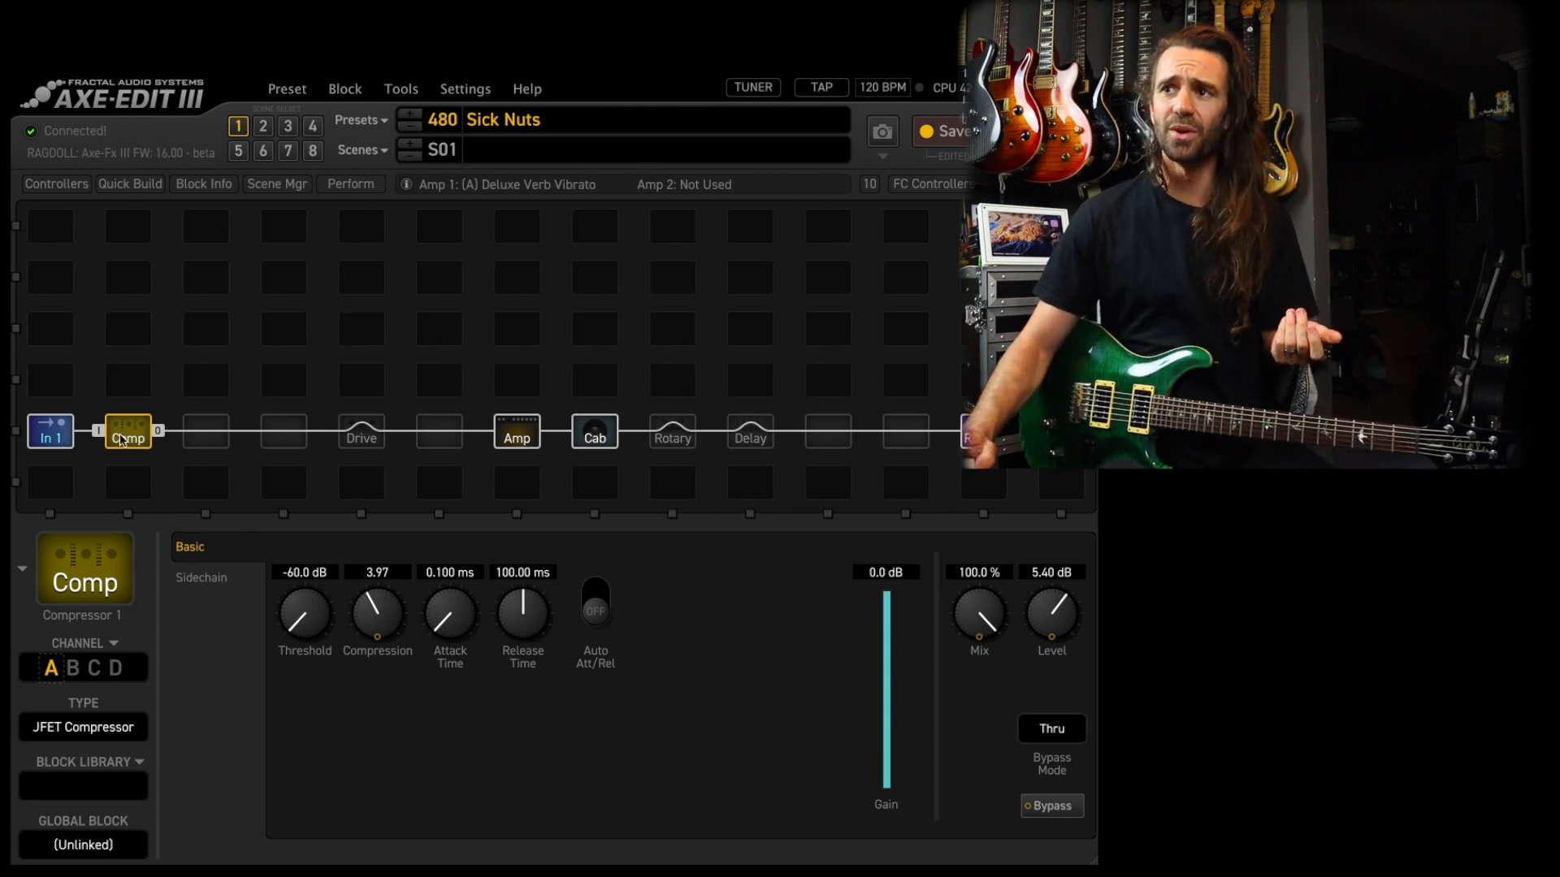
# Step: Engage the Drive and Delay blocks, view the Stereo BBD delay, then return to the Sonic Drive
pyautogui.click(361, 431)
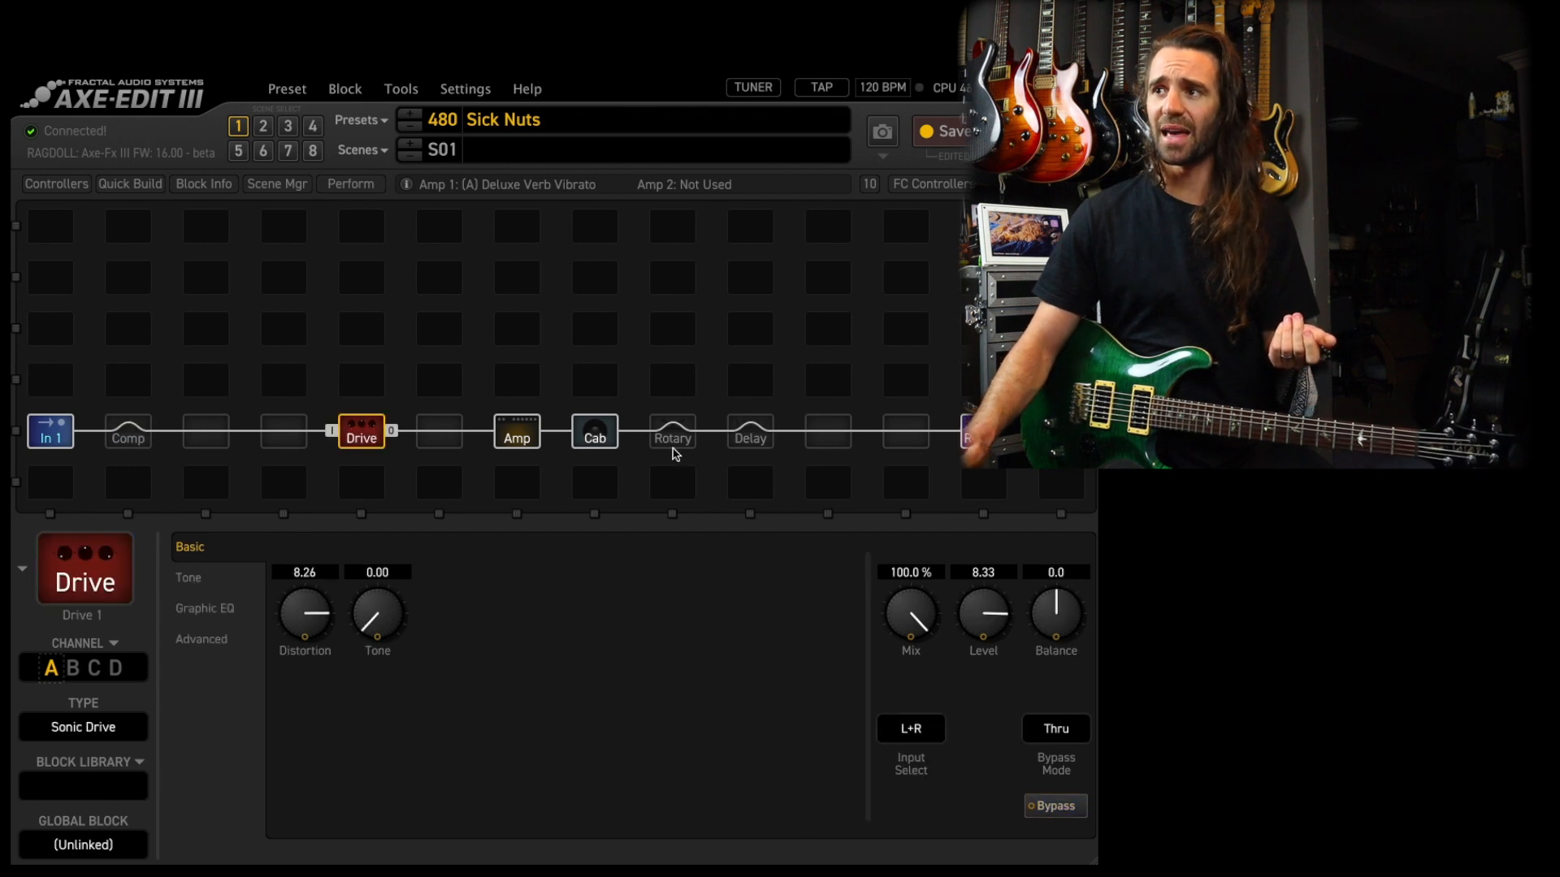
pyautogui.click(749, 430)
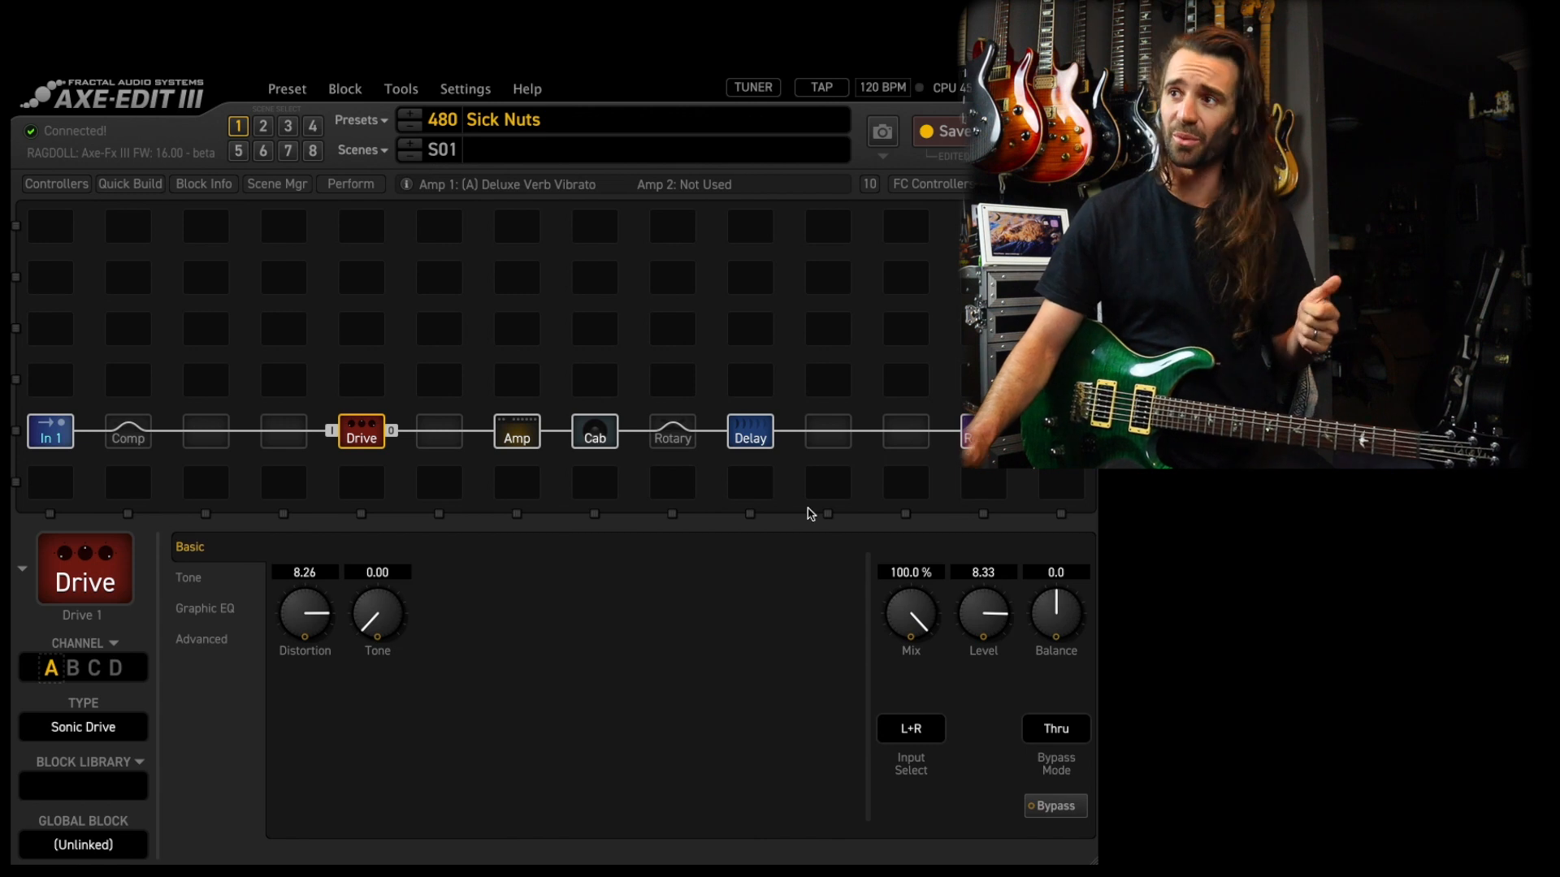
pyautogui.click(749, 435)
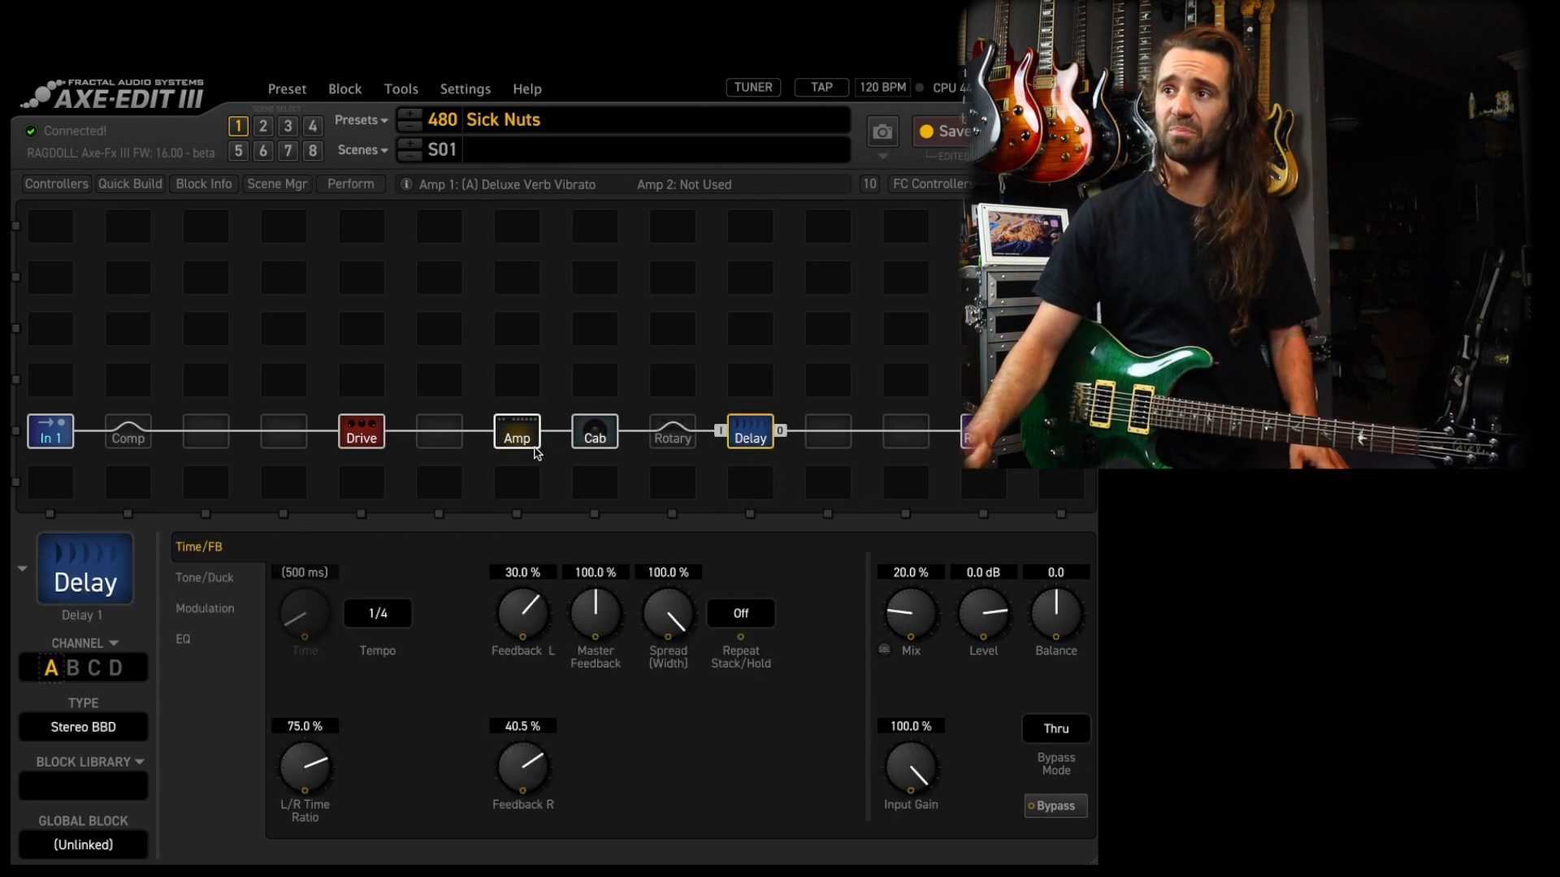
pyautogui.click(361, 432)
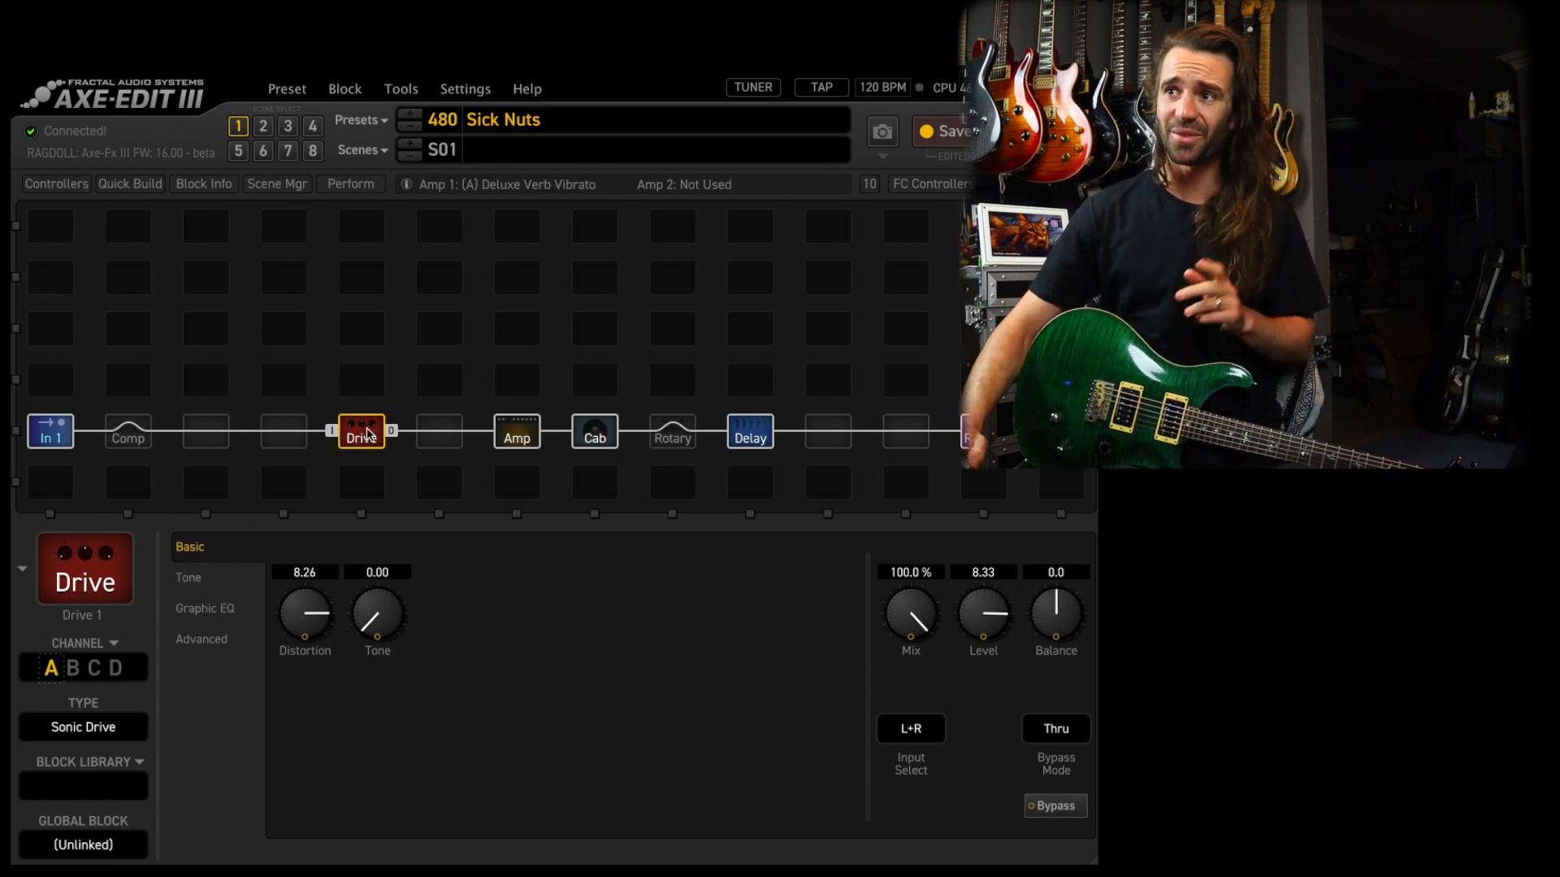
# Step: Bypass Drive and Delay again, leaving the Deluxe Verb Vibrato amp block open
pyautogui.click(515, 432)
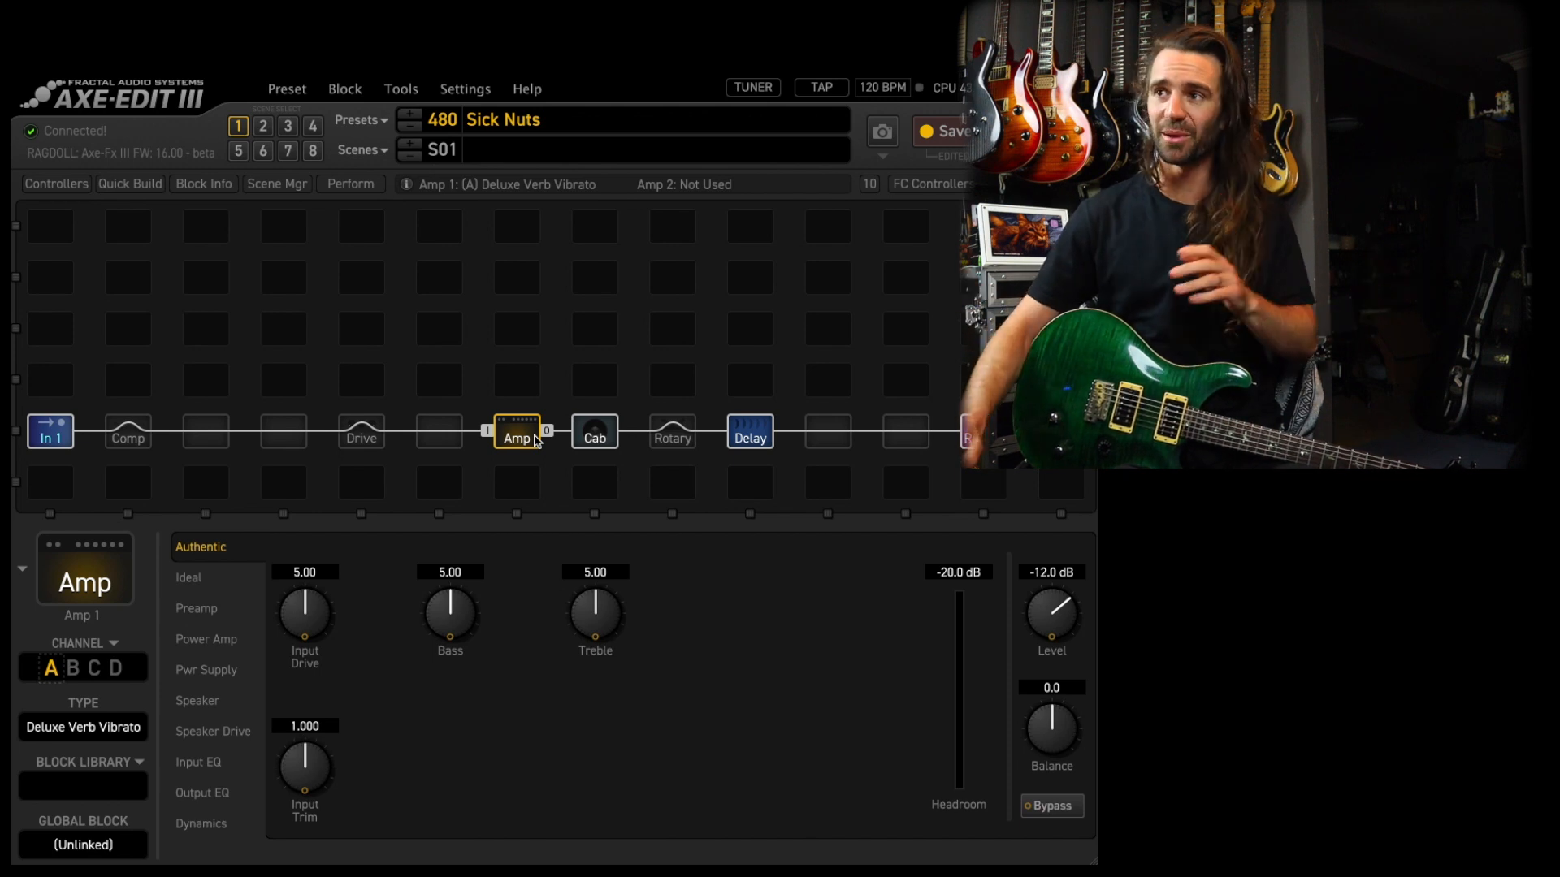
pyautogui.click(517, 430)
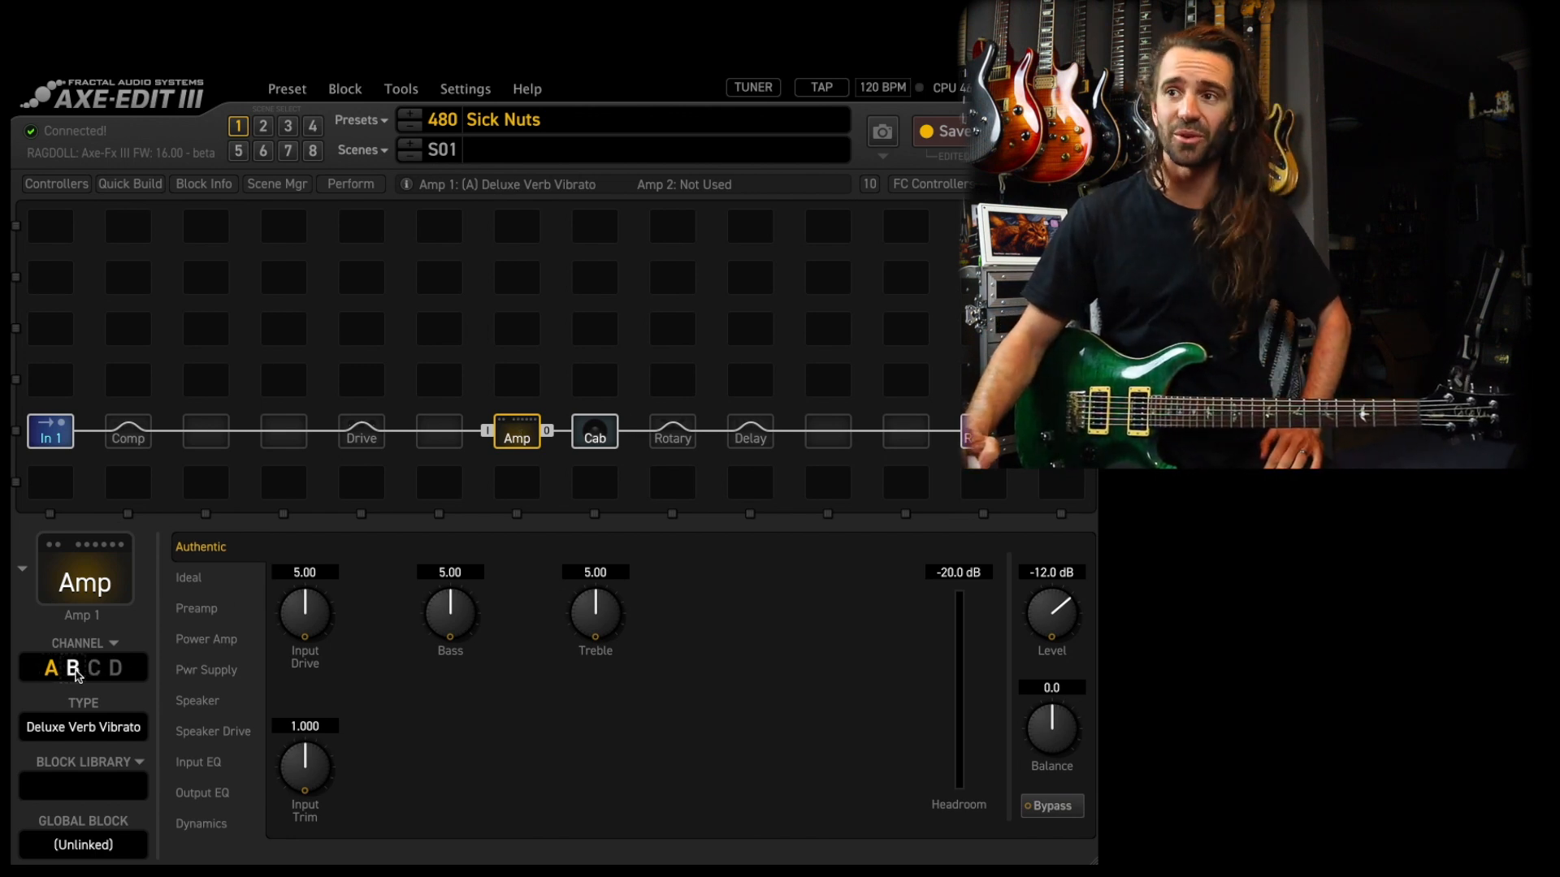
# Step: Switch the amp to channel B, a Brit 800 at Level -15.0 dB
pyautogui.click(72, 668)
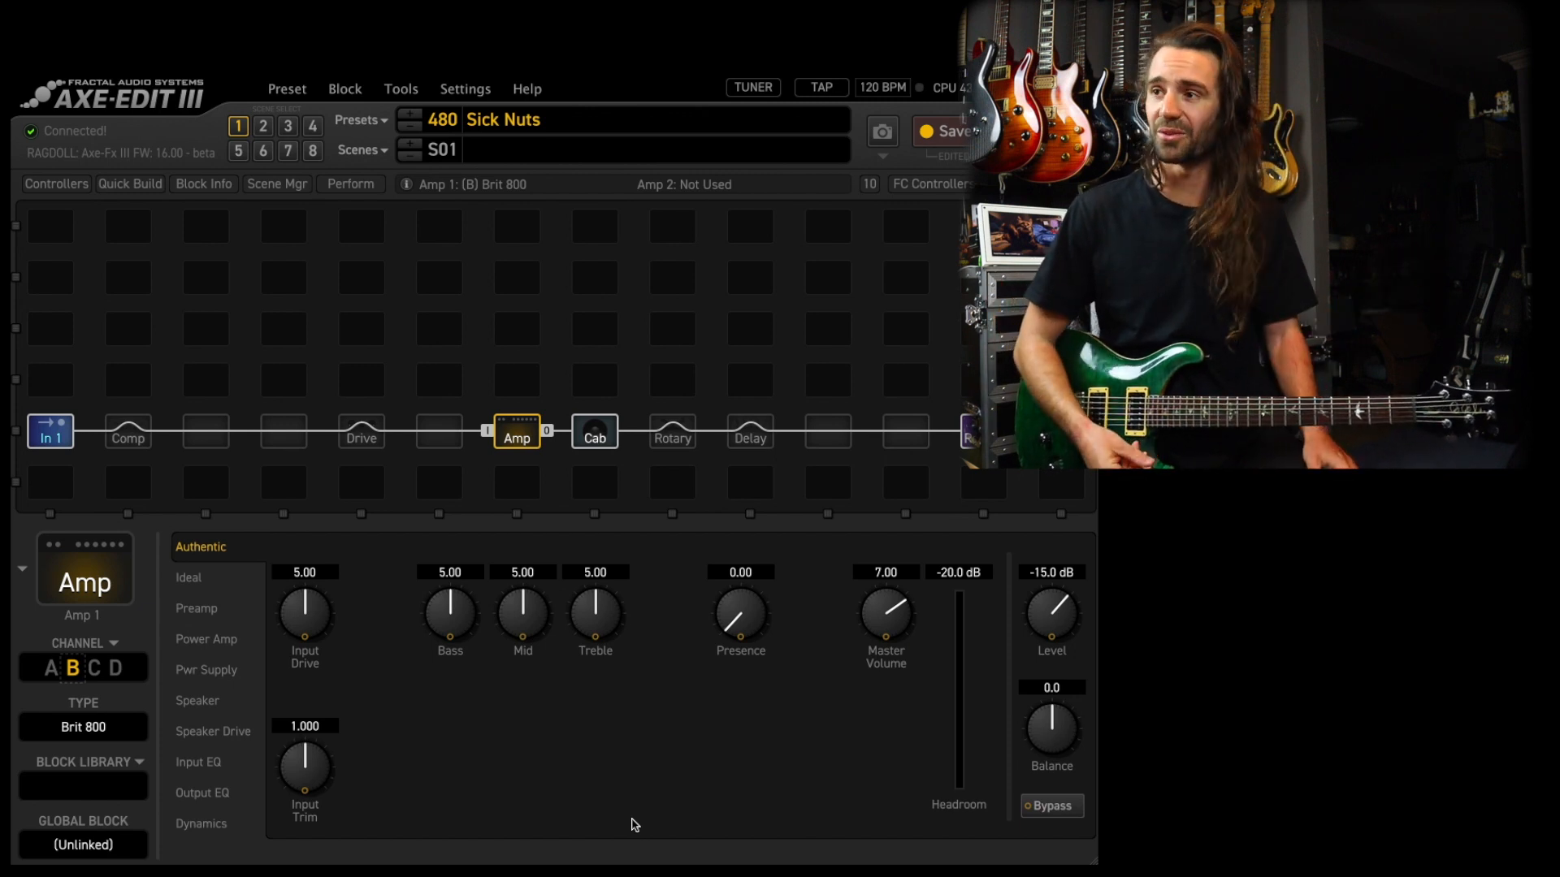
pyautogui.moveTo(1035, 671)
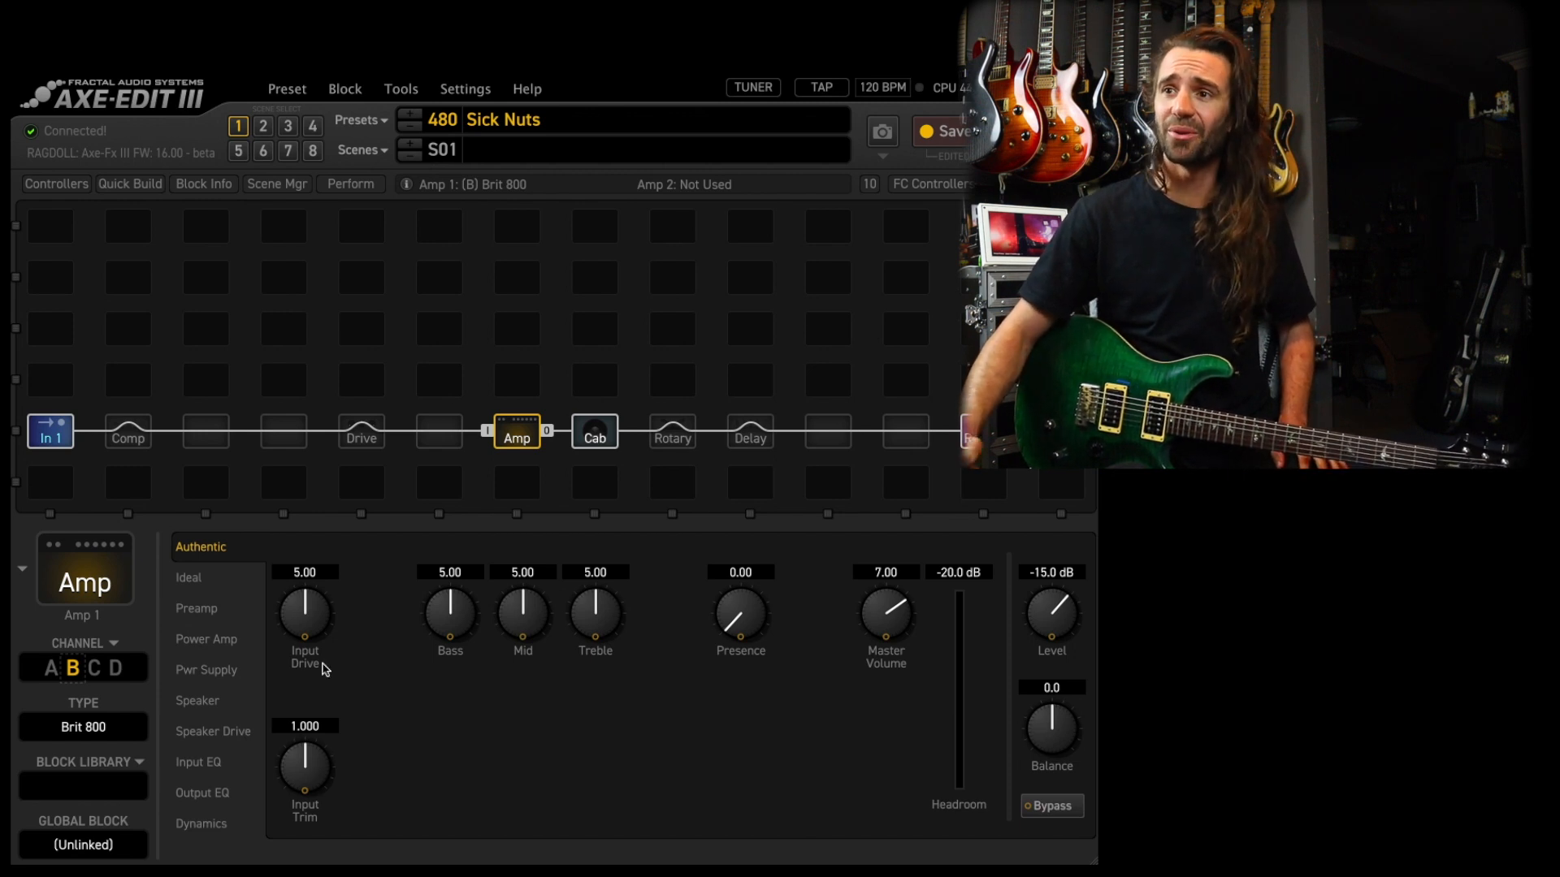
# Step: Switch the amp to channel C, a Cameron CCV 2A, and show its Preamp page
pyautogui.click(94, 668)
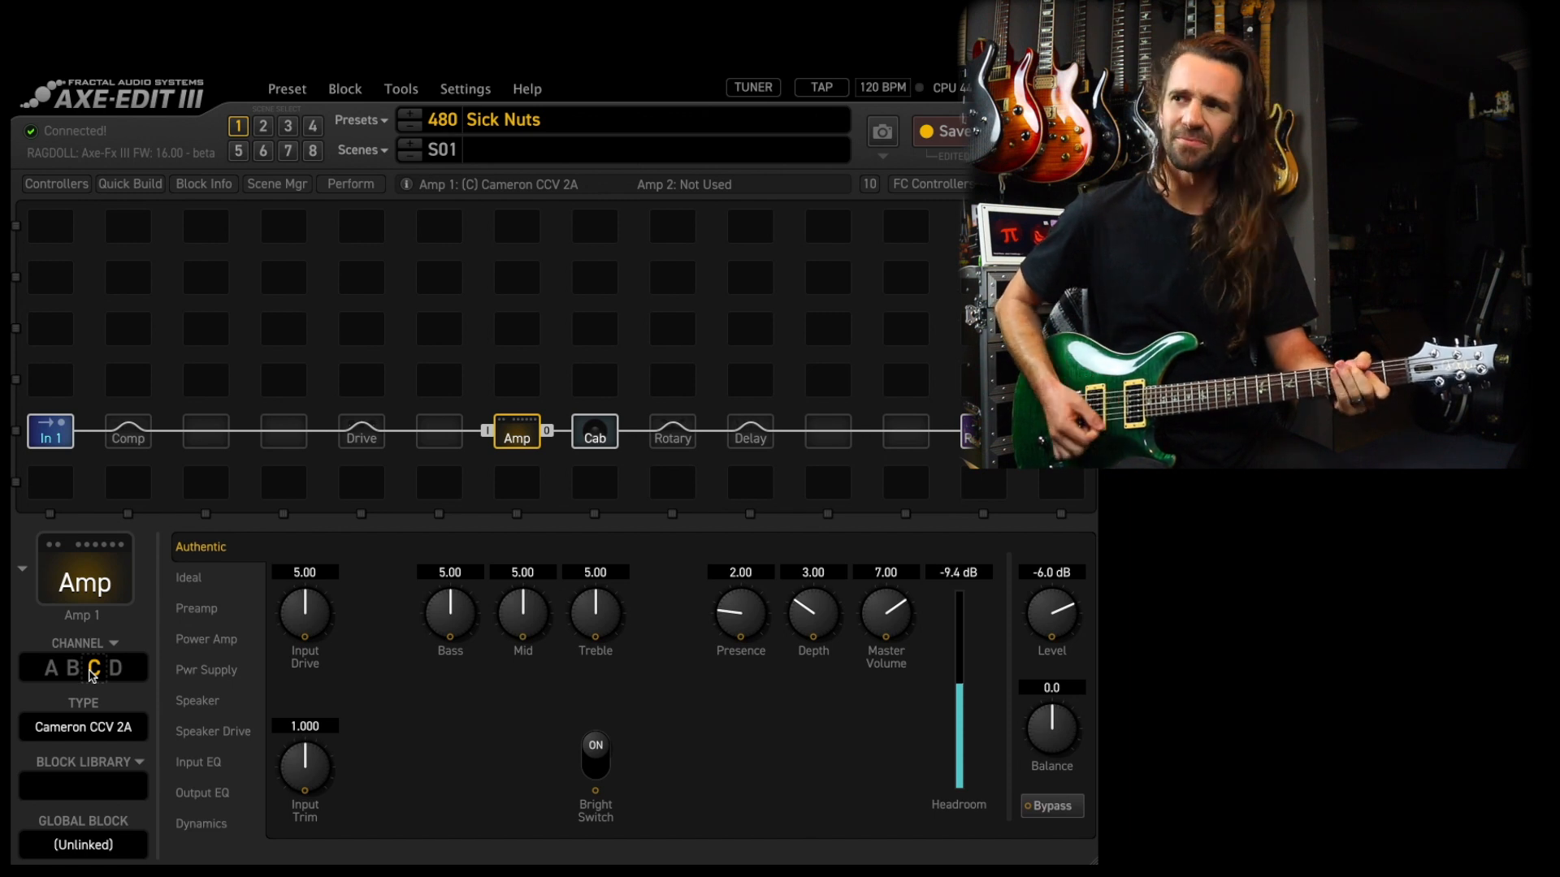
pyautogui.click(196, 608)
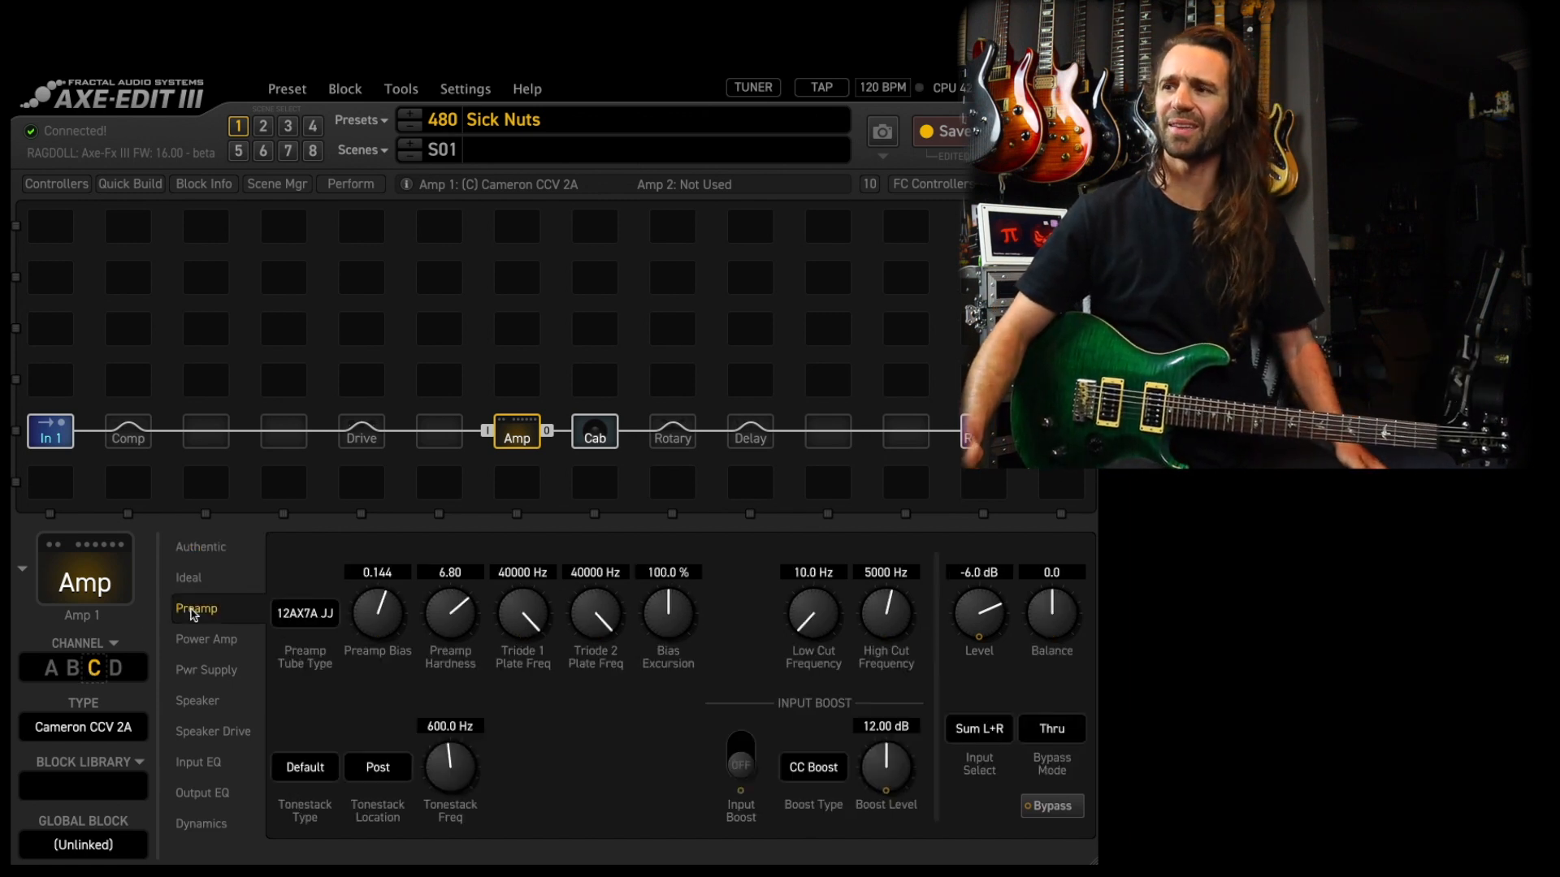
# Step: Reselect the amp block, view its Authentic page, then move to channel D (USA Lead Mid Gain)
pyautogui.click(741, 745)
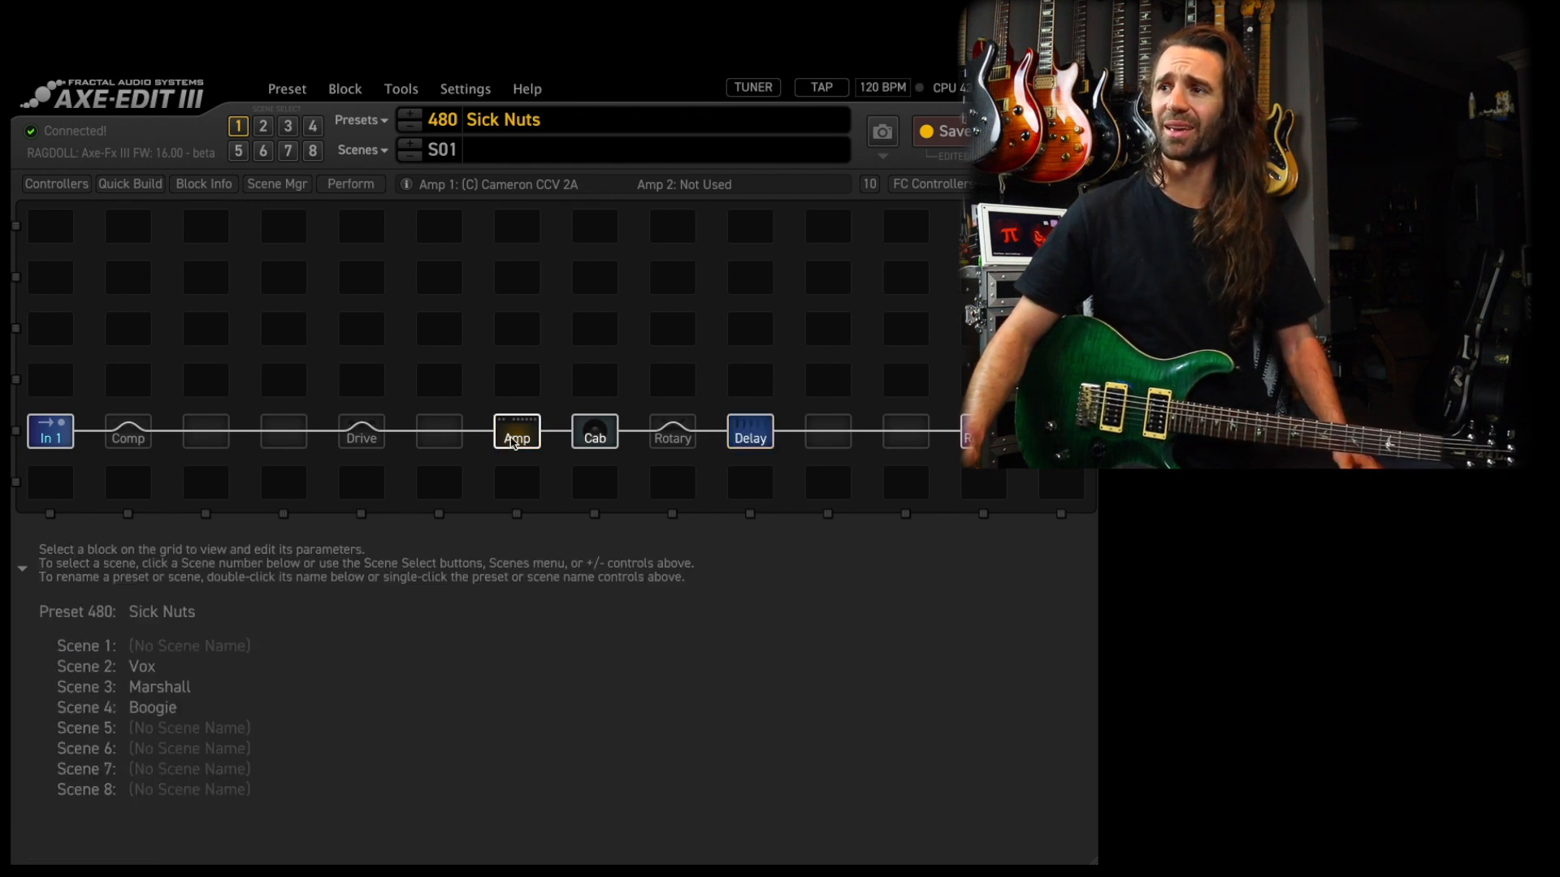
pyautogui.click(517, 432)
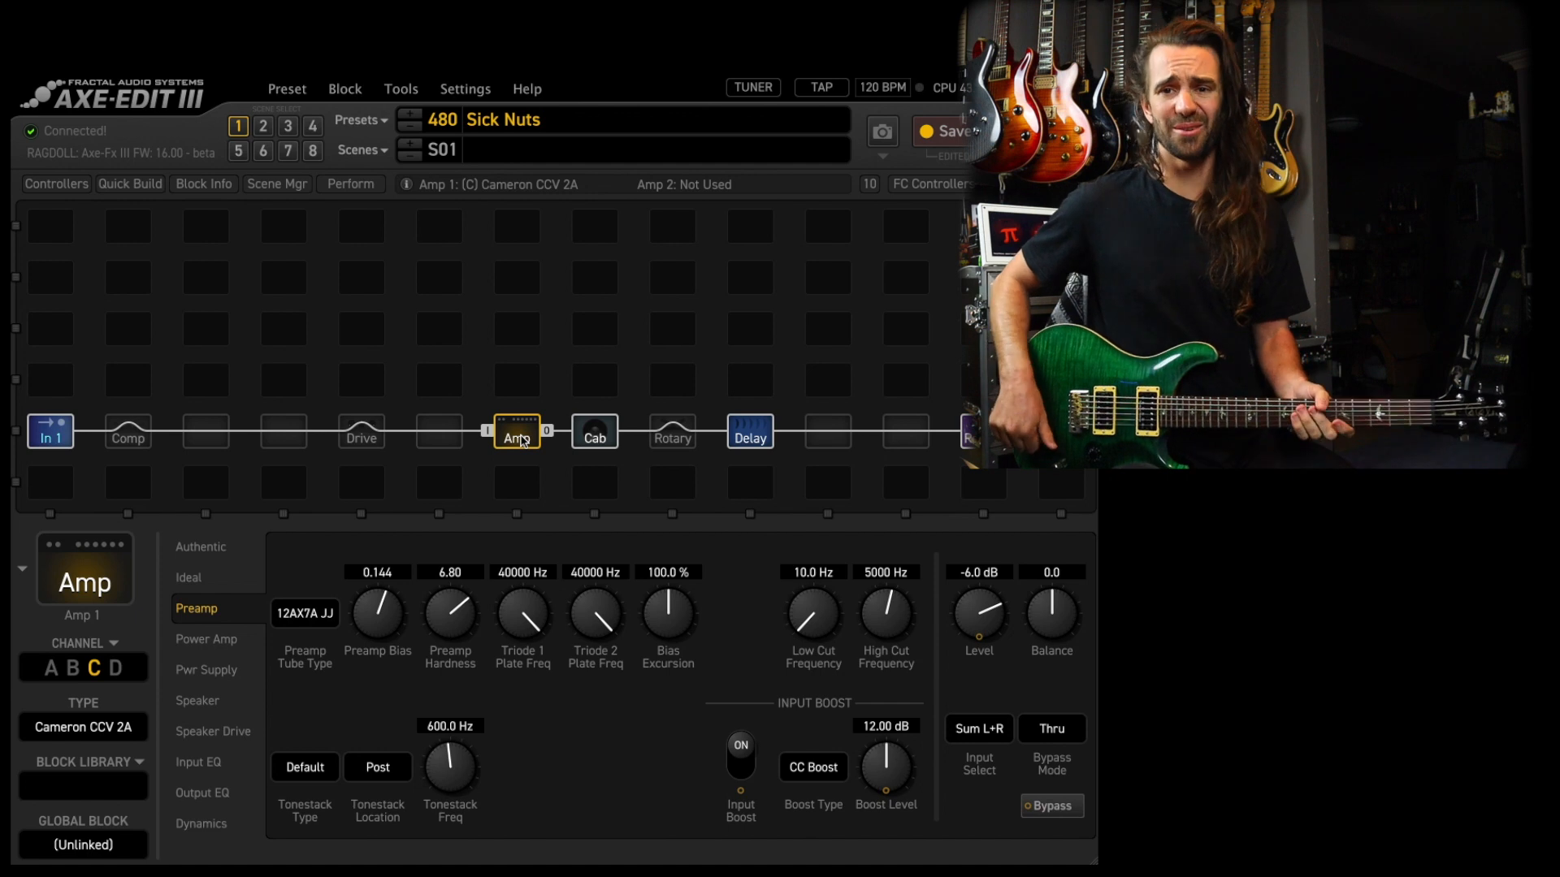
pyautogui.click(200, 548)
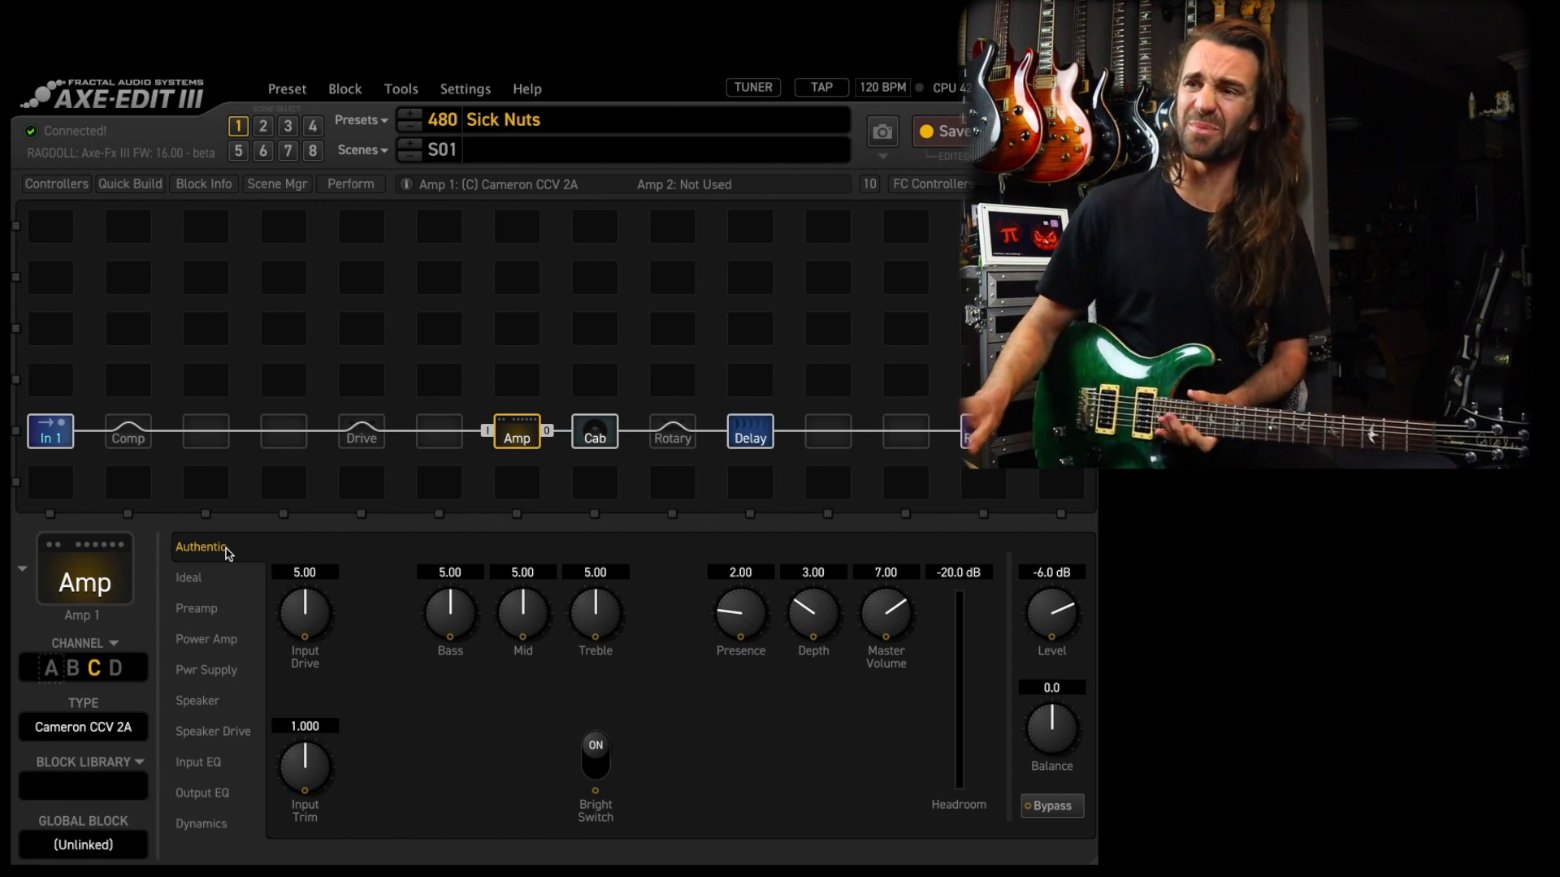
pyautogui.click(117, 667)
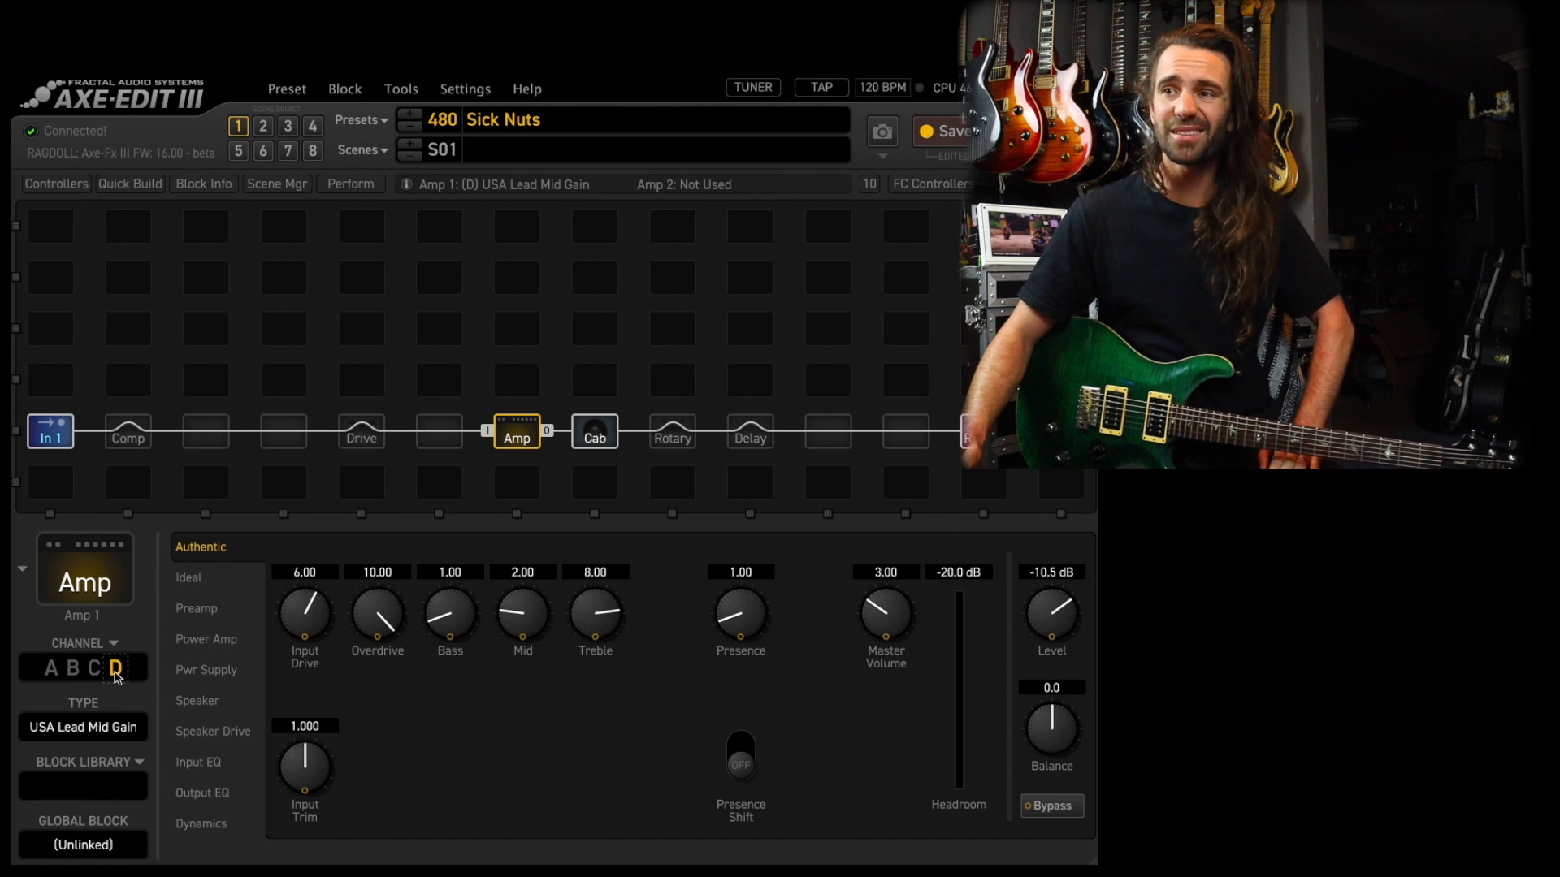
pyautogui.moveTo(782, 700)
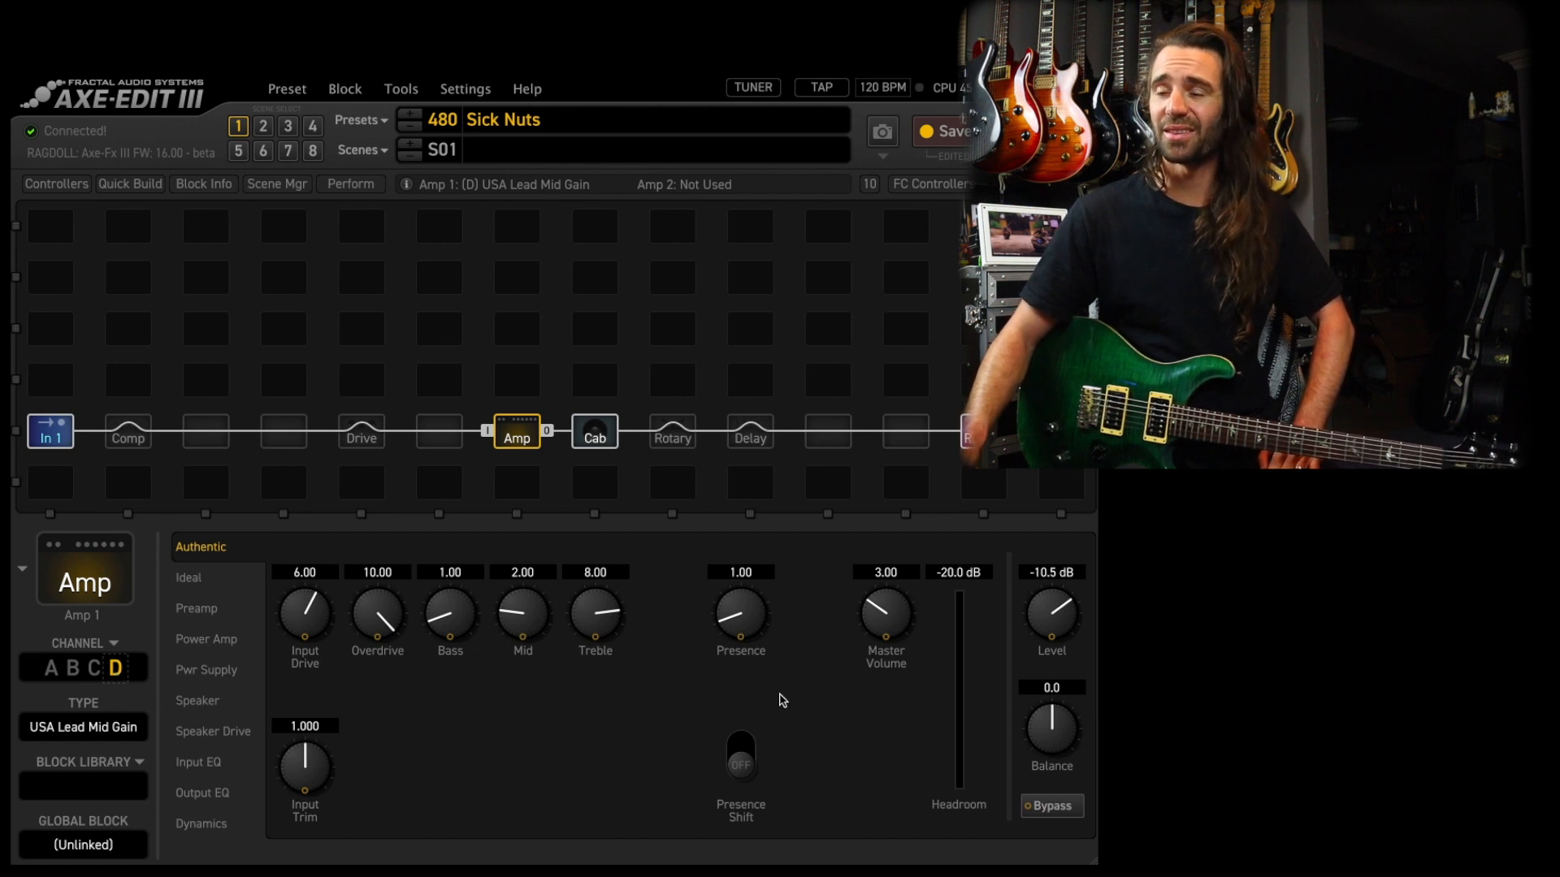
pyautogui.moveTo(683, 705)
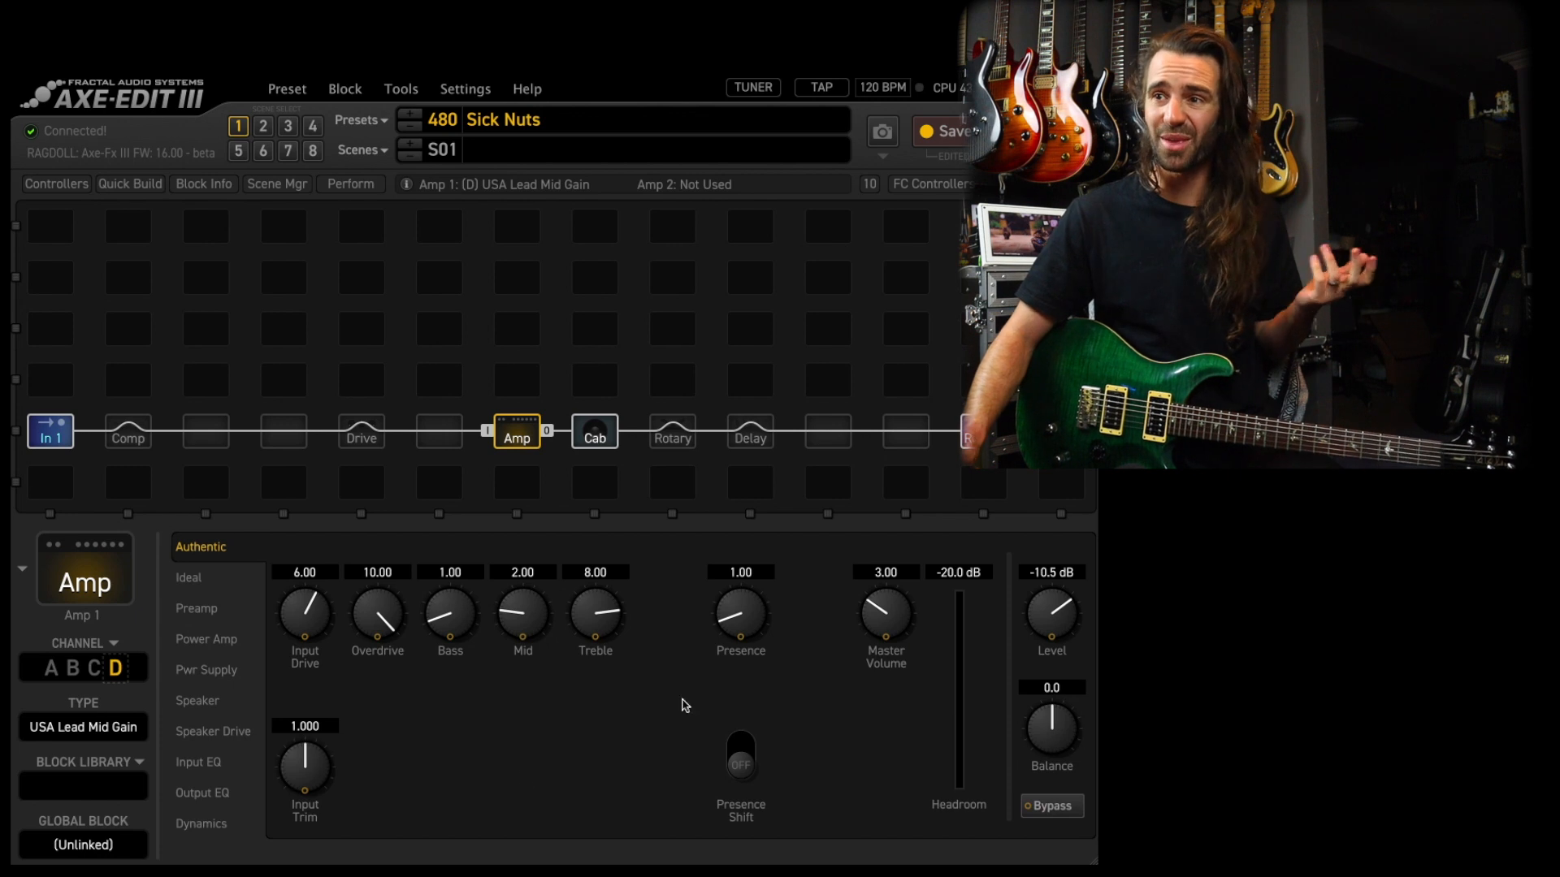
# Step: View the USA Lead Mid Gain amp's Output EQ and then its Preamp page
pyautogui.click(202, 793)
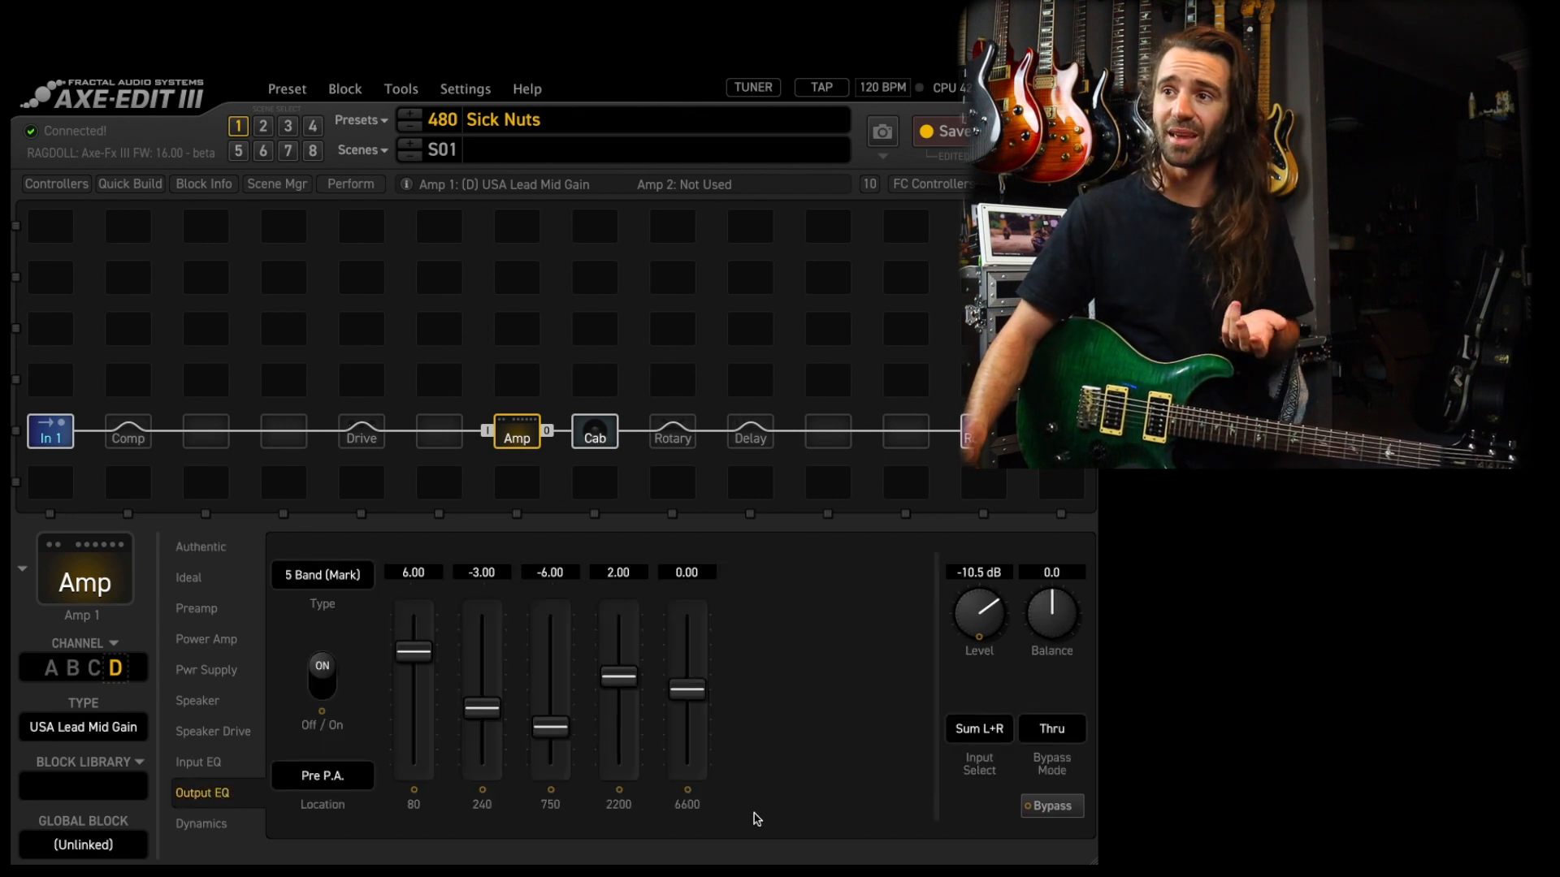
pyautogui.click(197, 607)
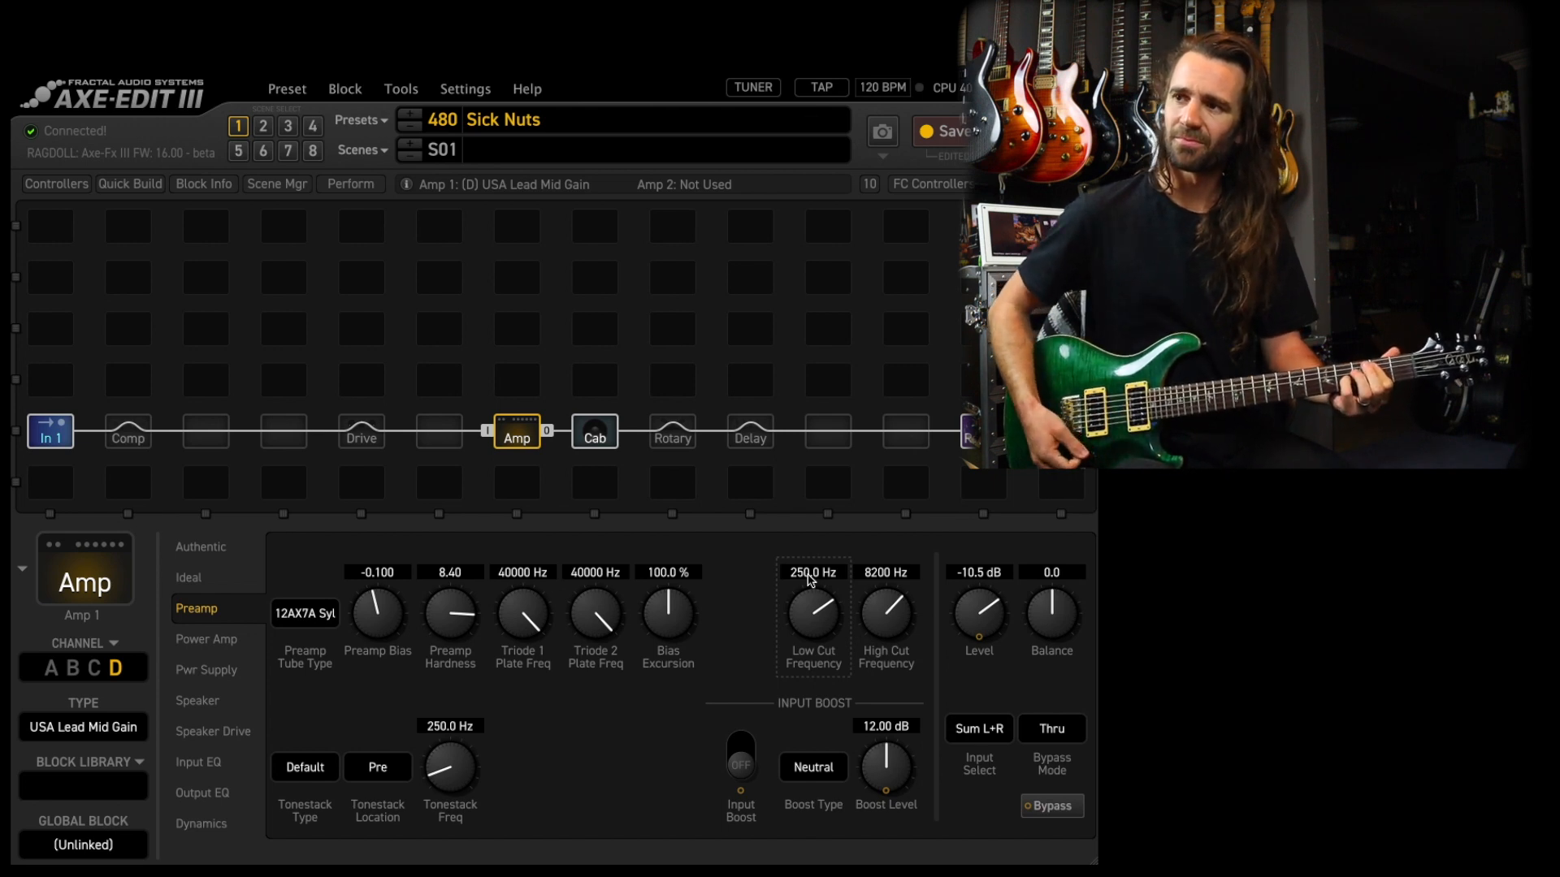
pyautogui.moveTo(307, 703)
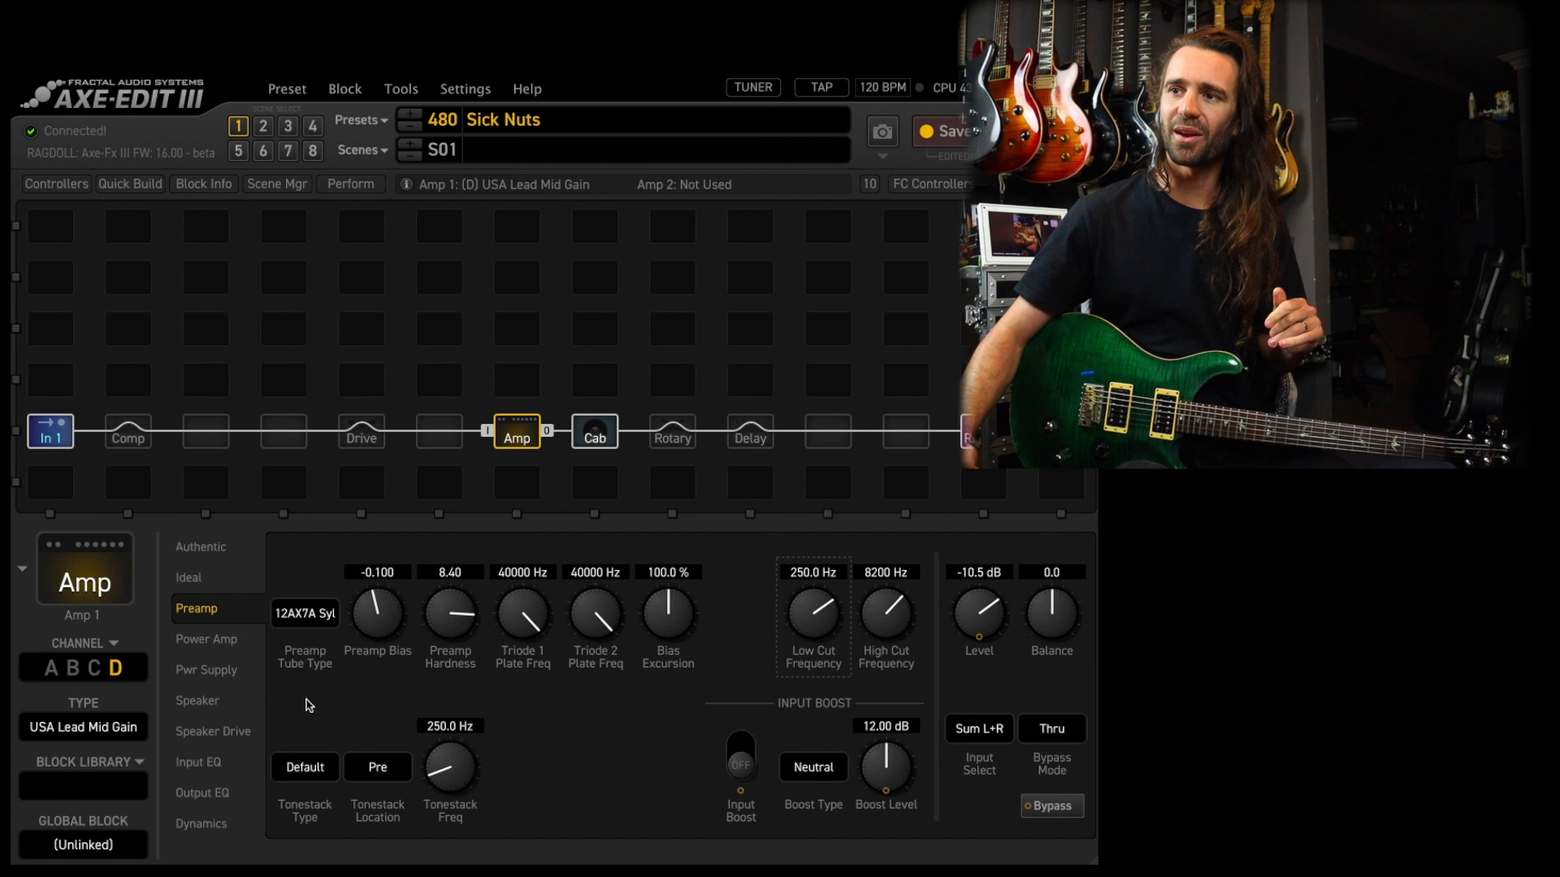
# Step: Change the amp's speaker impedance curve from 4x12 USA Lead to 4x12 5153
pyautogui.click(196, 700)
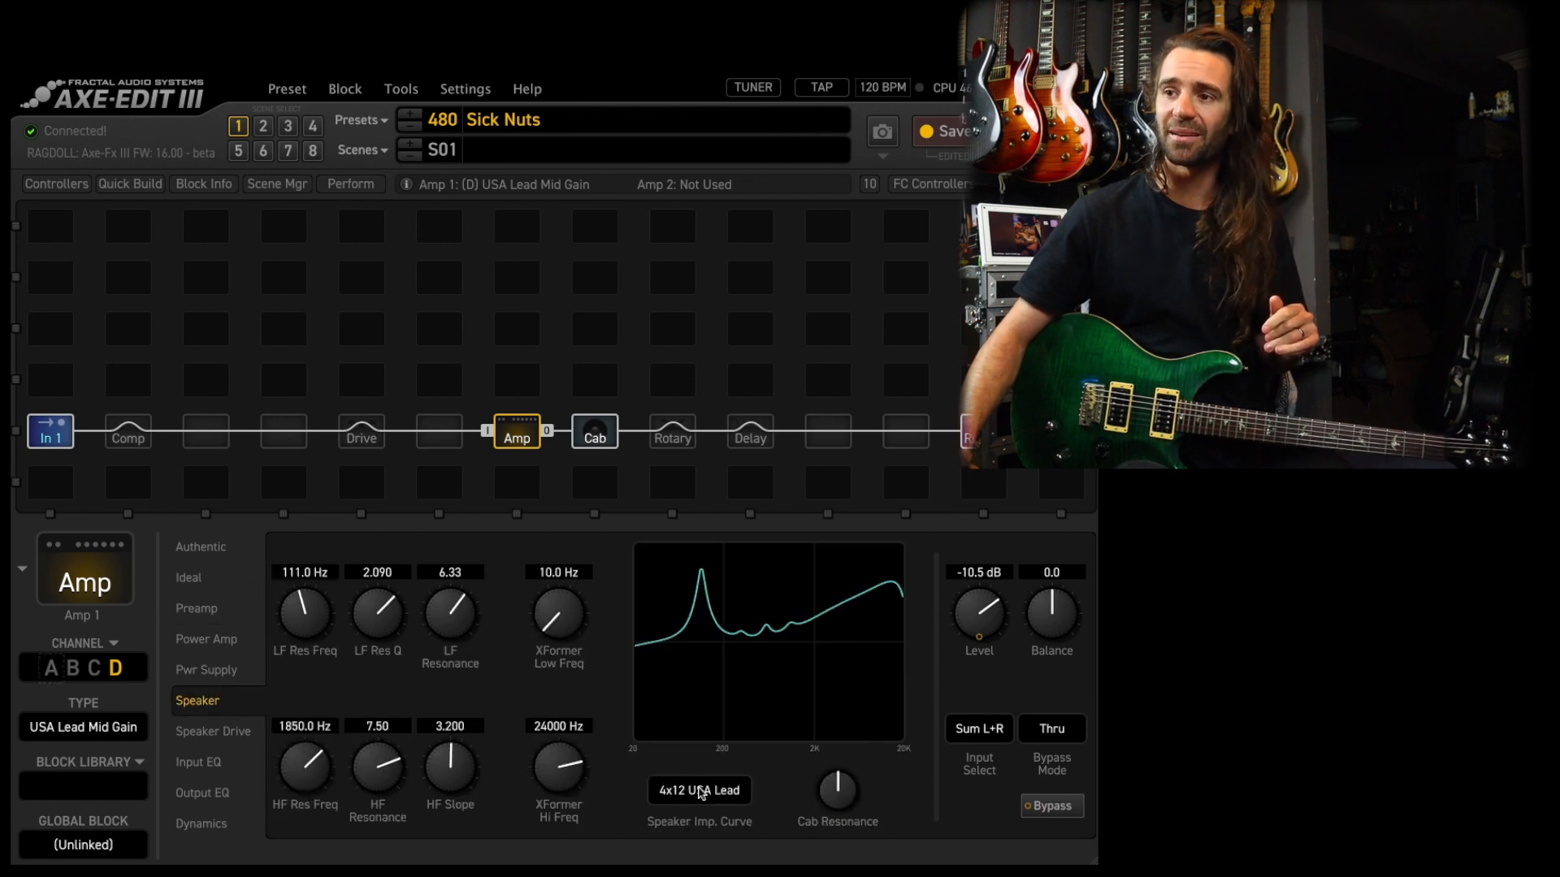
pyautogui.click(698, 789)
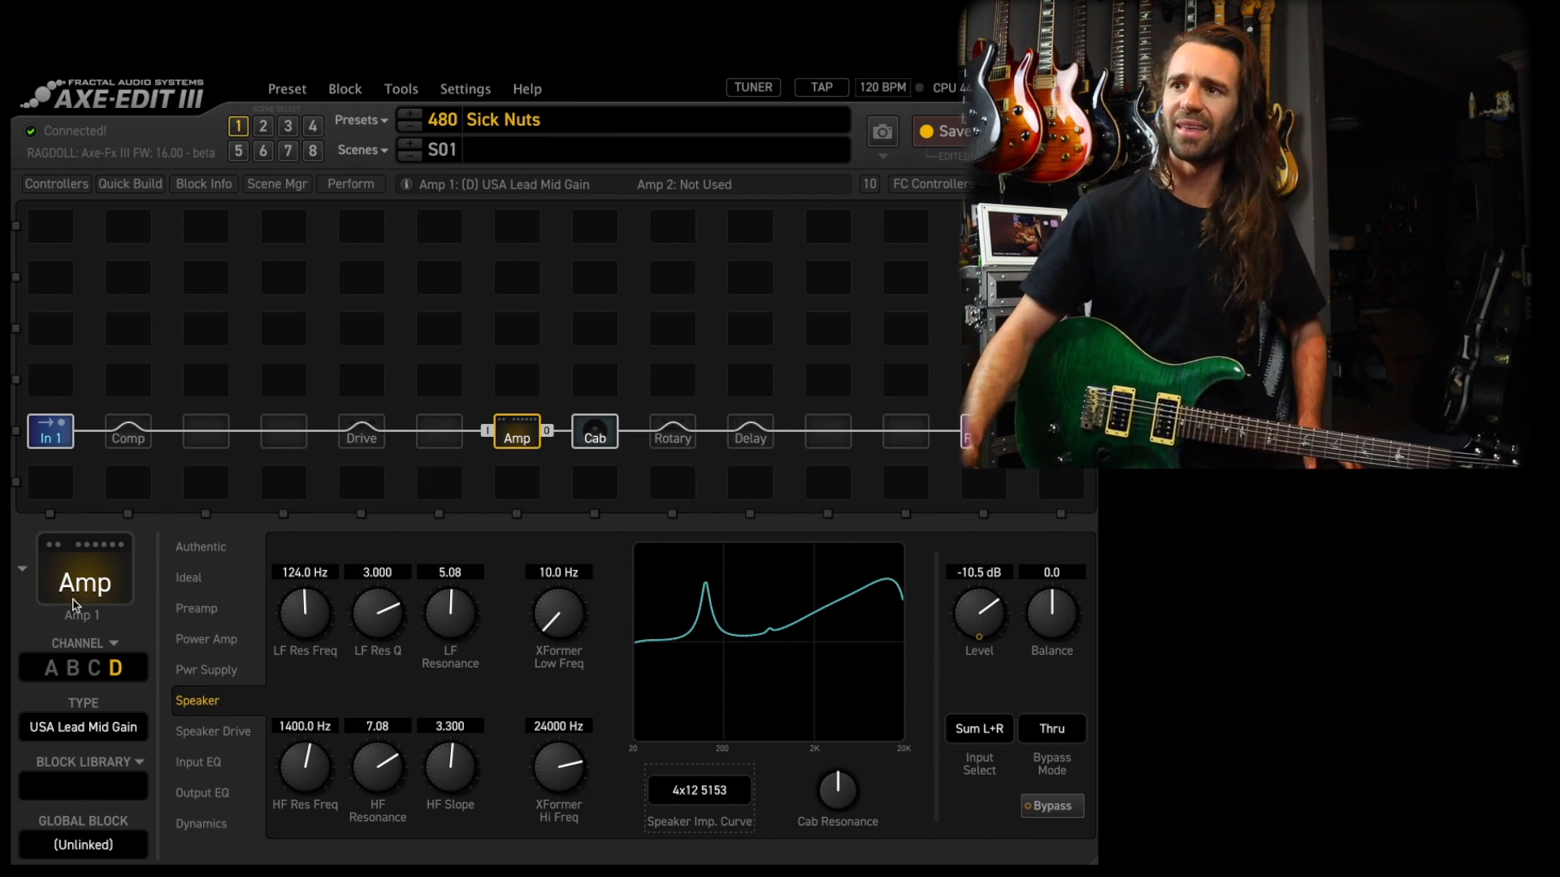
# Step: Raise the power amp's XFormer Drive from 1.00 to 2.00
pyautogui.click(207, 639)
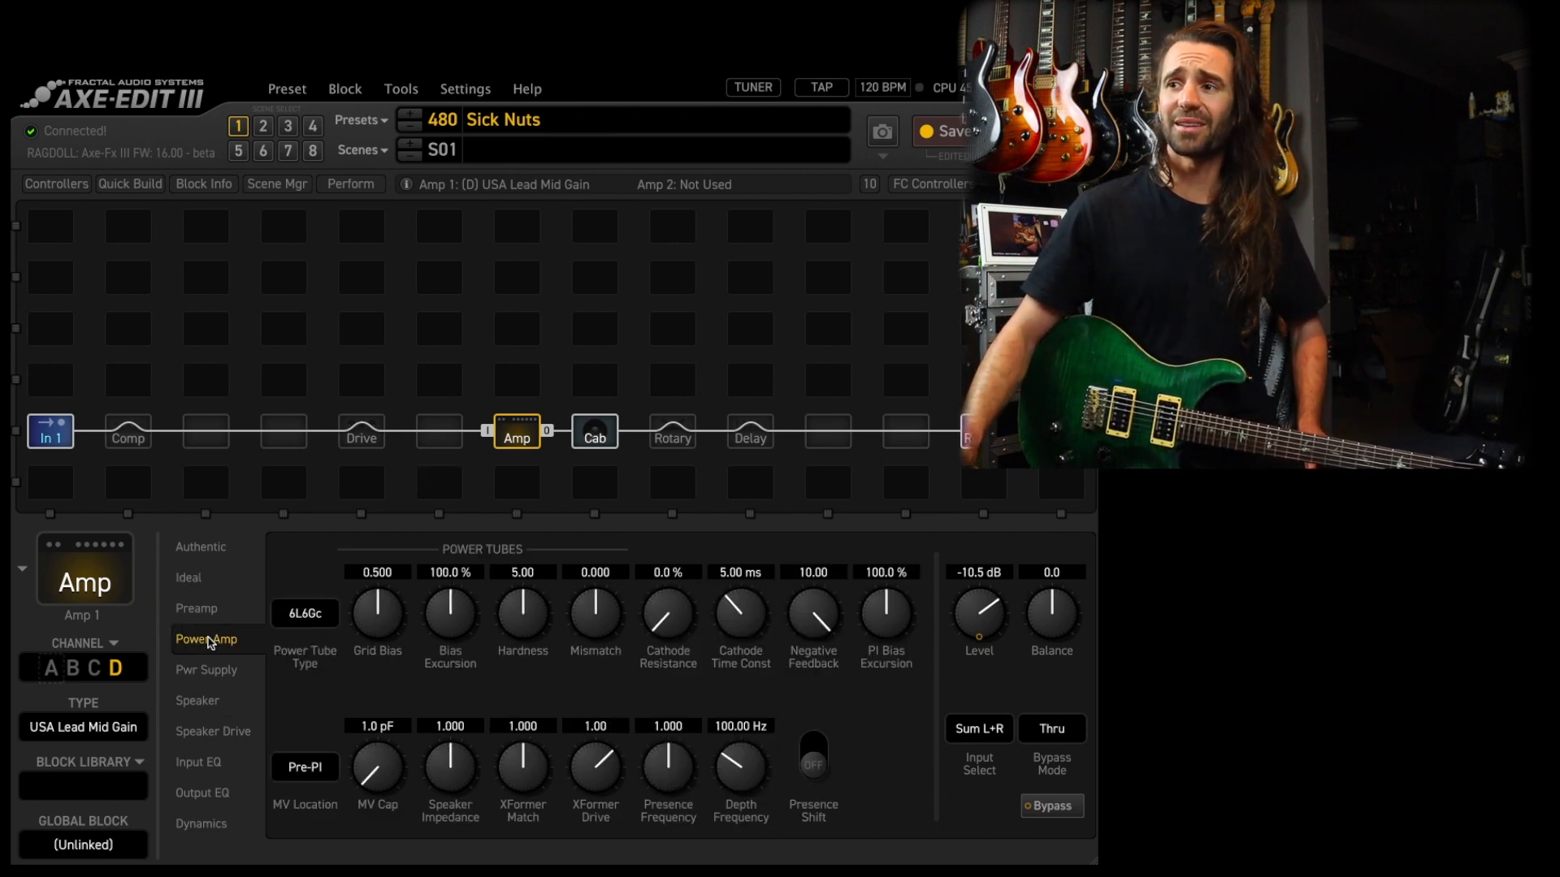
pyautogui.click(595, 725)
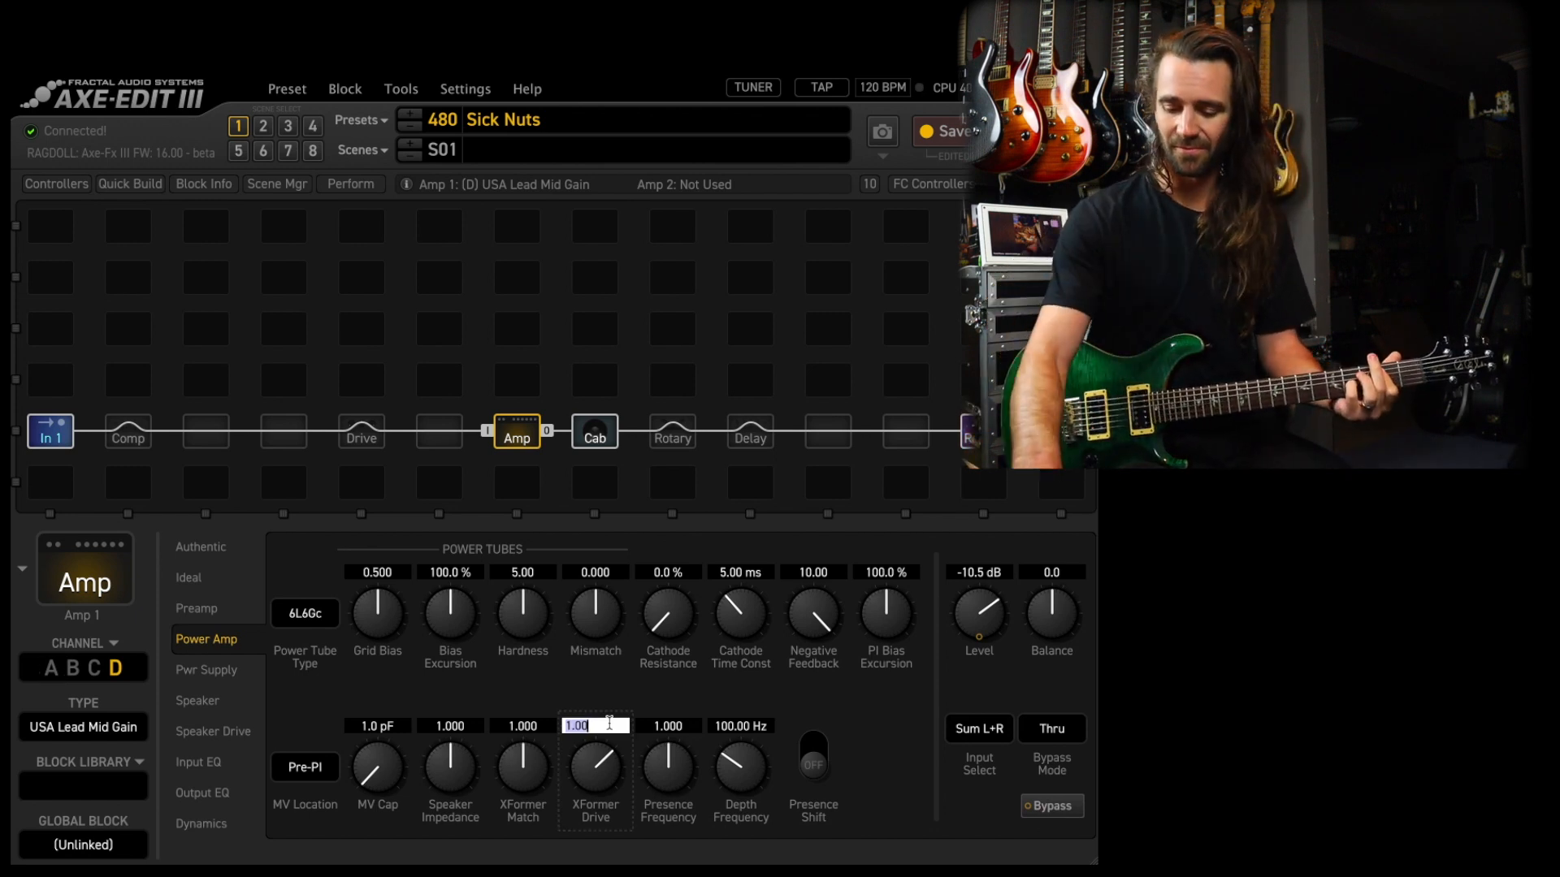
pyautogui.write('2')
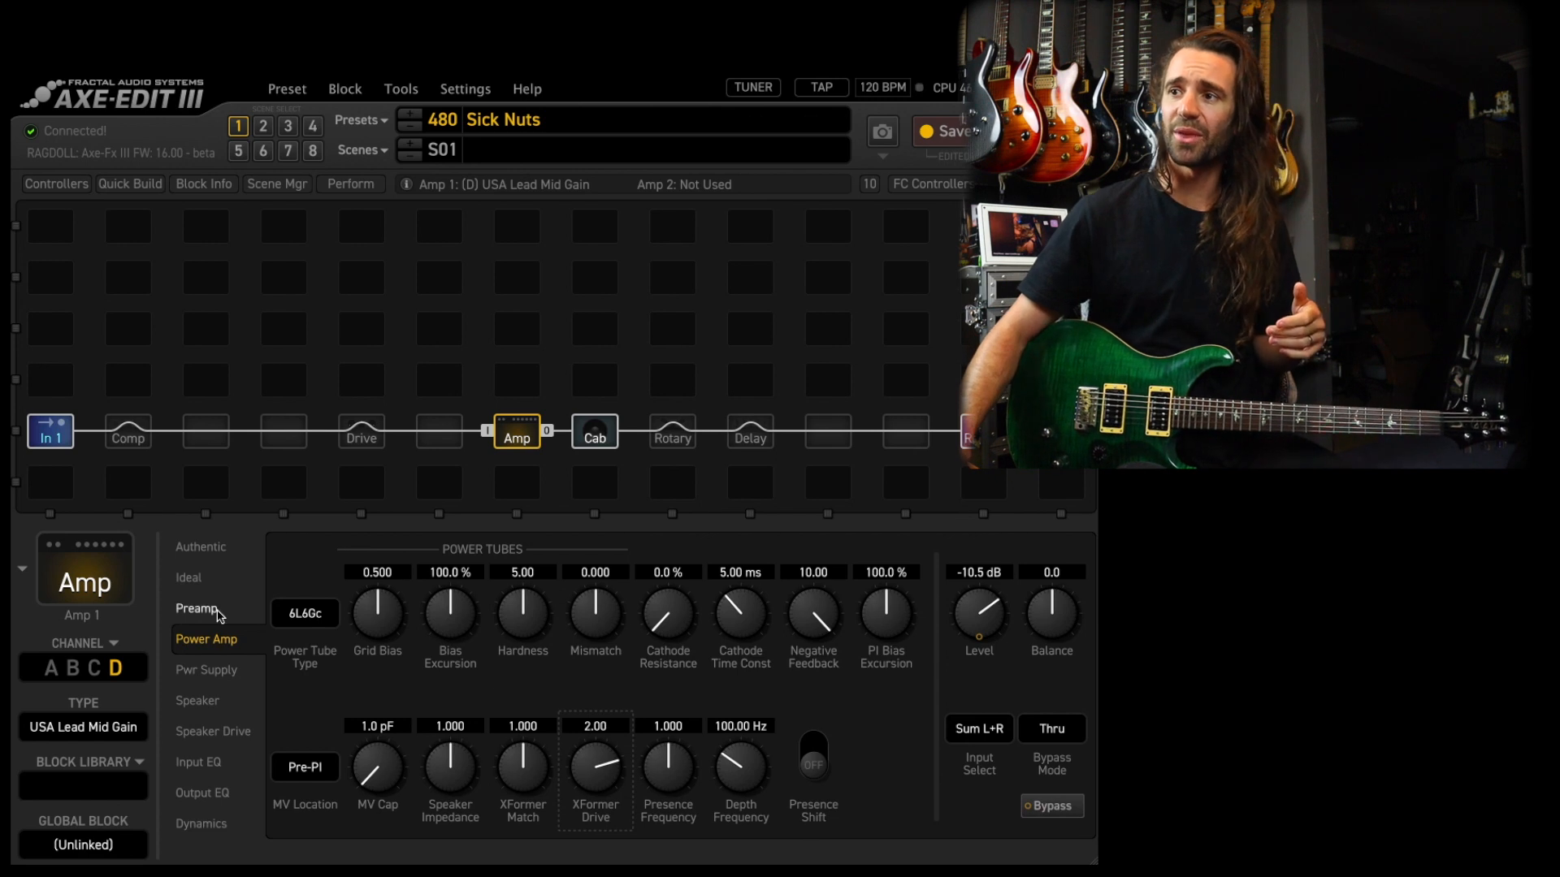
# Step: Turn the Fat switch on and choose the CC Boost input boost type
pyautogui.click(188, 579)
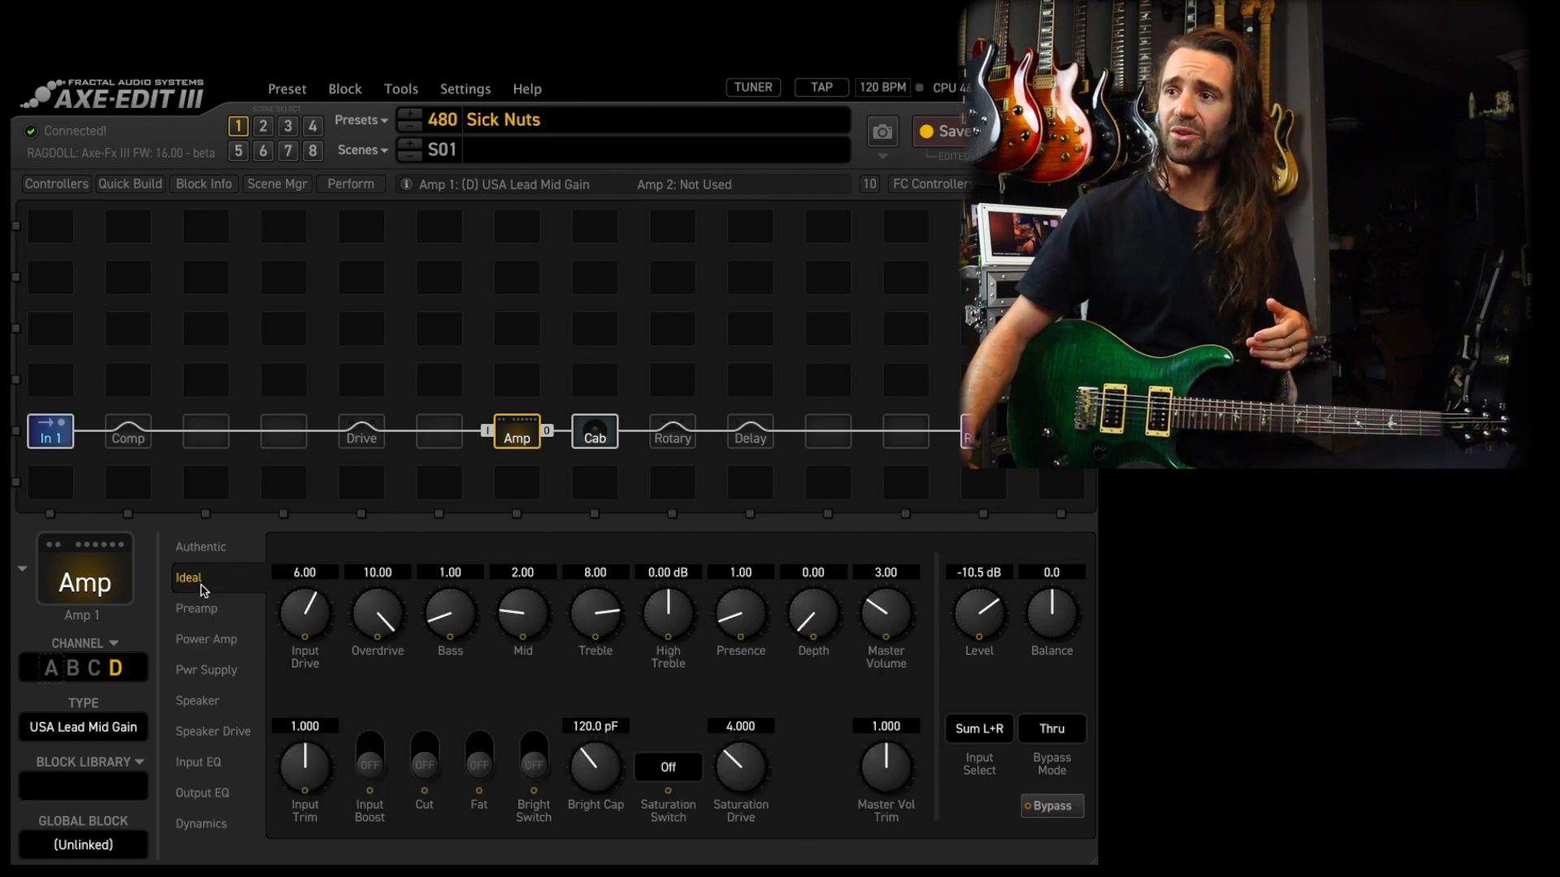
pyautogui.click(478, 766)
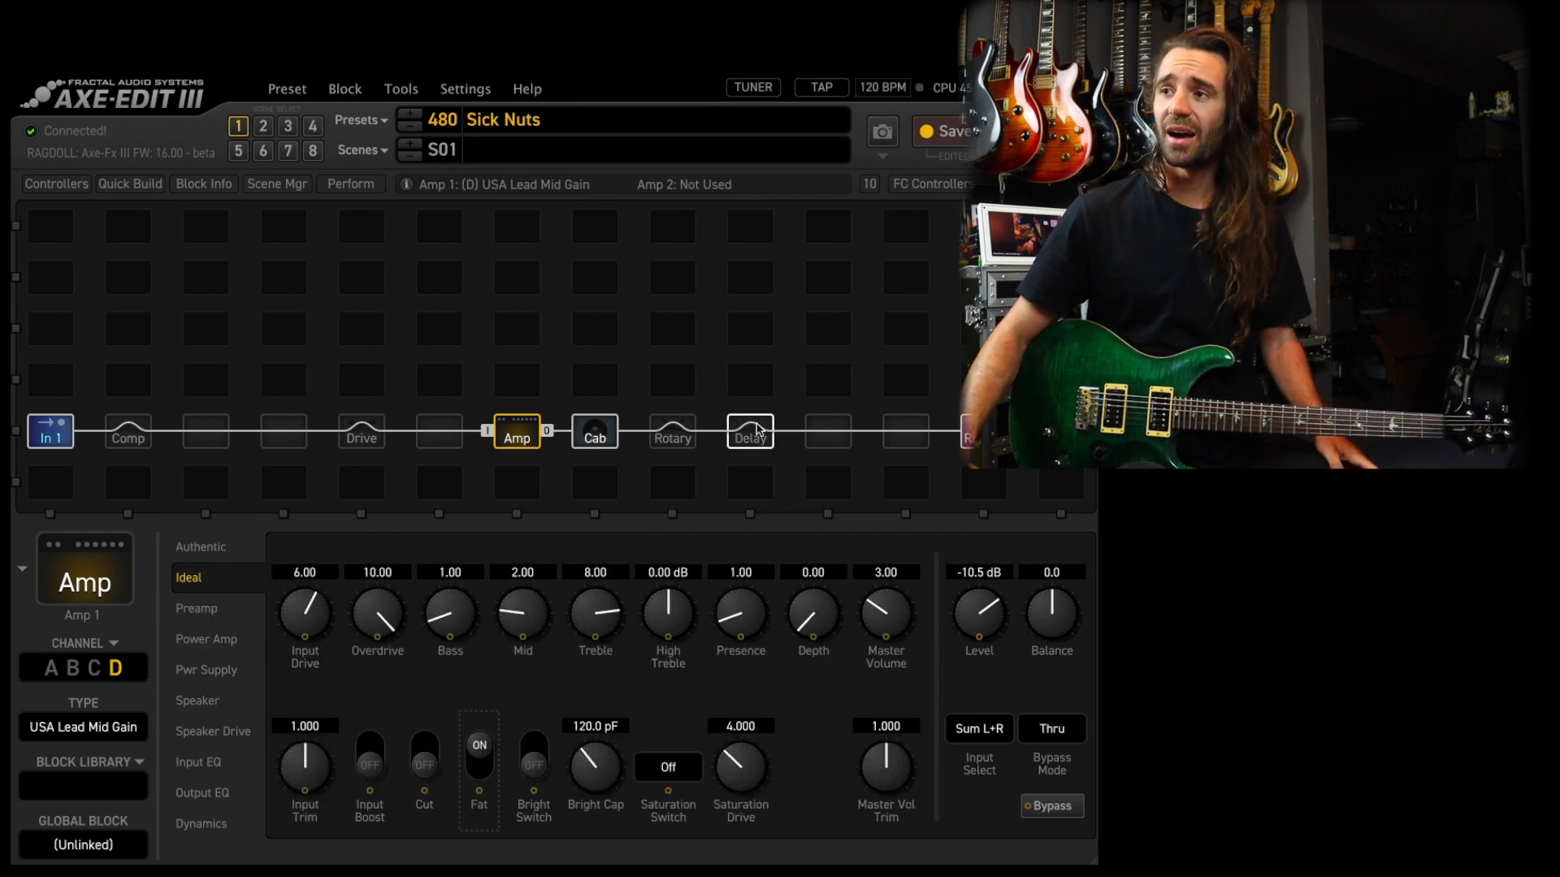
pyautogui.click(749, 436)
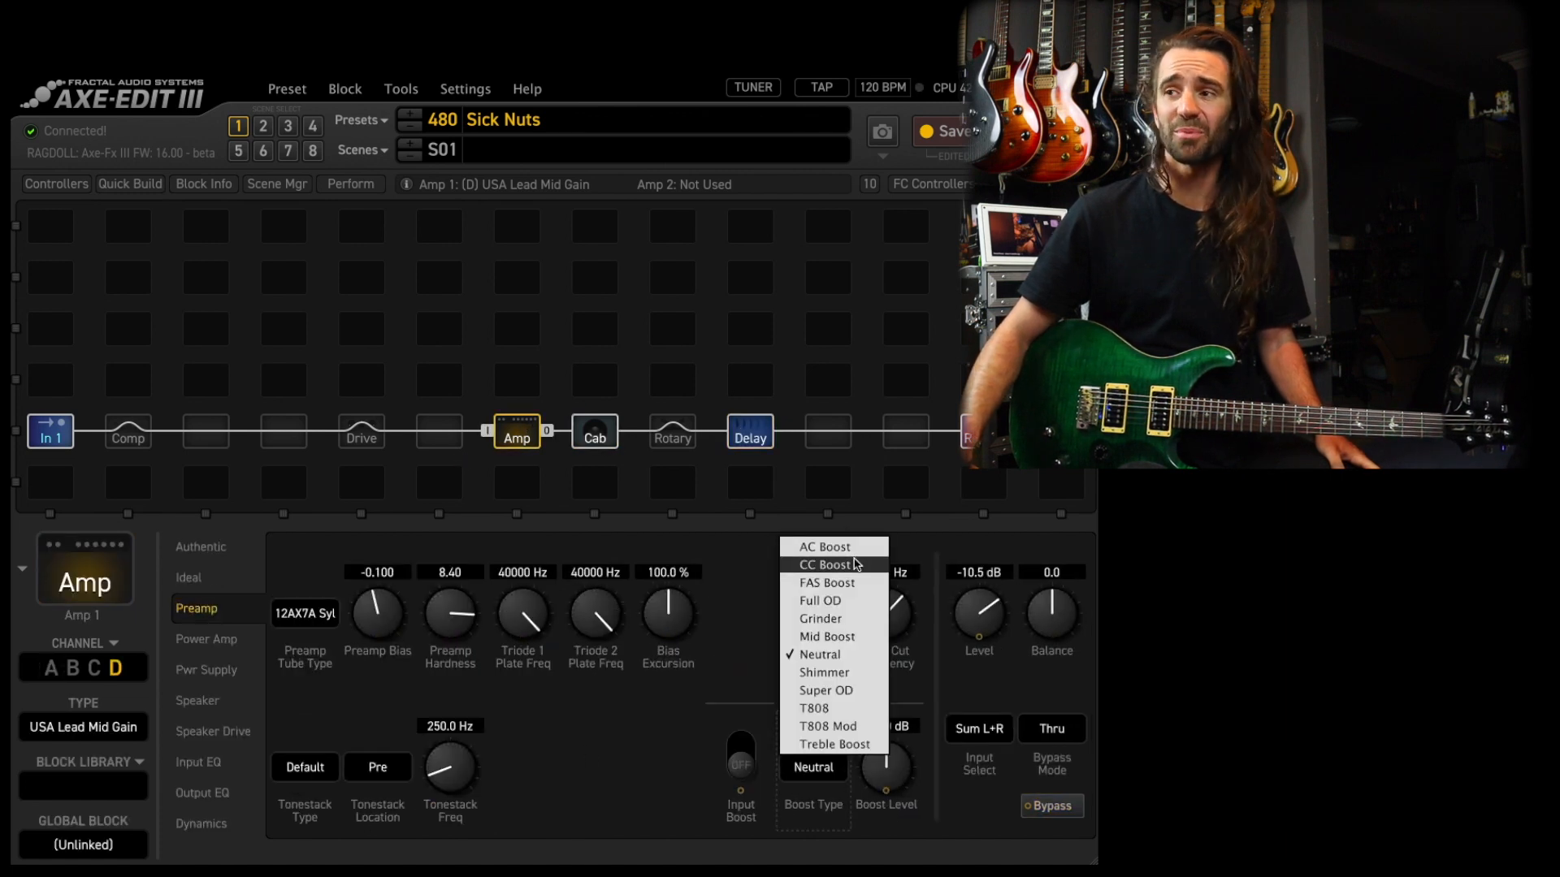
pyautogui.click(200, 546)
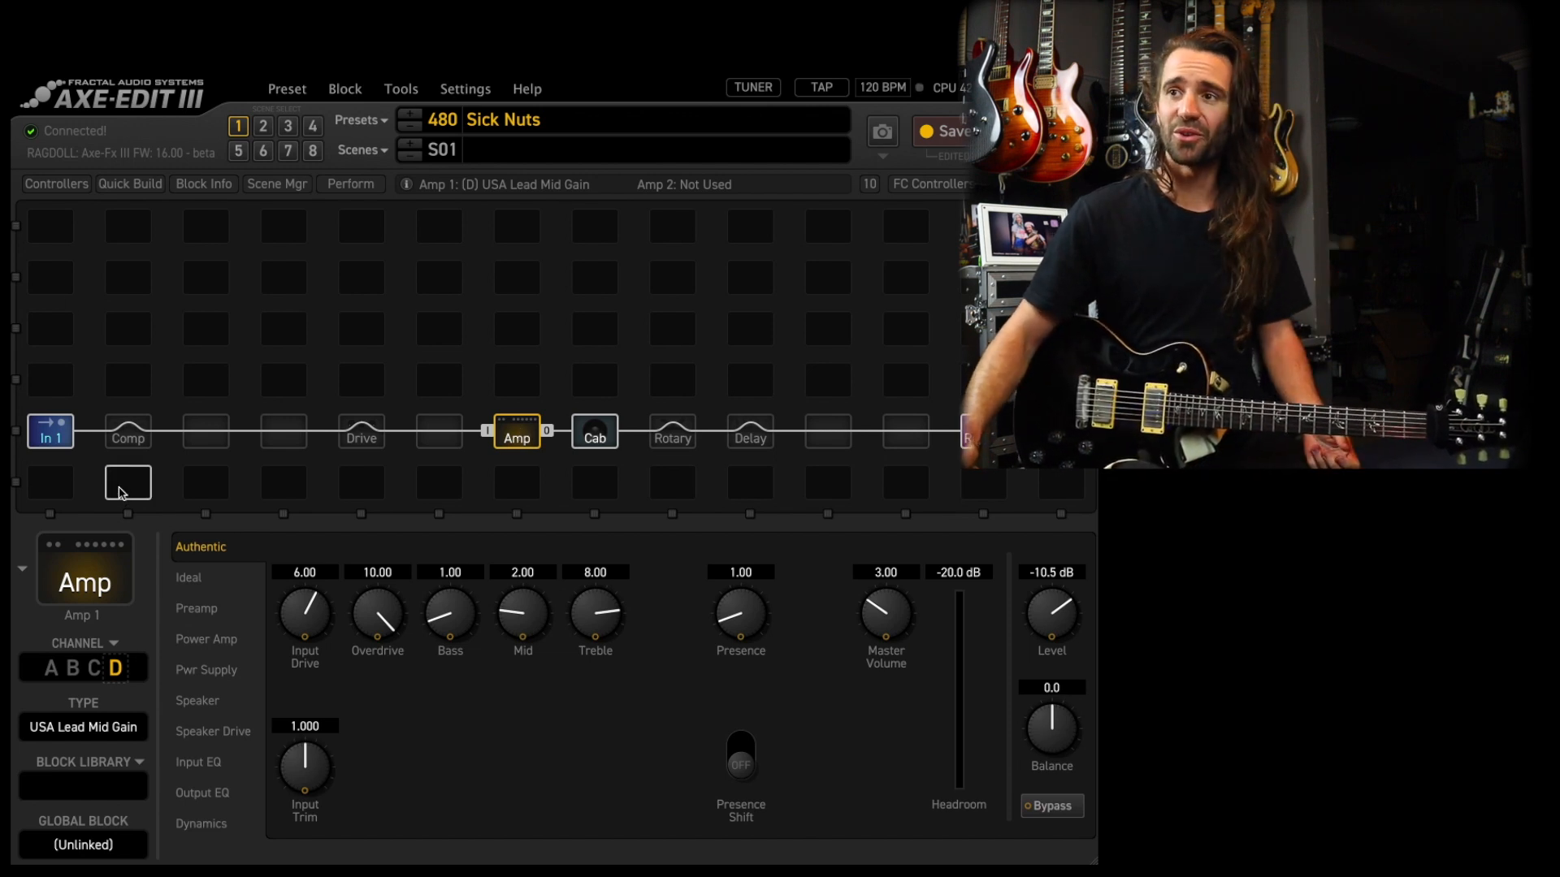
# Step: Switch the amp to channel C and make it a FAS Modern model
pyautogui.click(94, 668)
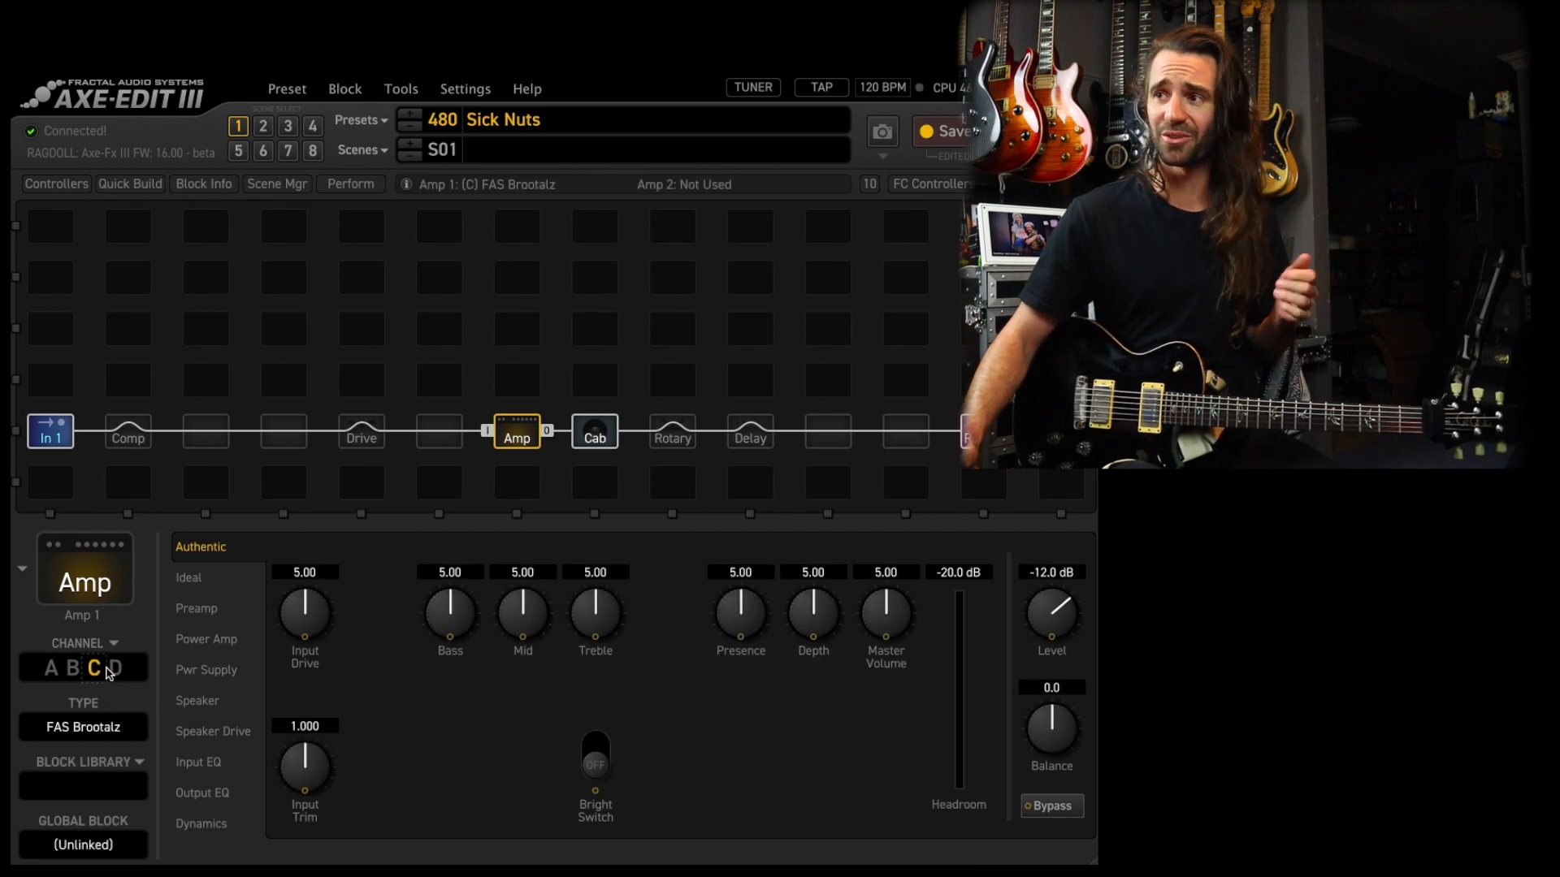
pyautogui.rightClick(515, 430)
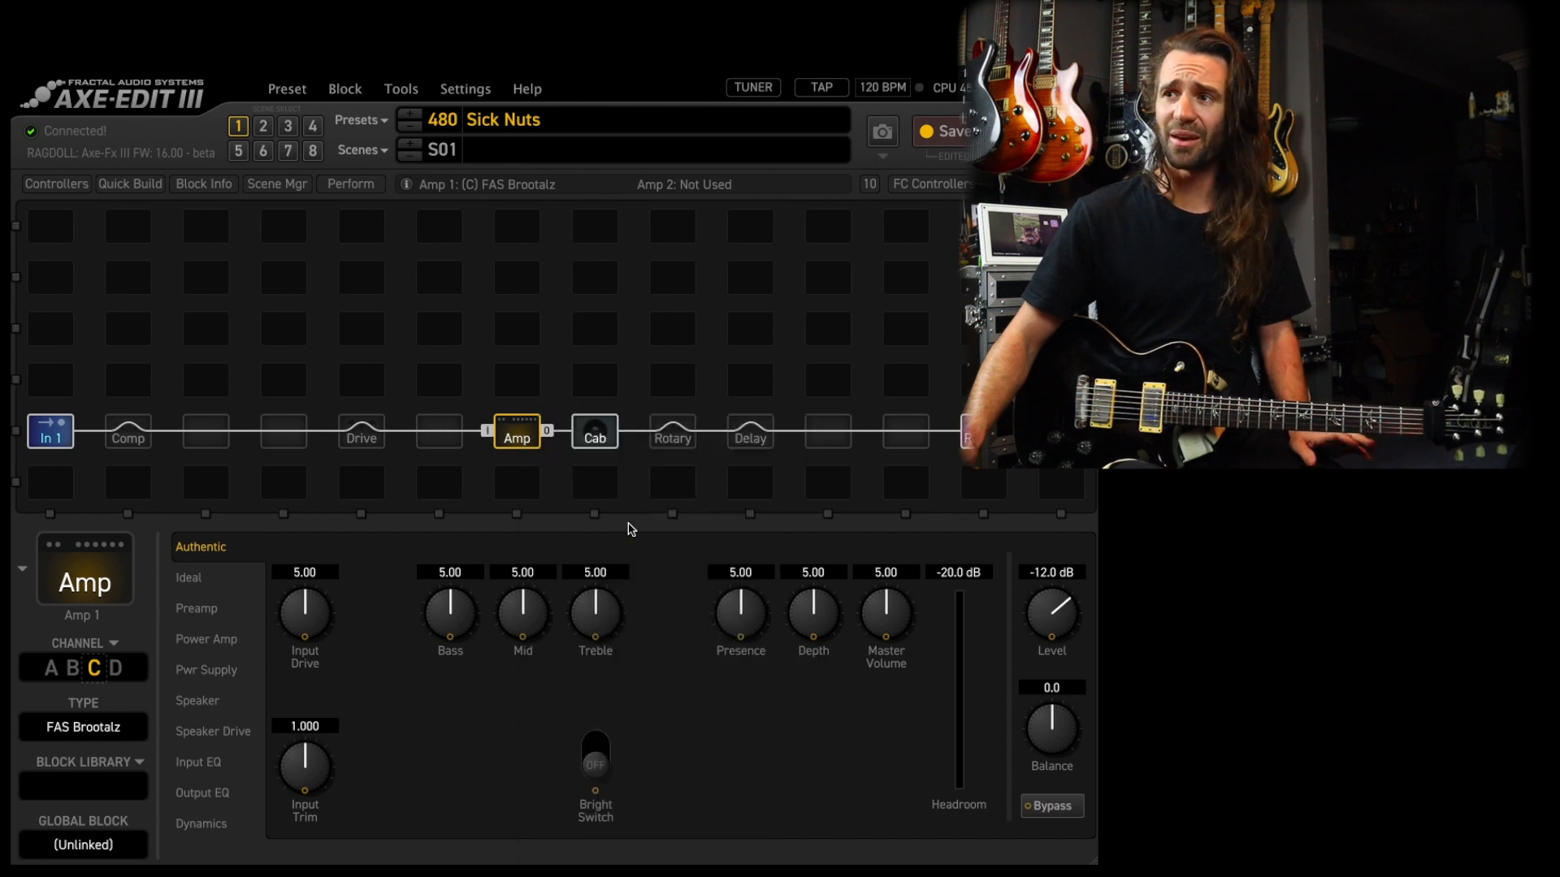
pyautogui.moveTo(622, 526)
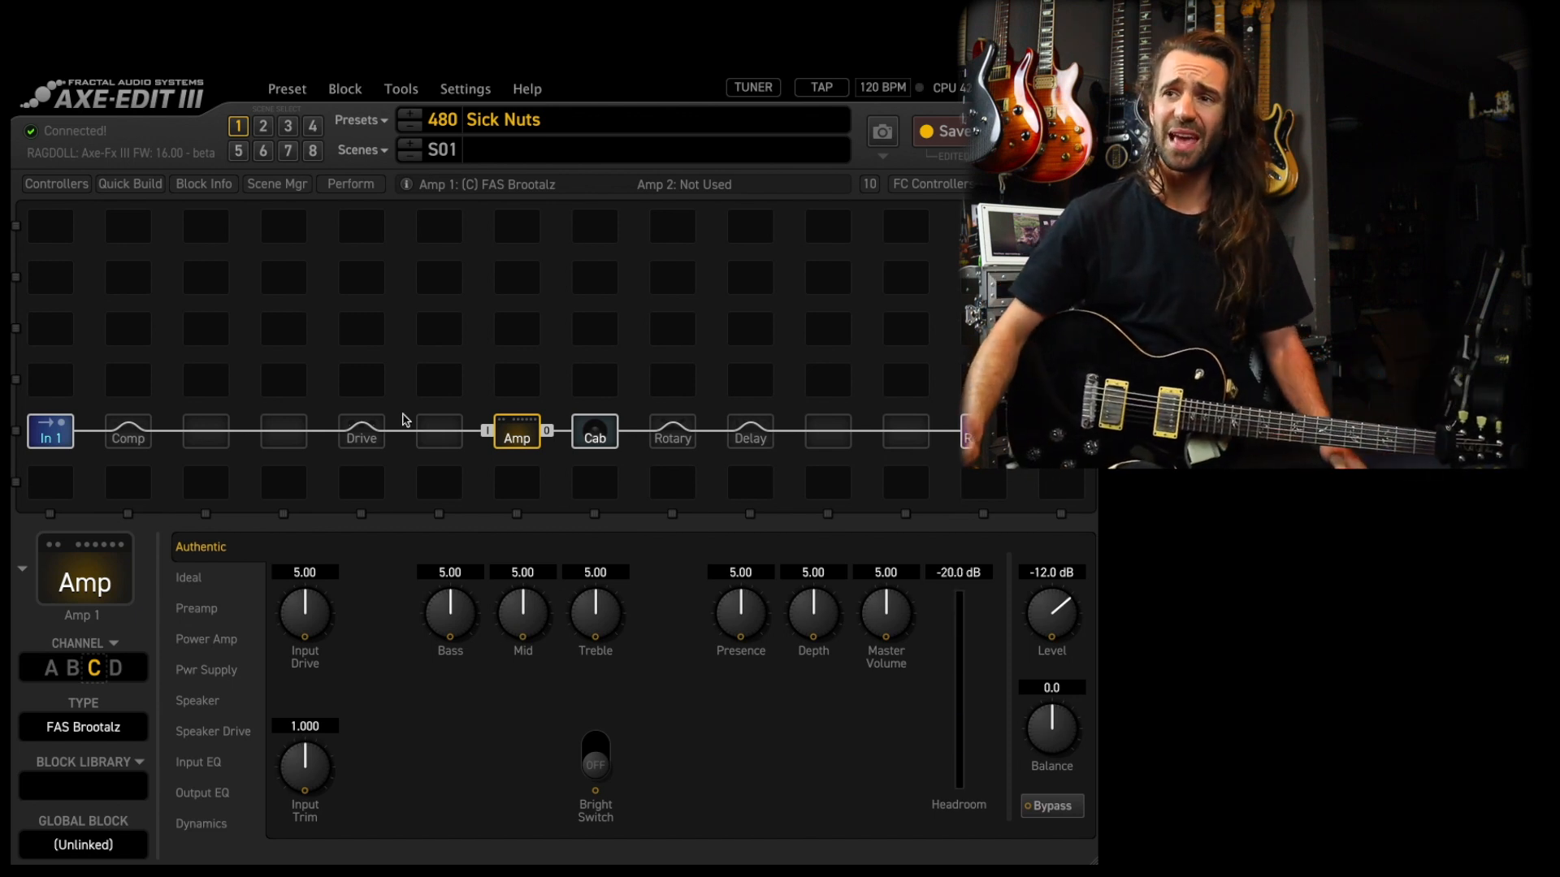
pyautogui.click(83, 727)
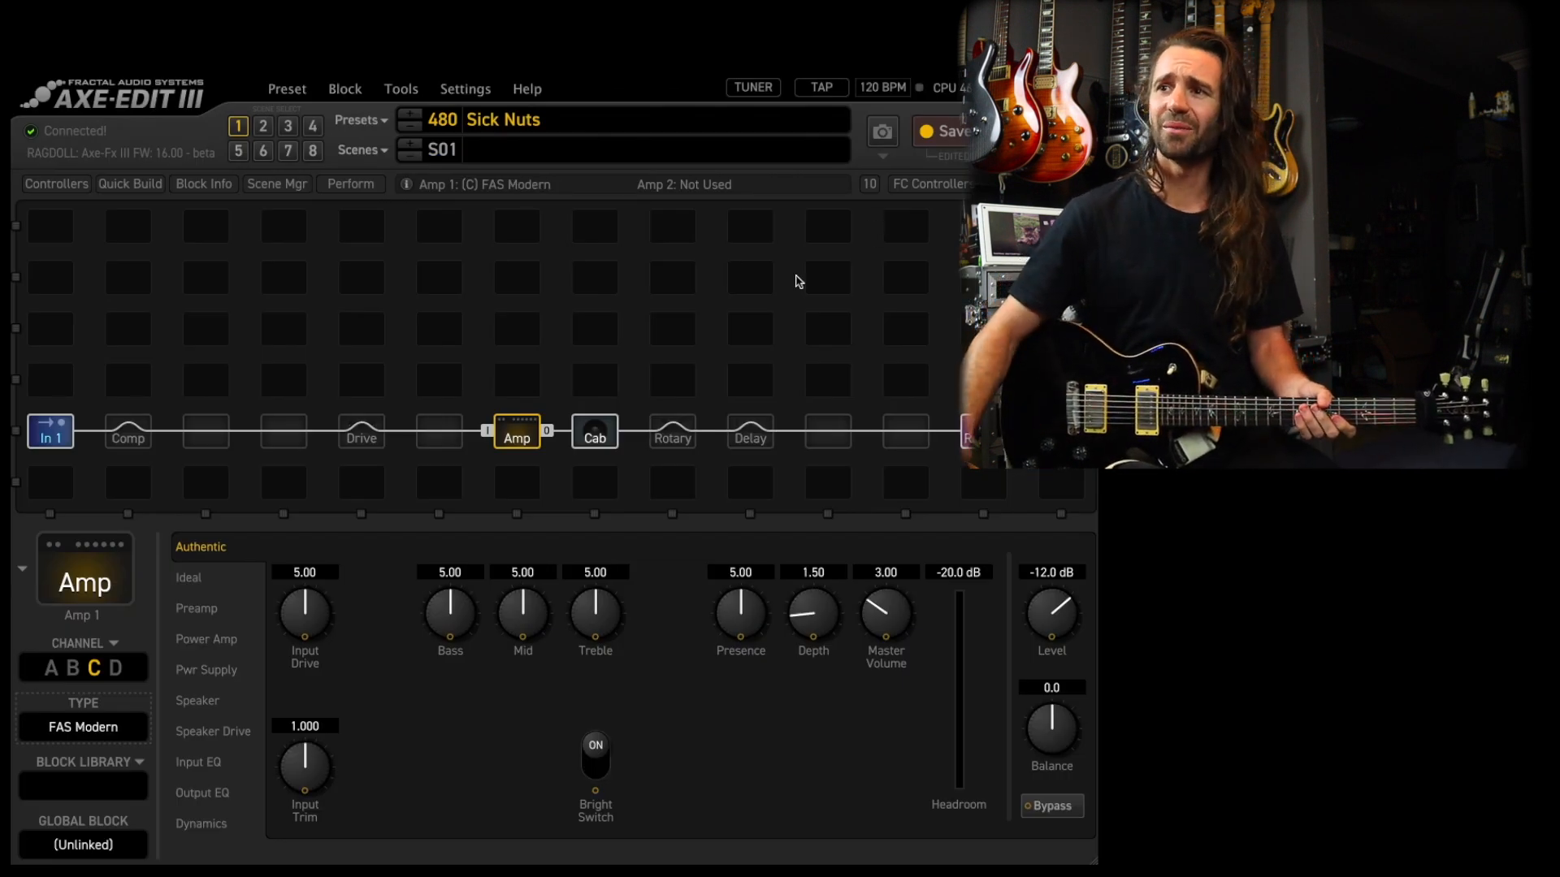
# Step: Engage a Grinder input boost at about 17.42 dB, then raise Bass to 6.01 and Depth to 3.83
pyautogui.click(814, 767)
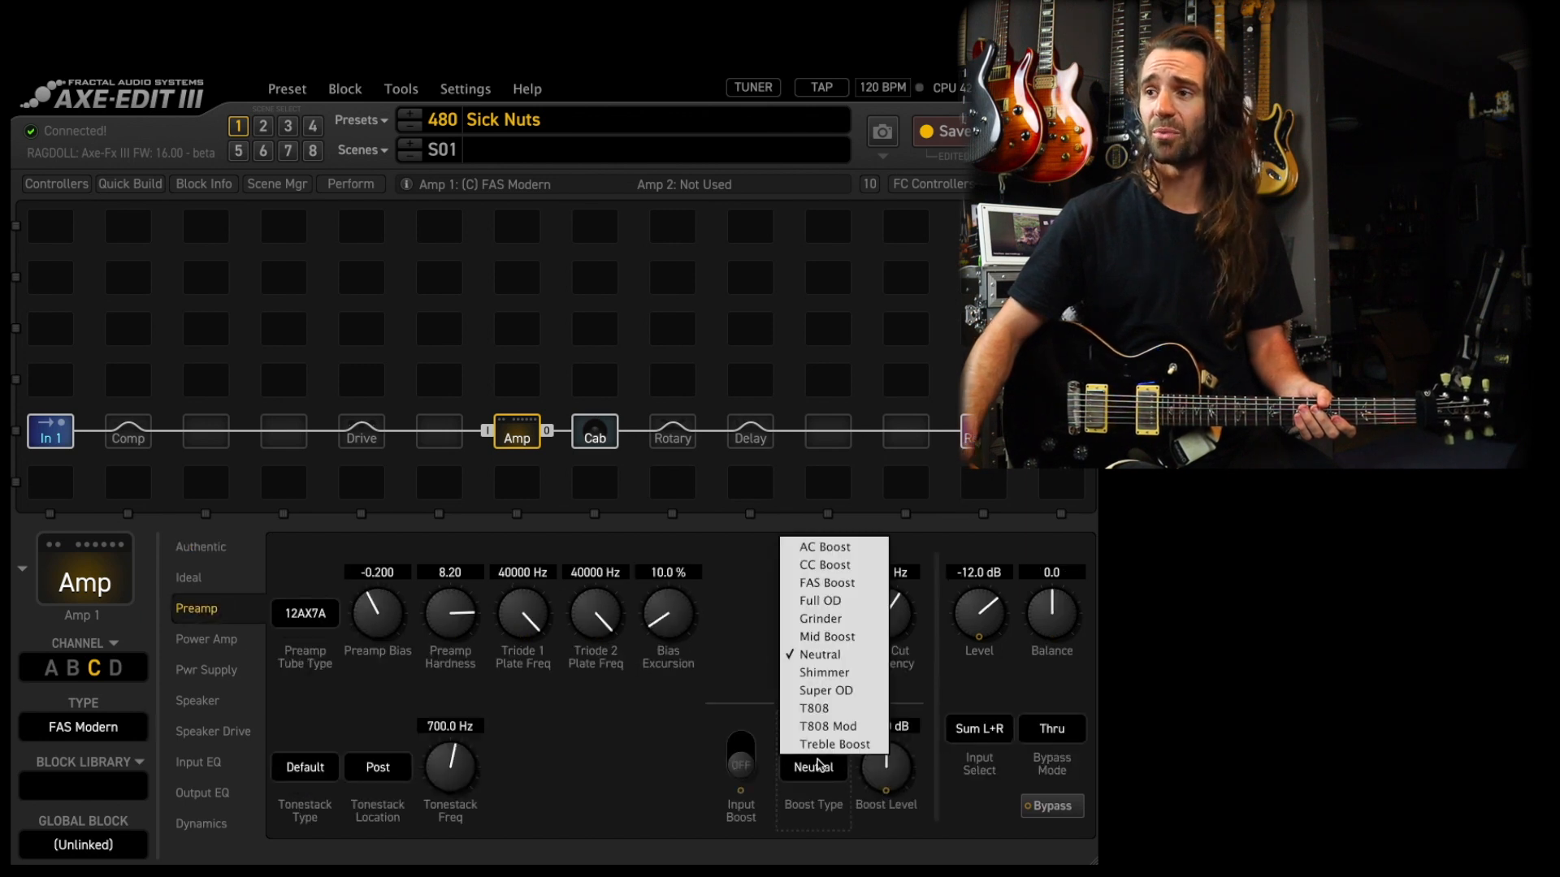
pyautogui.click(820, 619)
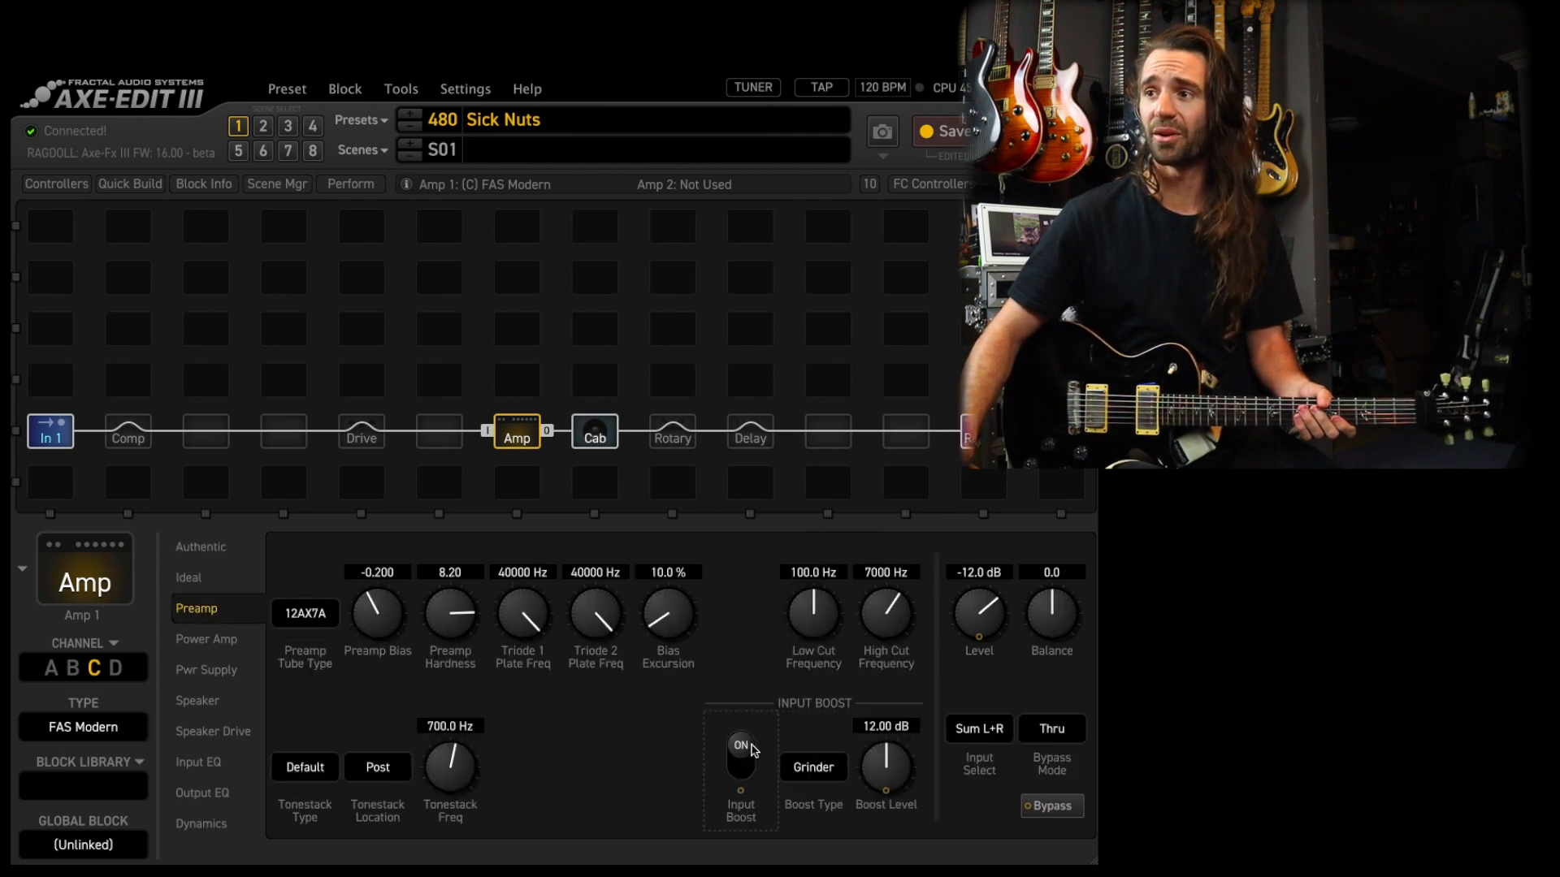
pyautogui.moveTo(886, 765); pyautogui.dragTo(886, 736)
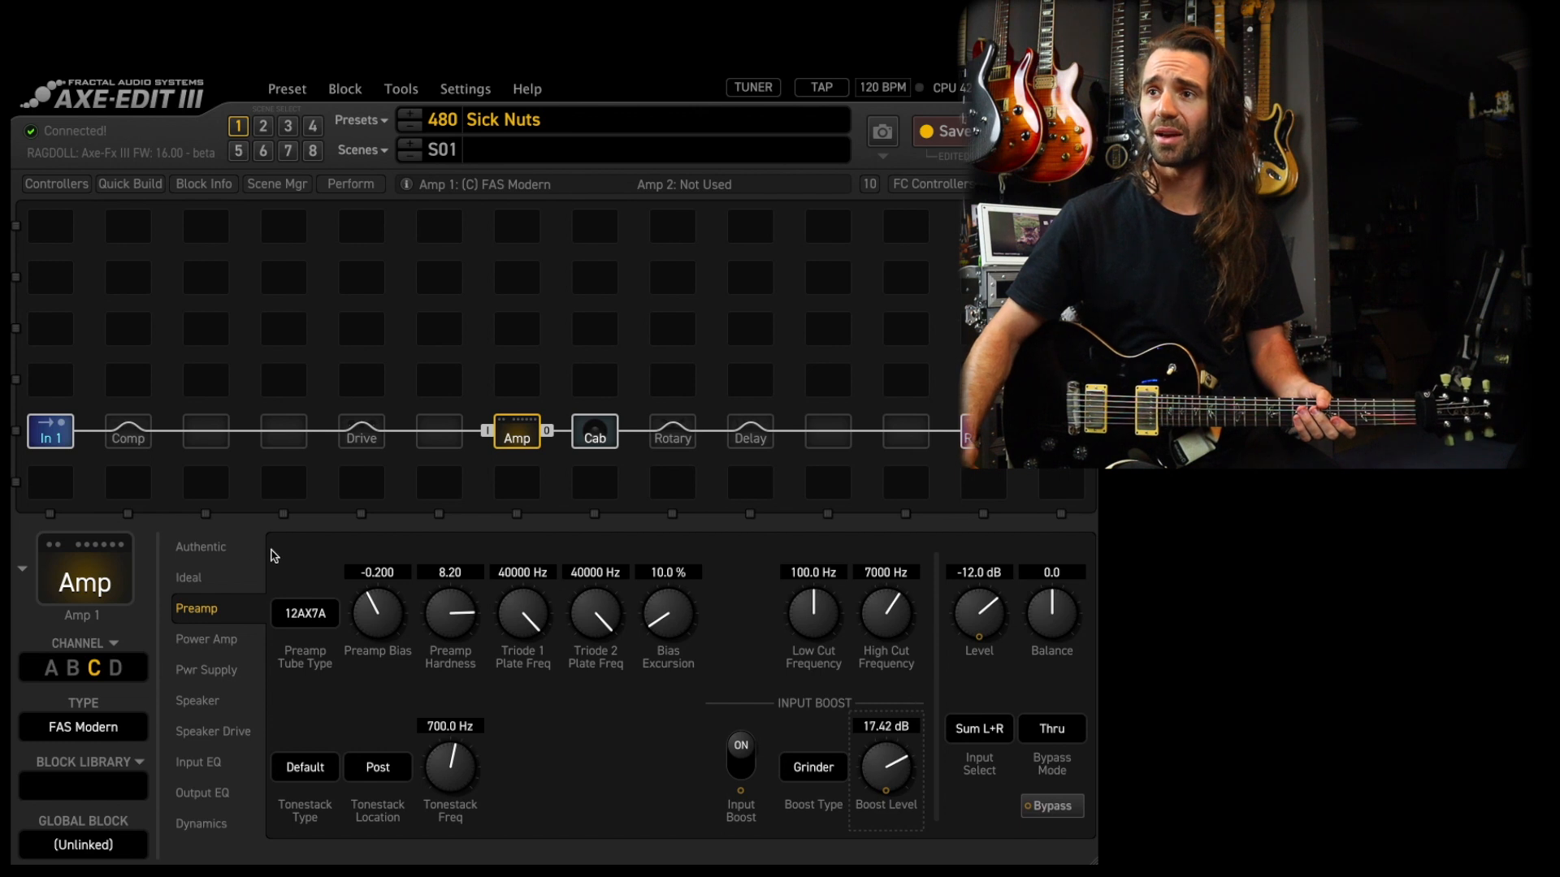
pyautogui.click(200, 546)
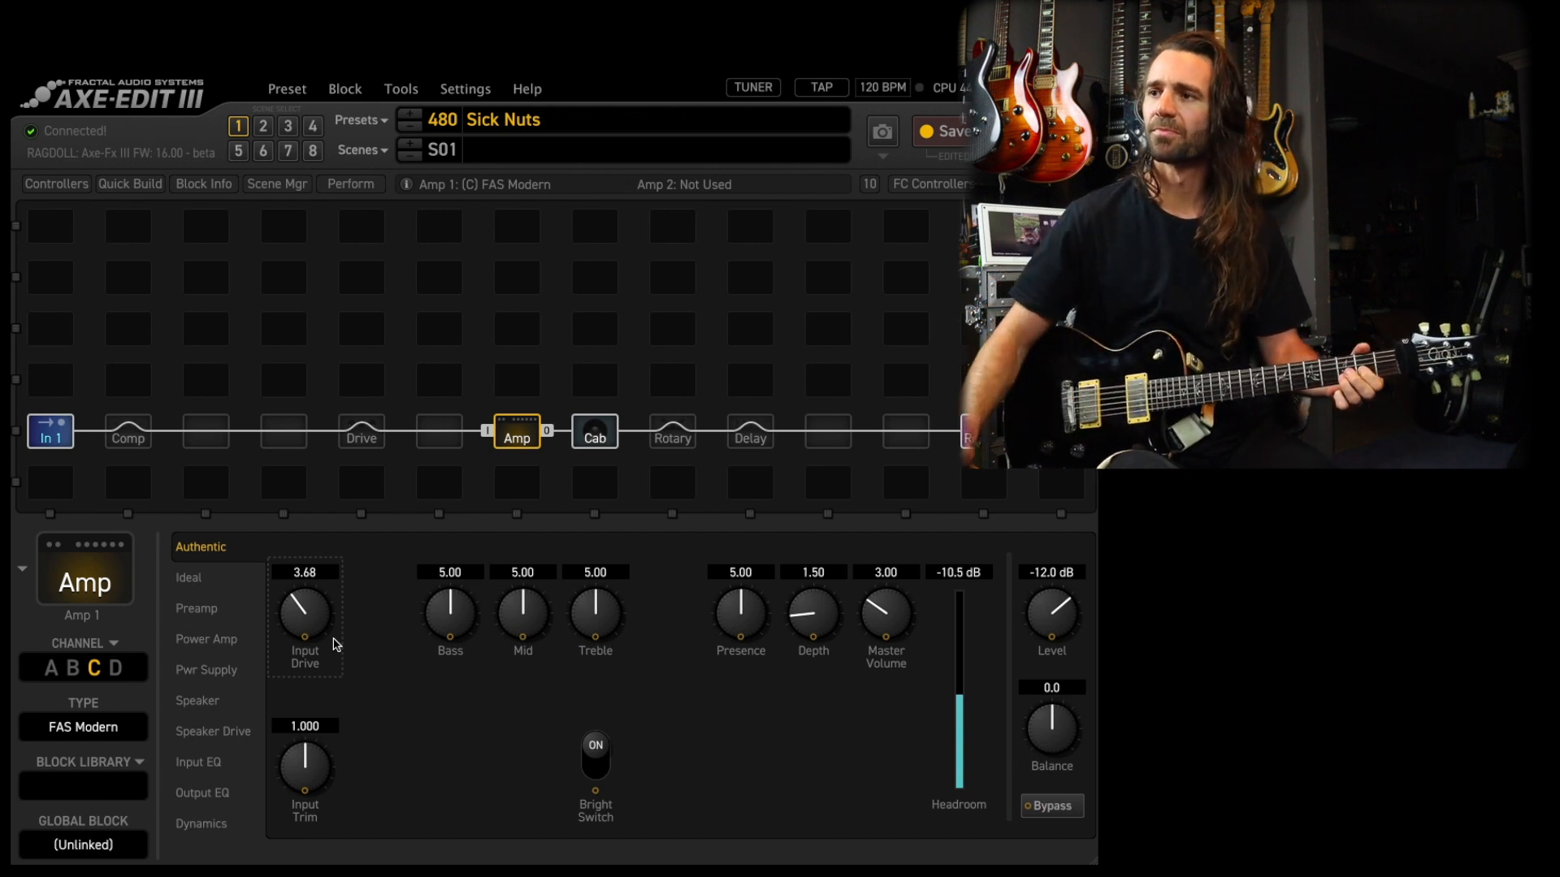
pyautogui.moveTo(450, 612); pyautogui.dragTo(458, 582)
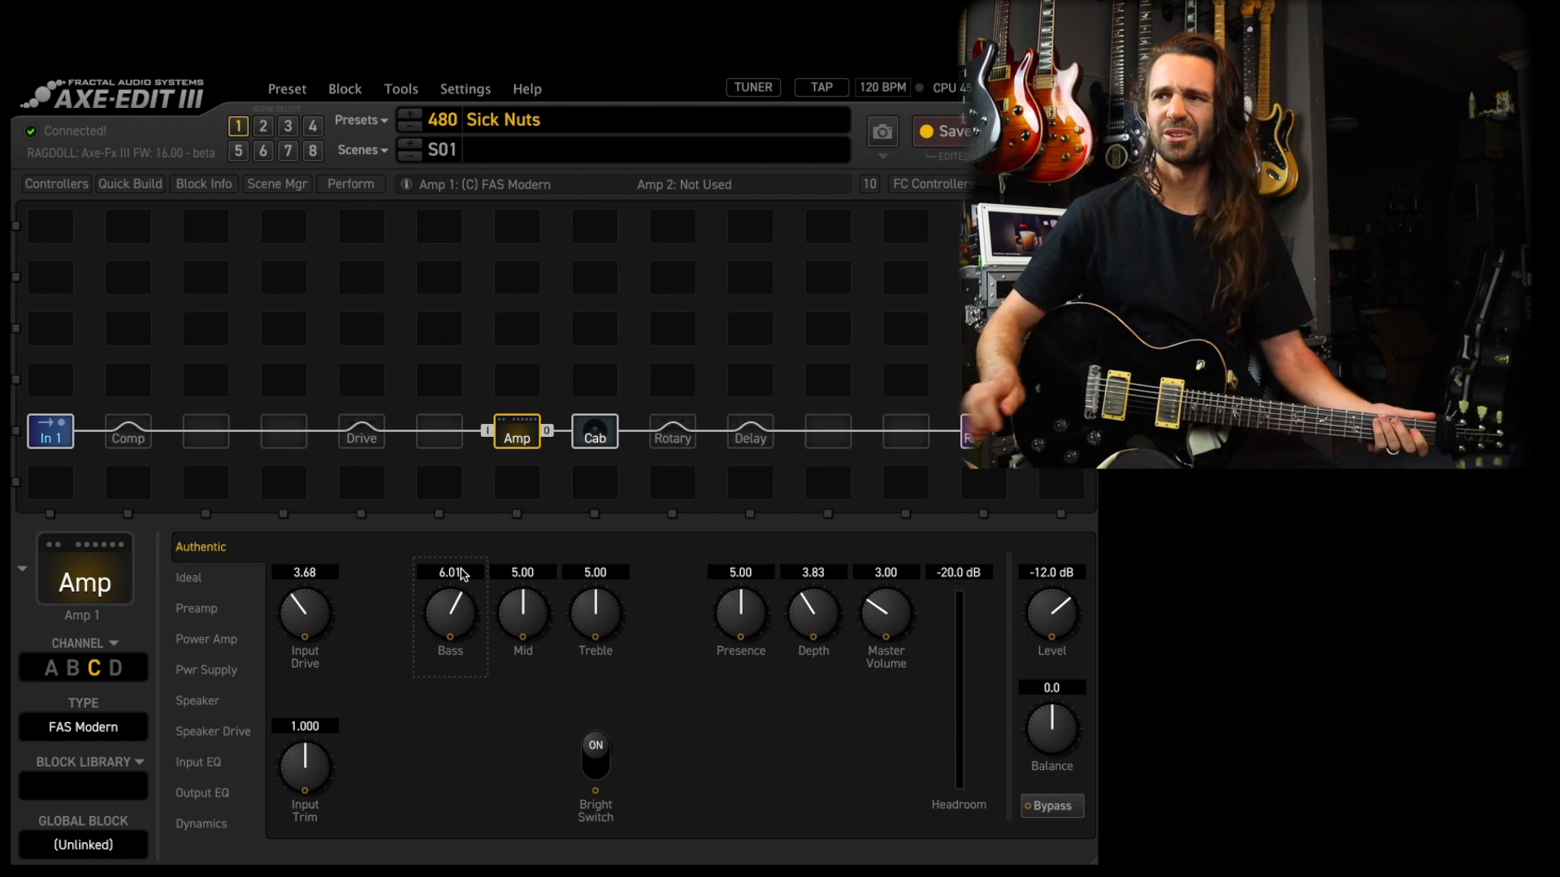
pyautogui.moveTo(91, 735)
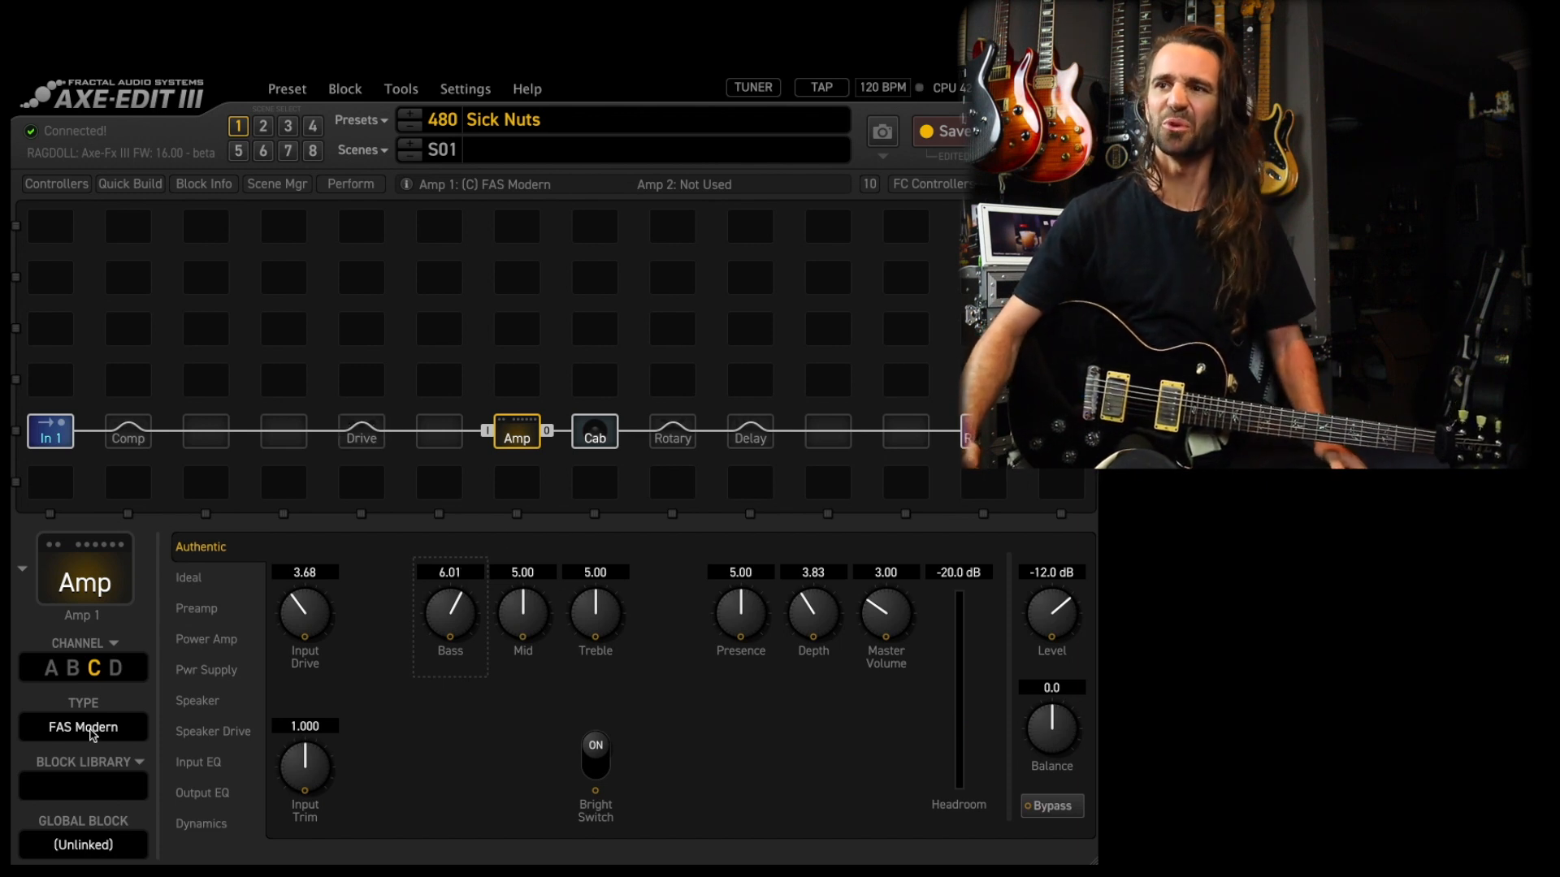
# Step: Switch the amp to FAS Modern III and re-enable the preamp Input Boost
pyautogui.click(83, 728)
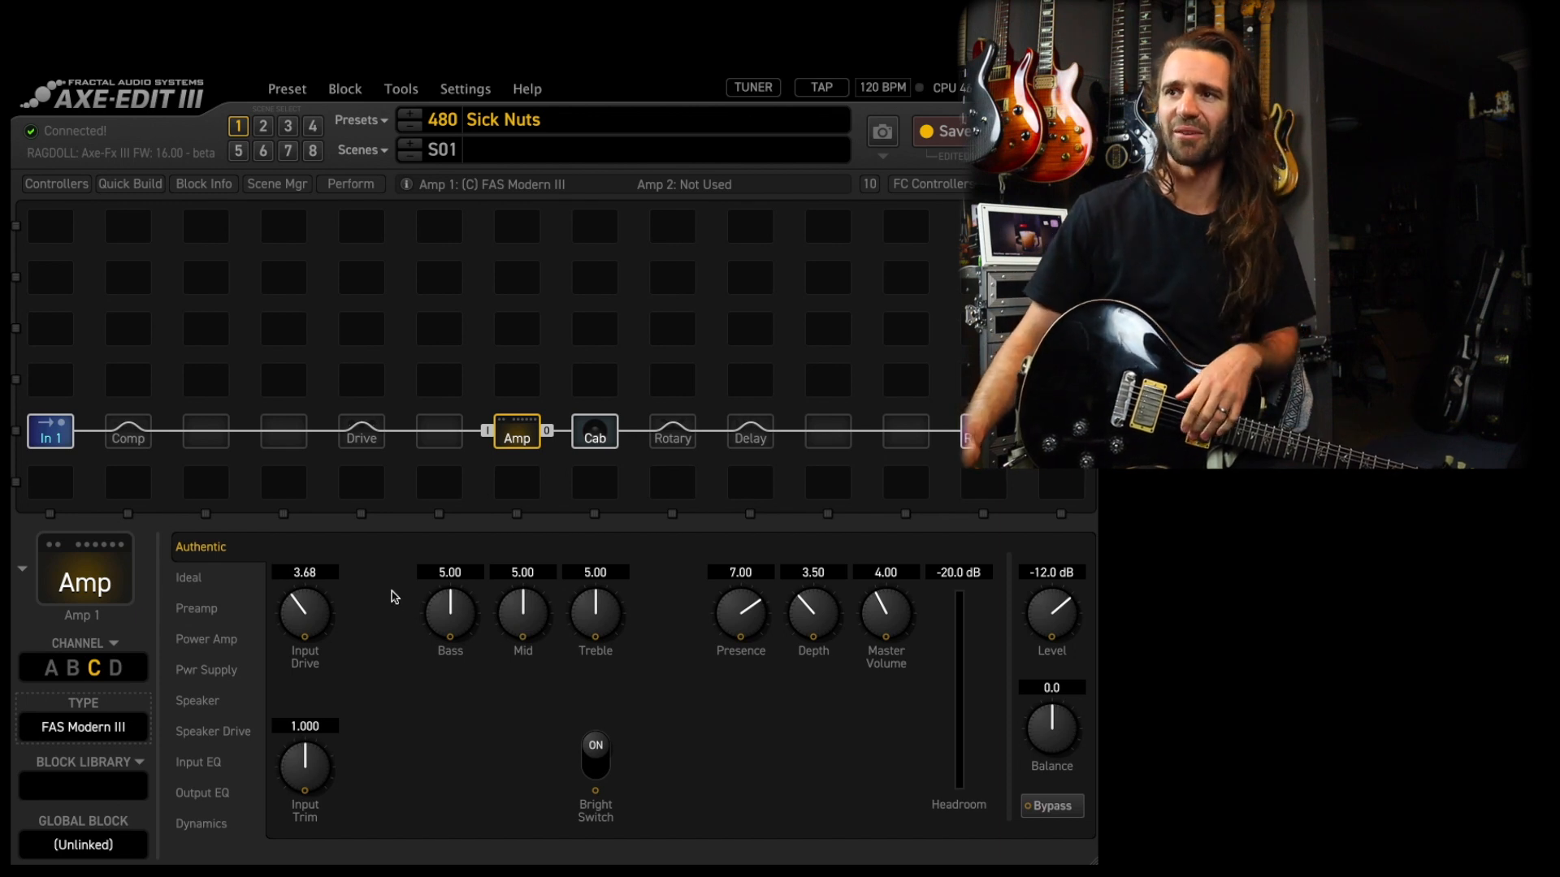
pyautogui.click(196, 610)
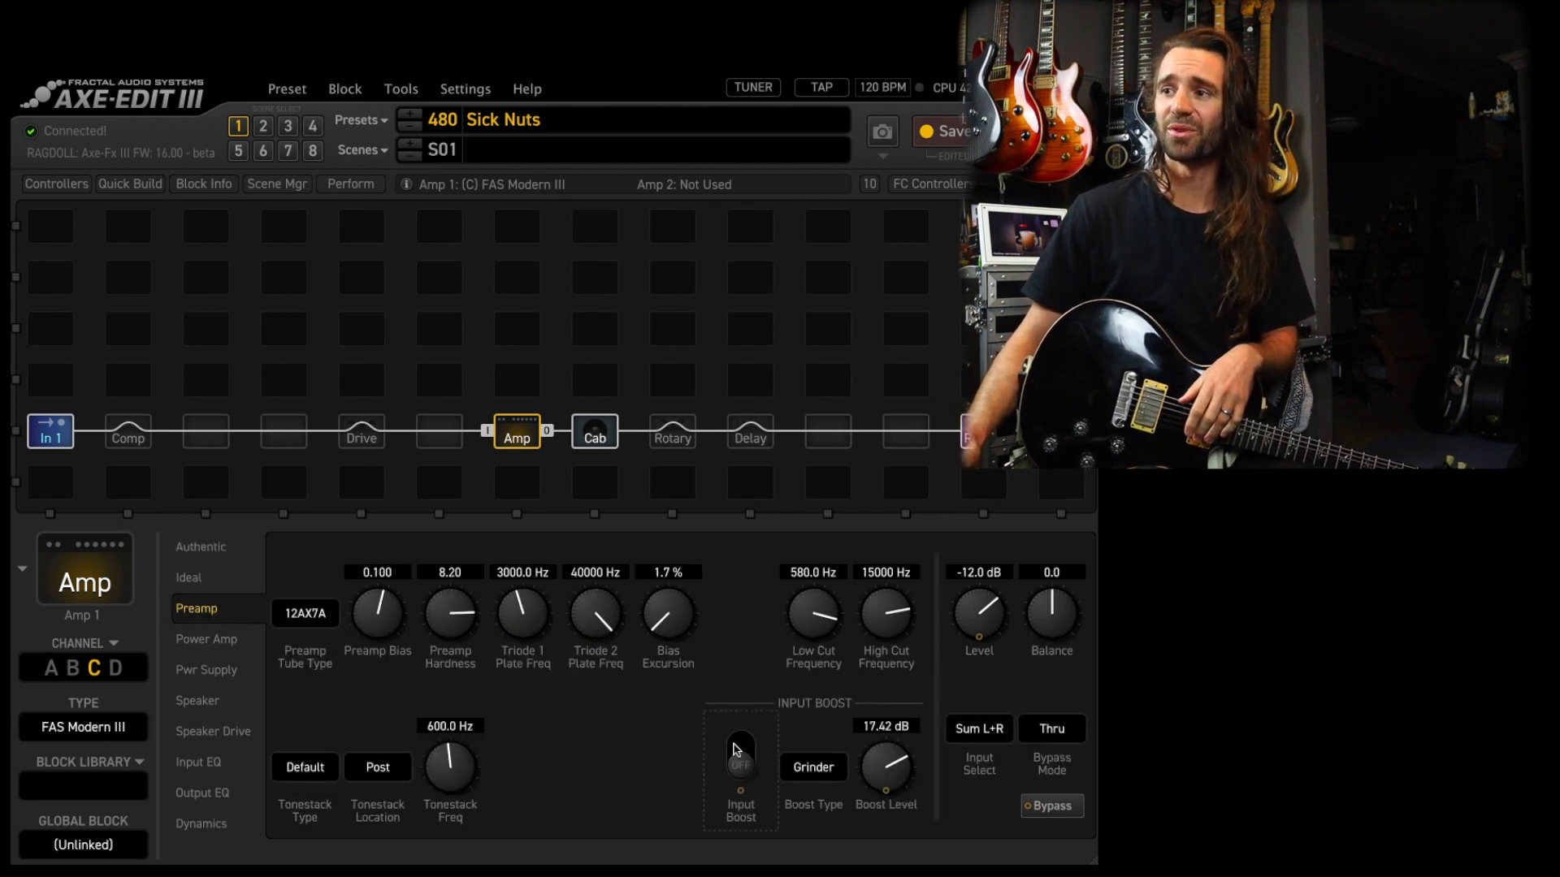
pyautogui.click(200, 546)
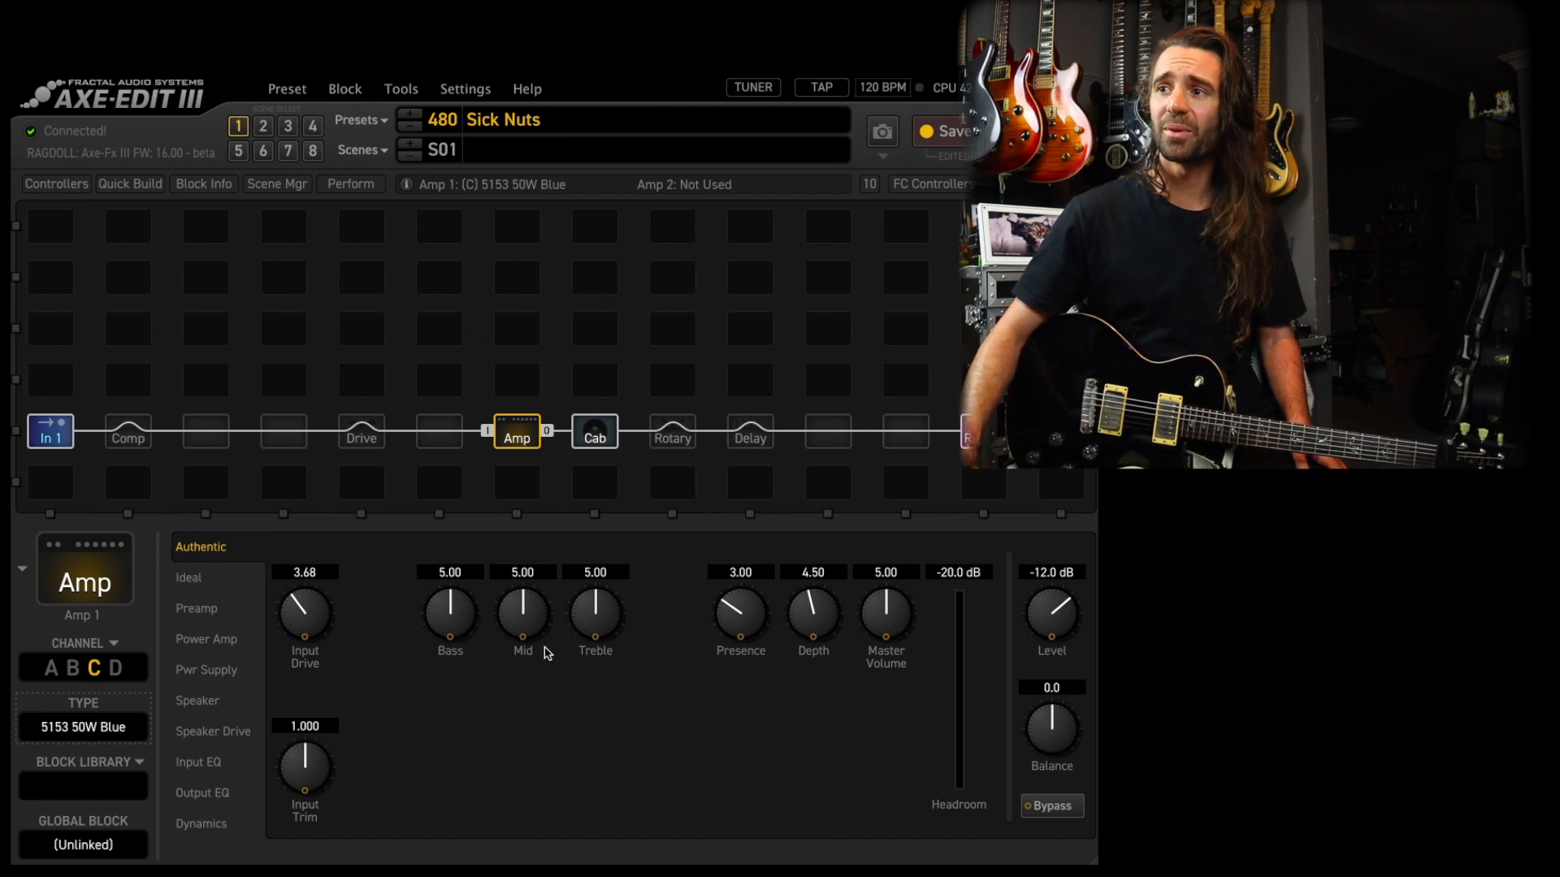
# Step: Reshape the 5153 50W Blue: bass 6.30, mid 4.08, treble 5.69, depth ~3.9, higher level
pyautogui.moveTo(449, 612); pyautogui.dragTo(482, 581)
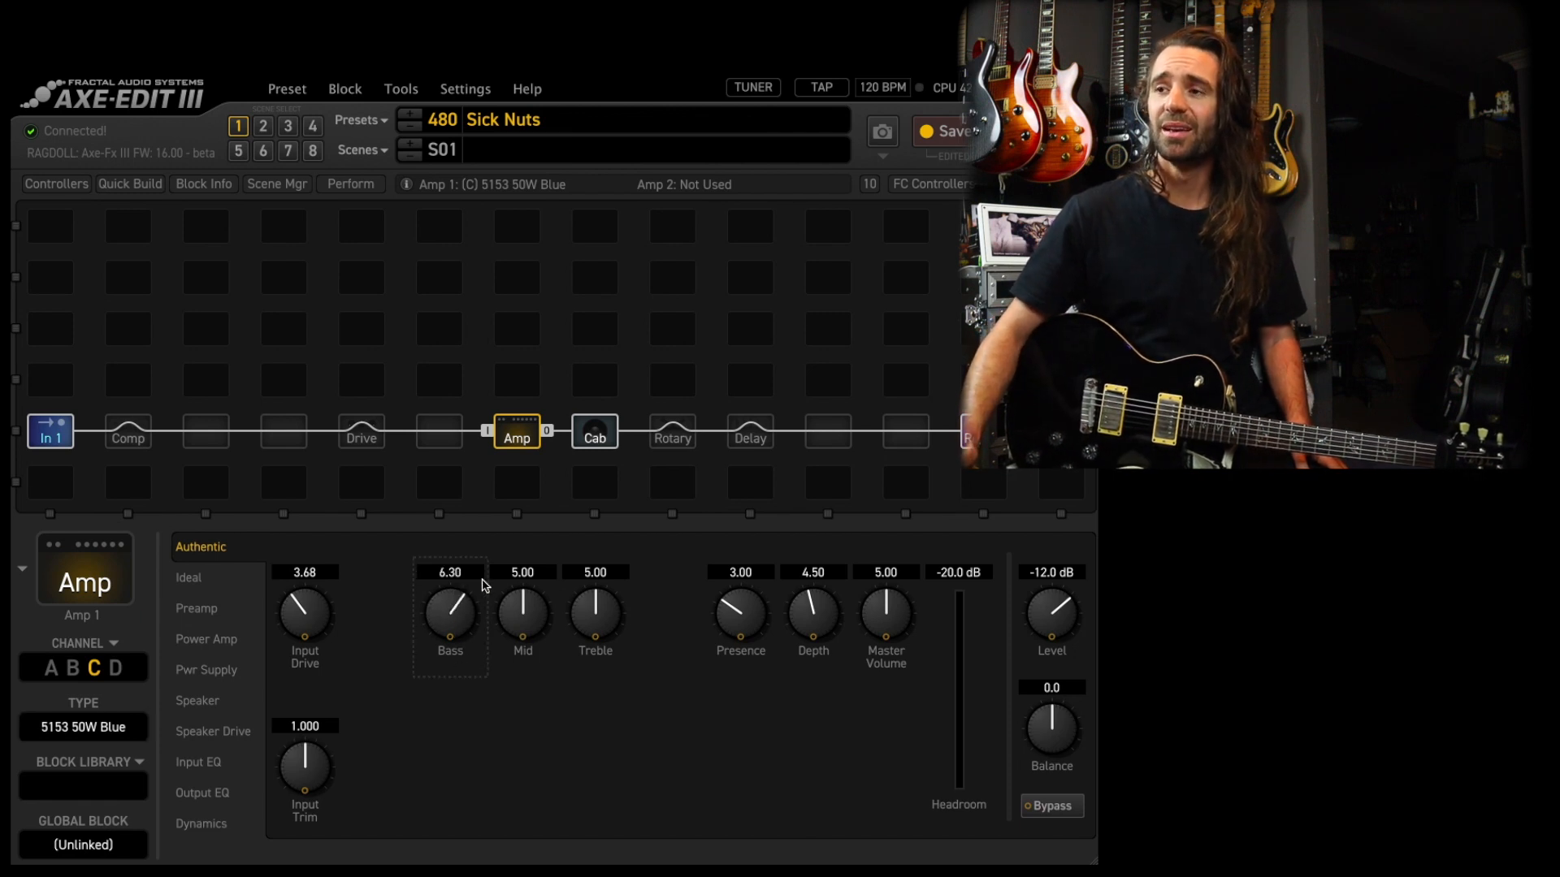
pyautogui.moveTo(521, 612); pyautogui.dragTo(521, 627)
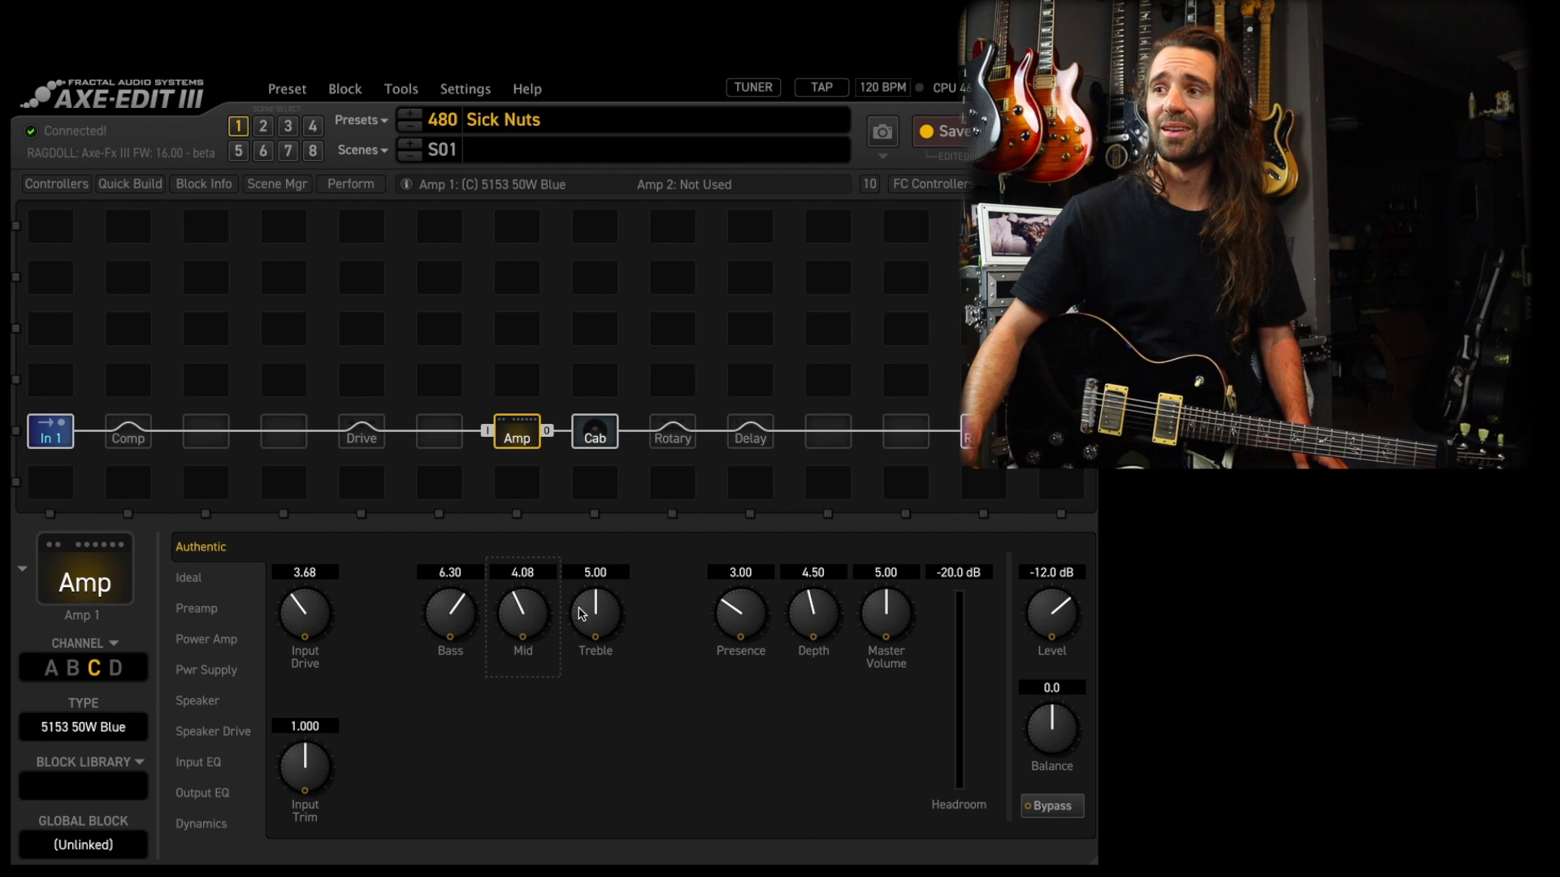
pyautogui.moveTo(594, 613); pyautogui.dragTo(594, 596)
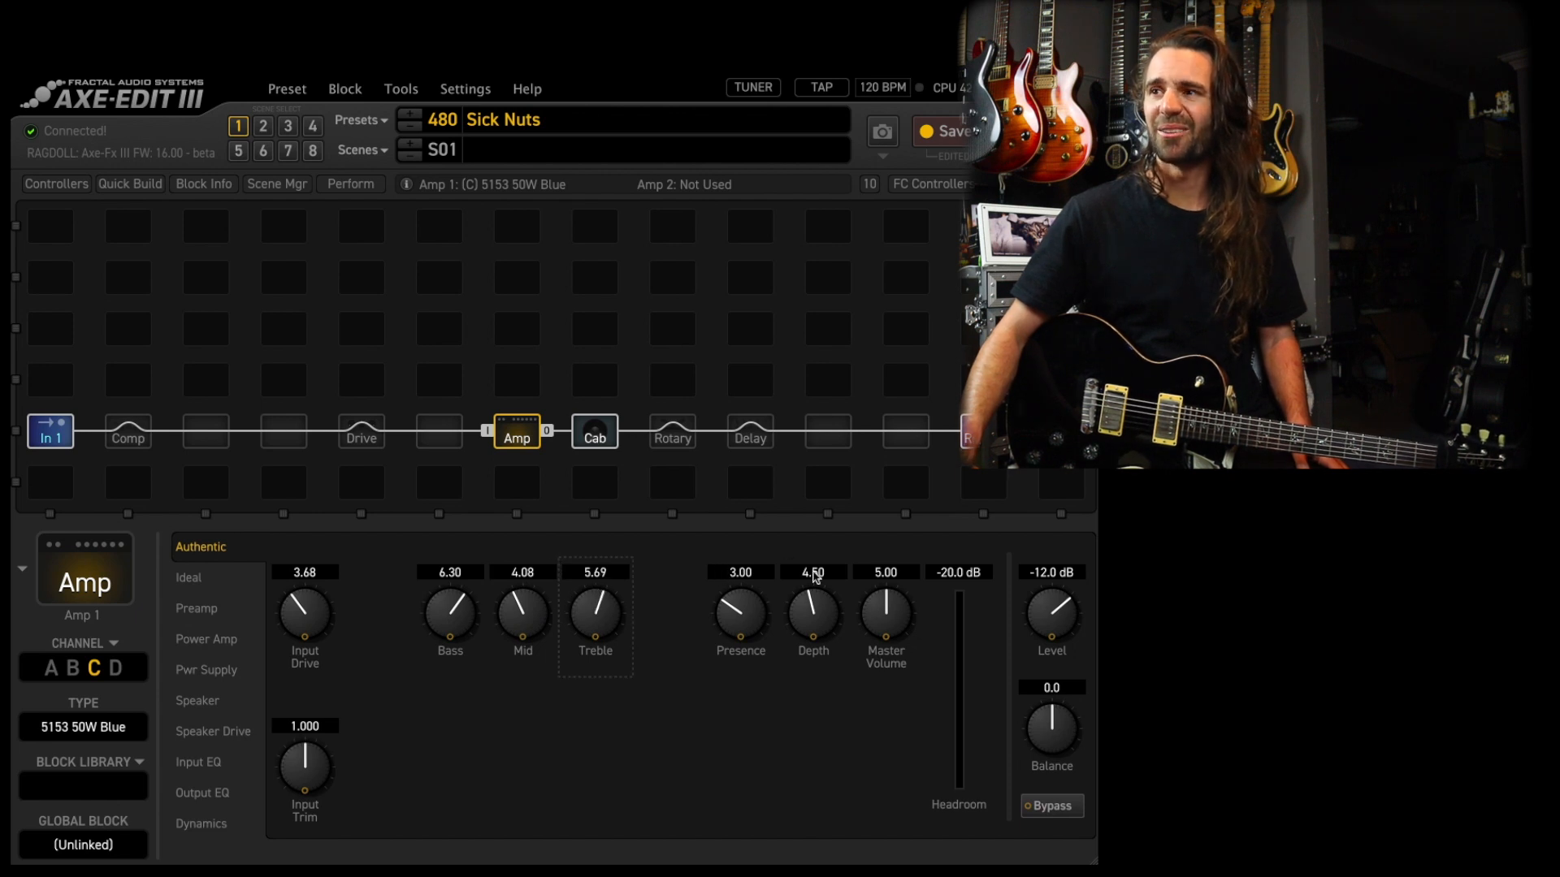
pyautogui.doubleClick(883, 571)
pyautogui.write('3')
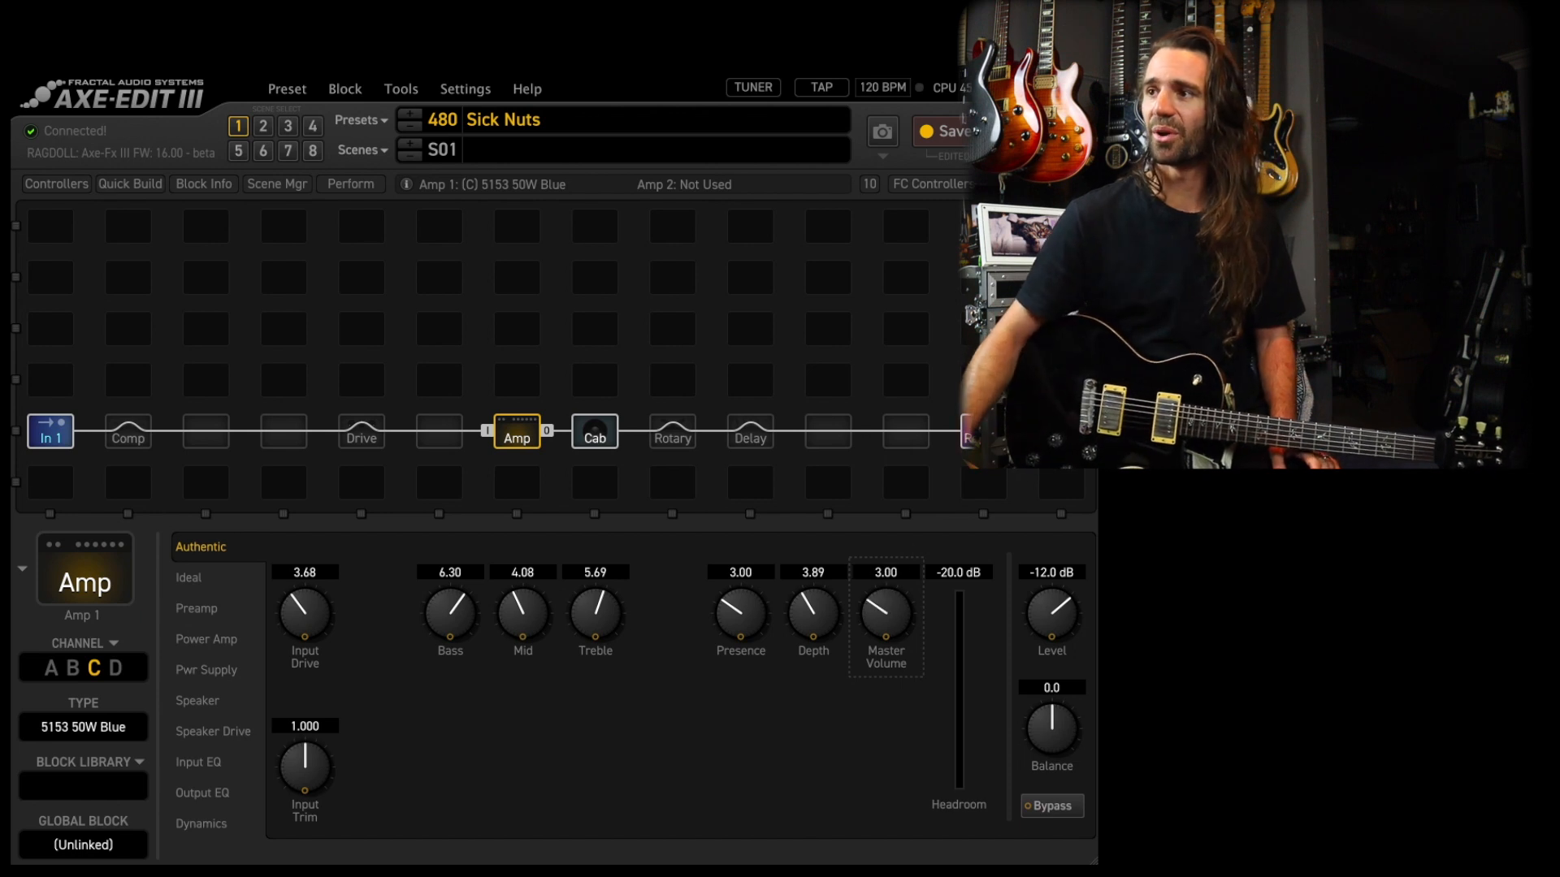
pyautogui.click(1049, 570)
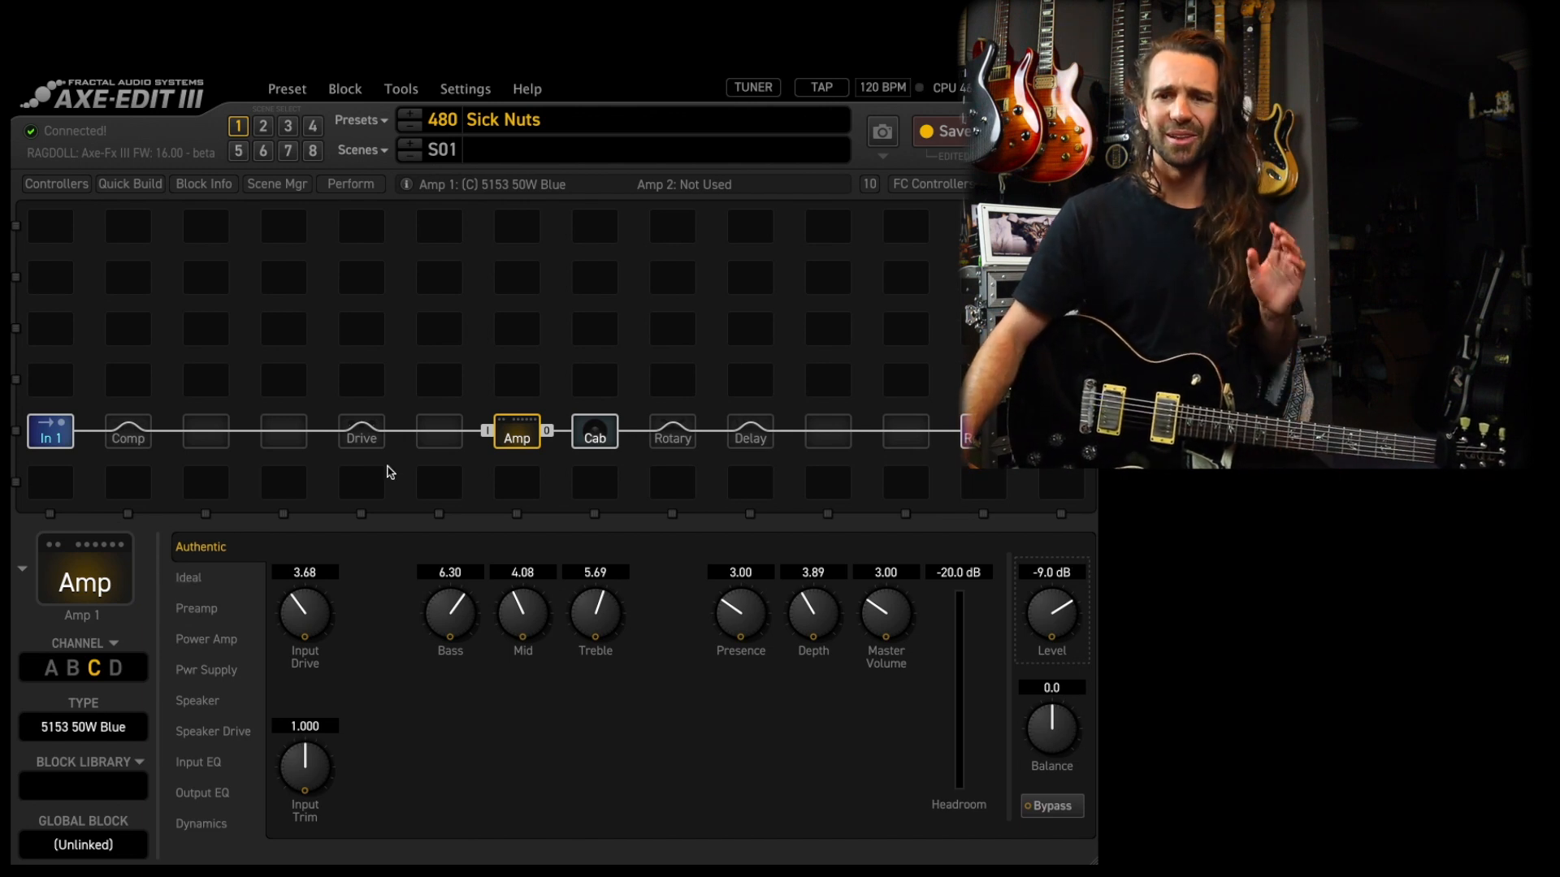
# Step: Move the Drive block to channel D as a Horizon Precision Drive
pyautogui.click(361, 435)
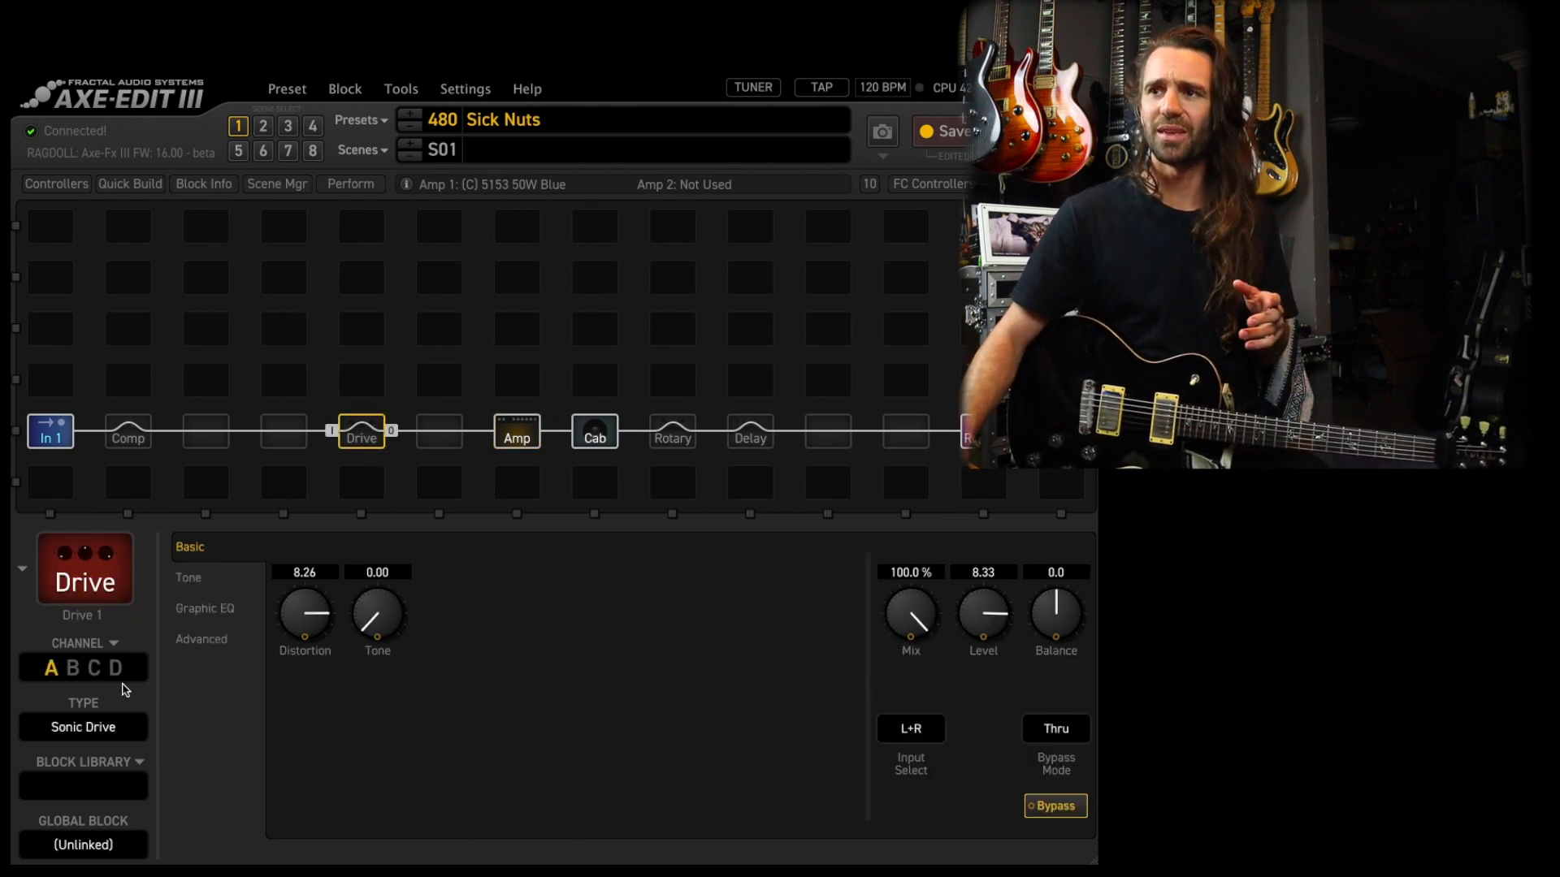
pyautogui.click(116, 668)
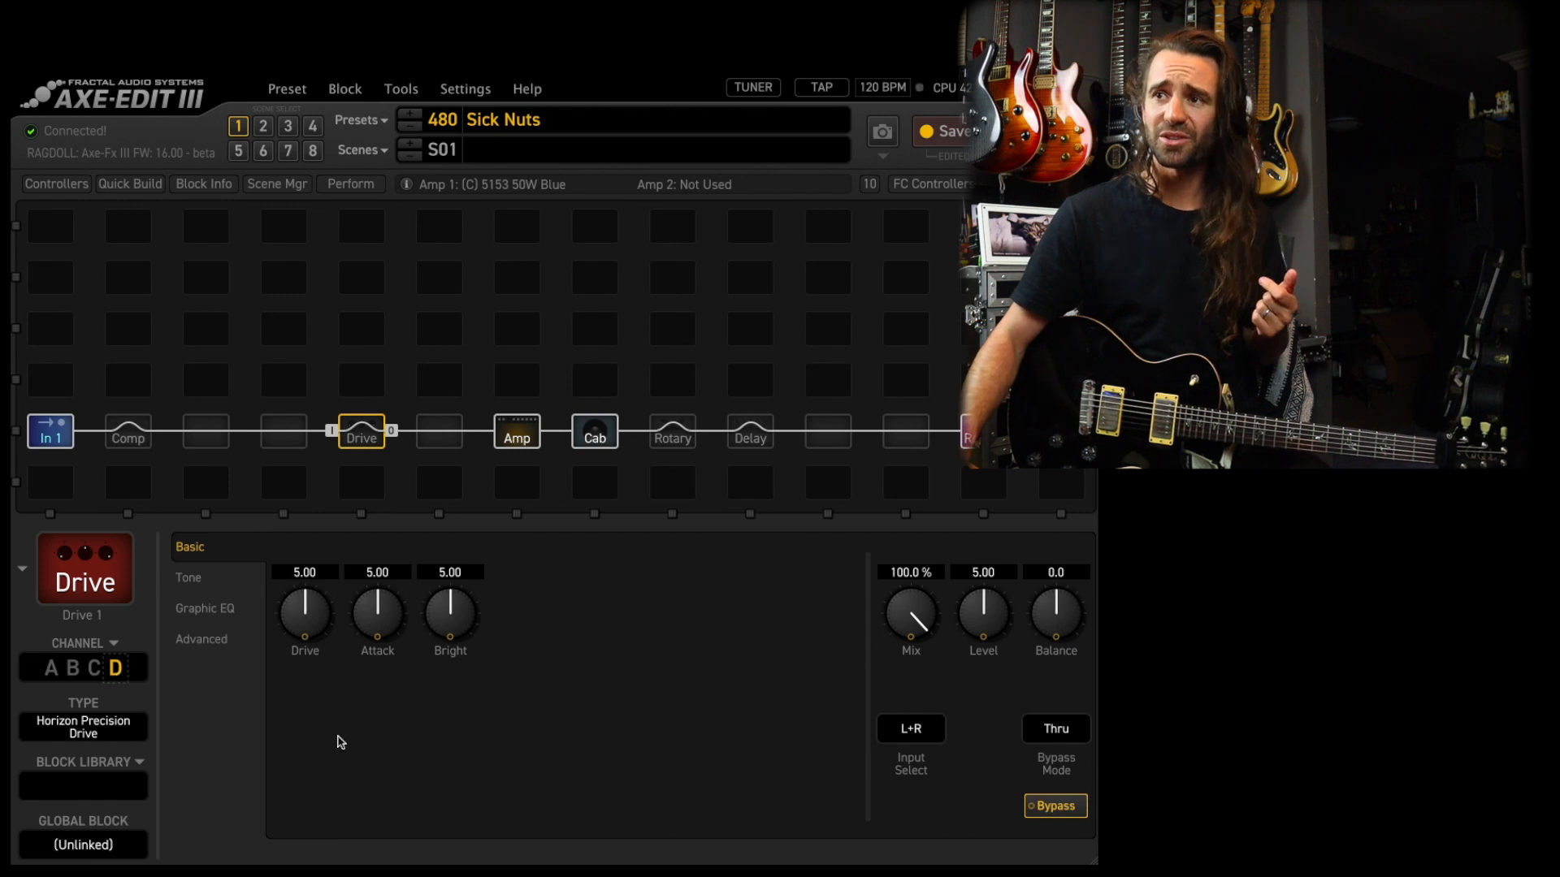